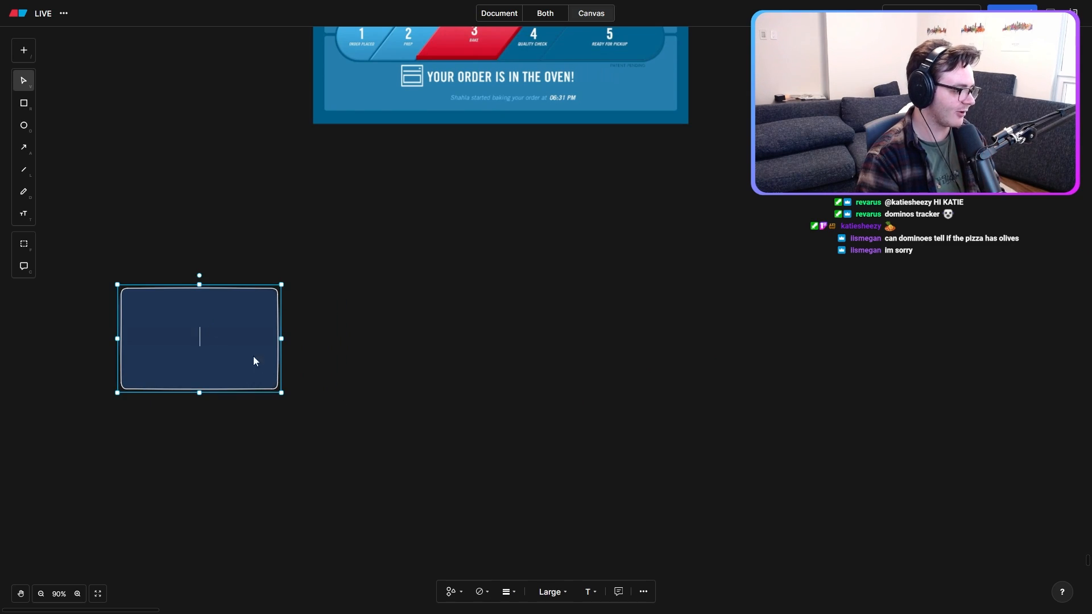
# Step: Label the boxes User's Computer, Domino's Server, and the server copy Store Computer
pyautogui.write("User's Computer")
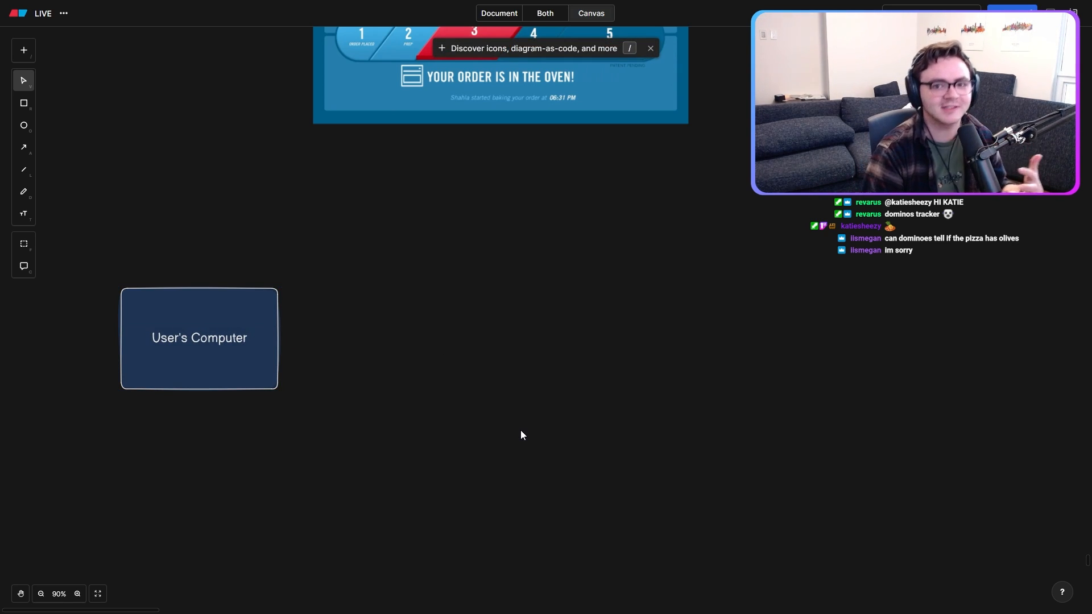
pyautogui.click(199, 337)
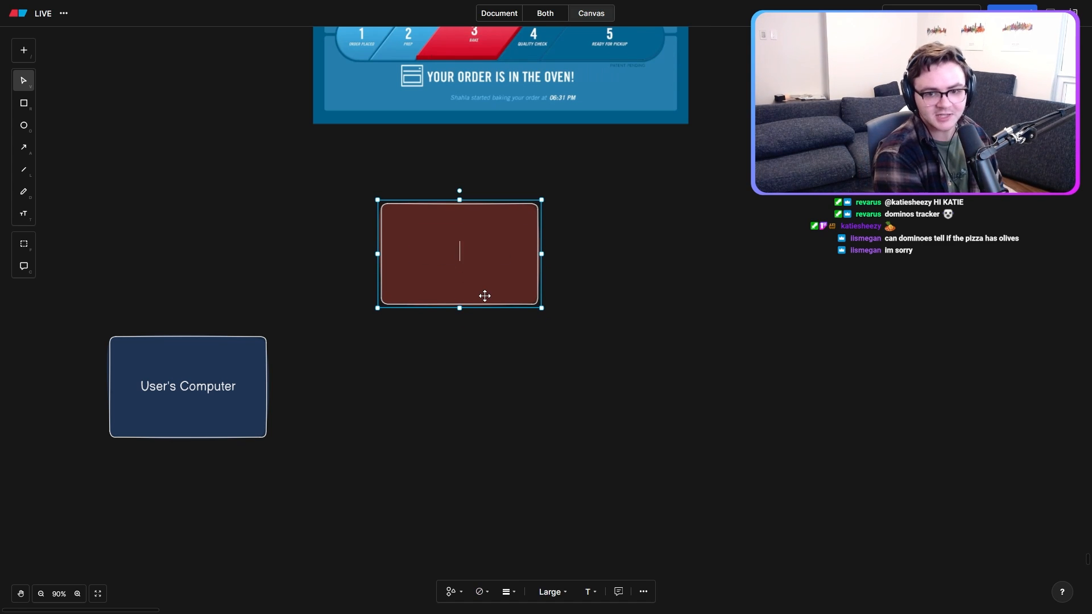
pyautogui.write("Domino's Ser")
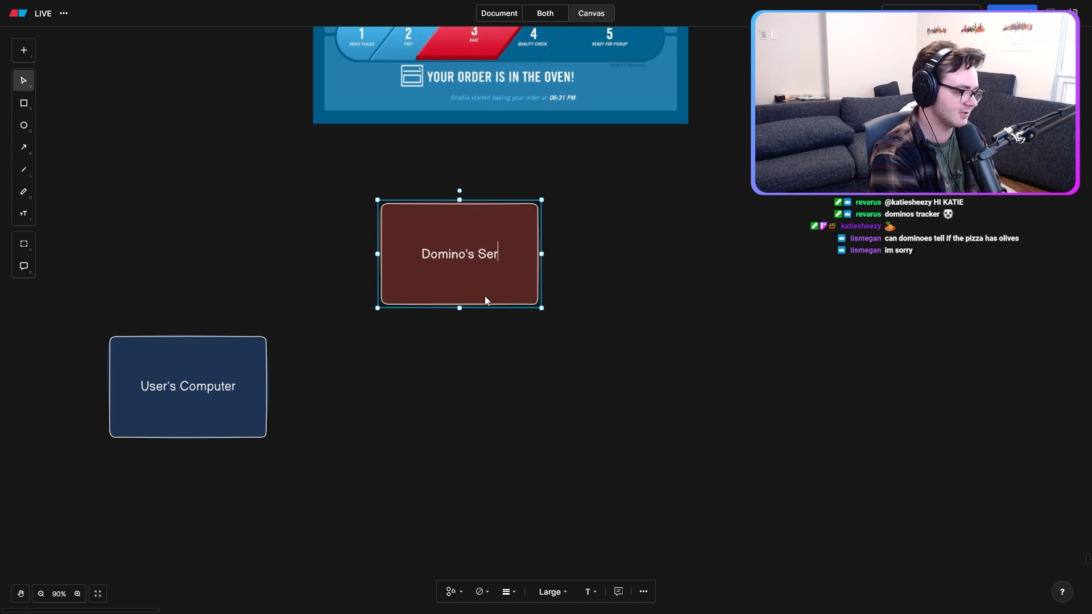
pyautogui.write('ver')
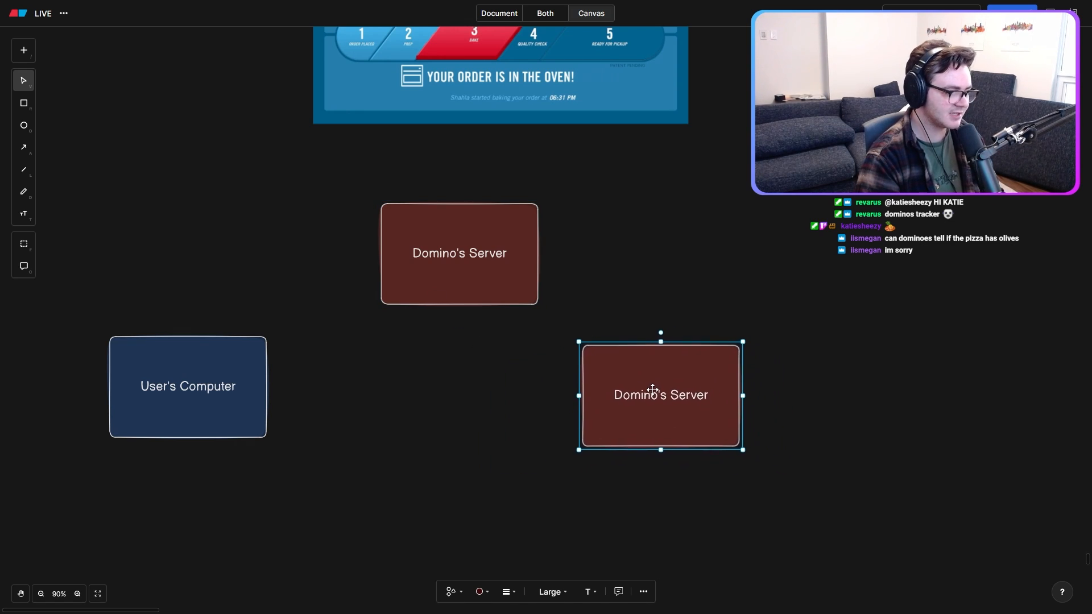
pyautogui.doubleClick(660, 394)
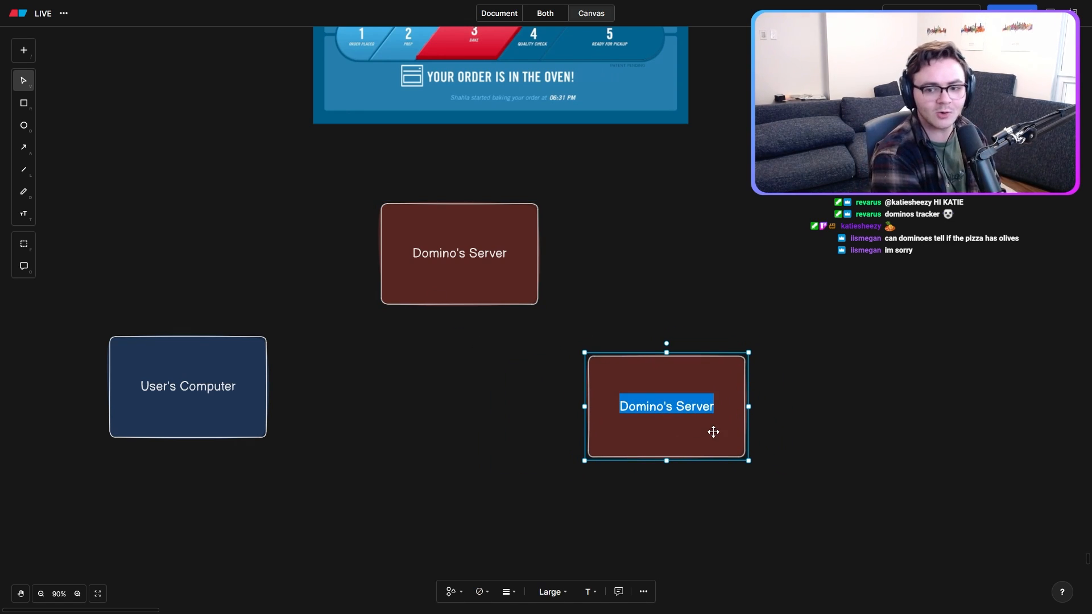
pyautogui.write('Store Computer')
pyautogui.write('order')
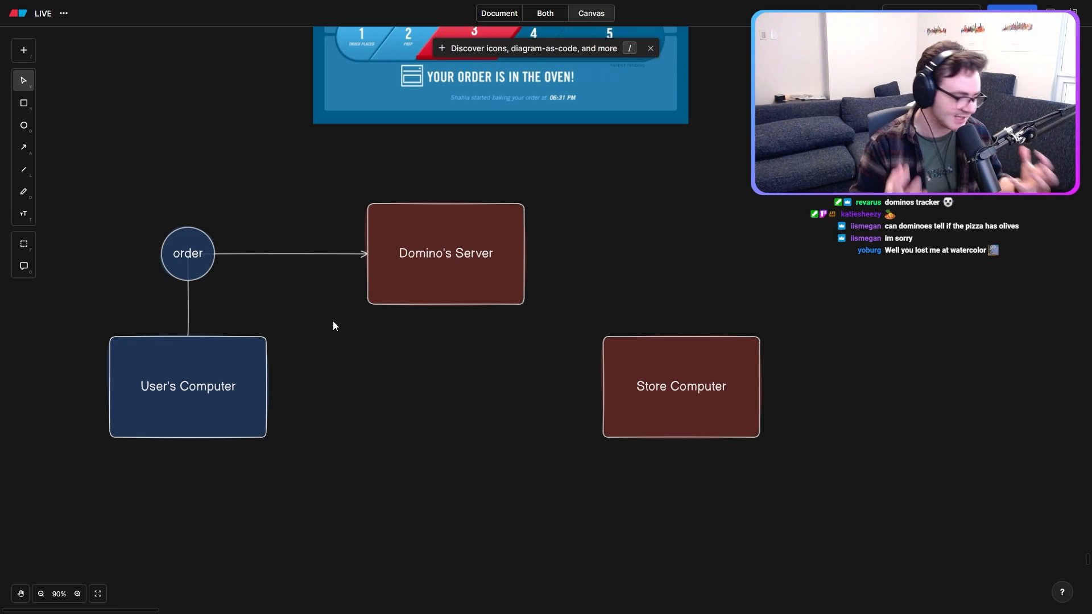
pyautogui.moveTo(379, 328)
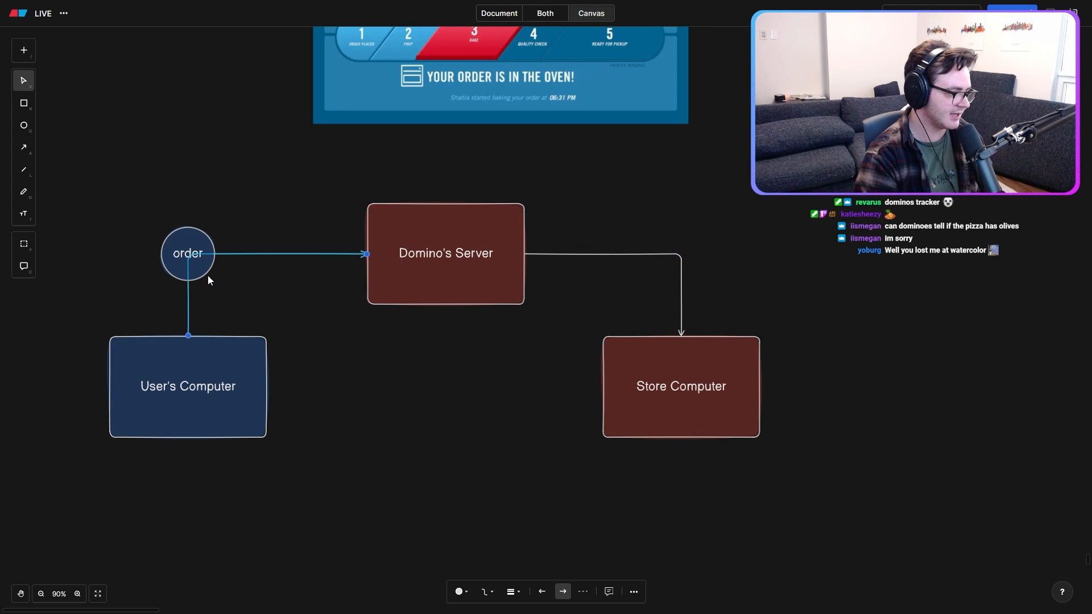
# Step: Complete the arrow from Domino's Server to Store Computer
pyautogui.click(187, 253)
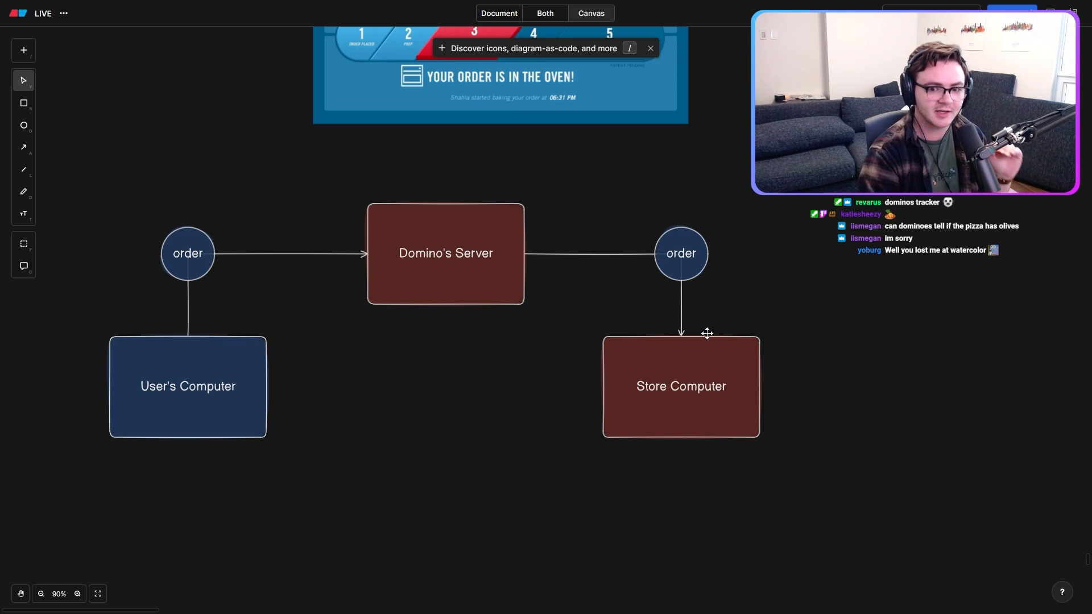
pyautogui.moveTo(522, 379)
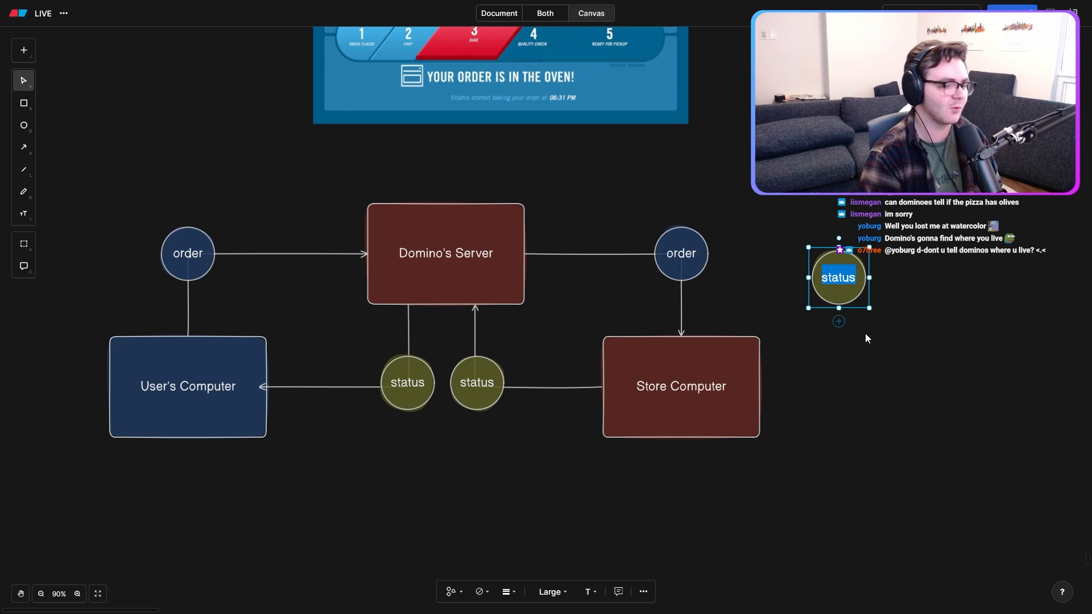
pyautogui.moveTo(867, 341)
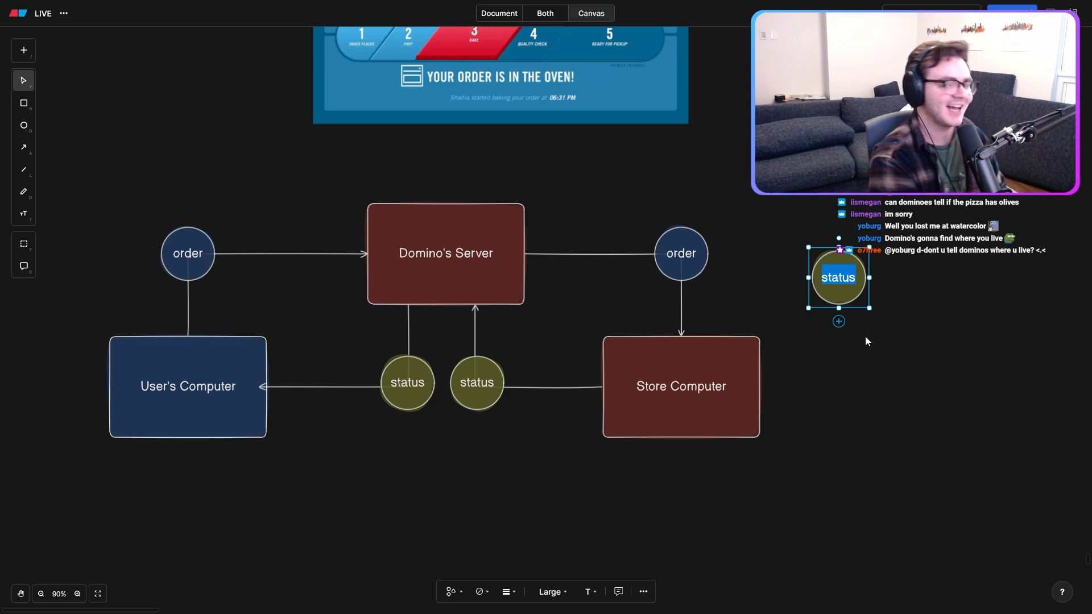
# Step: Label the three status circles prep, oven and pickup
pyautogui.write('prep')
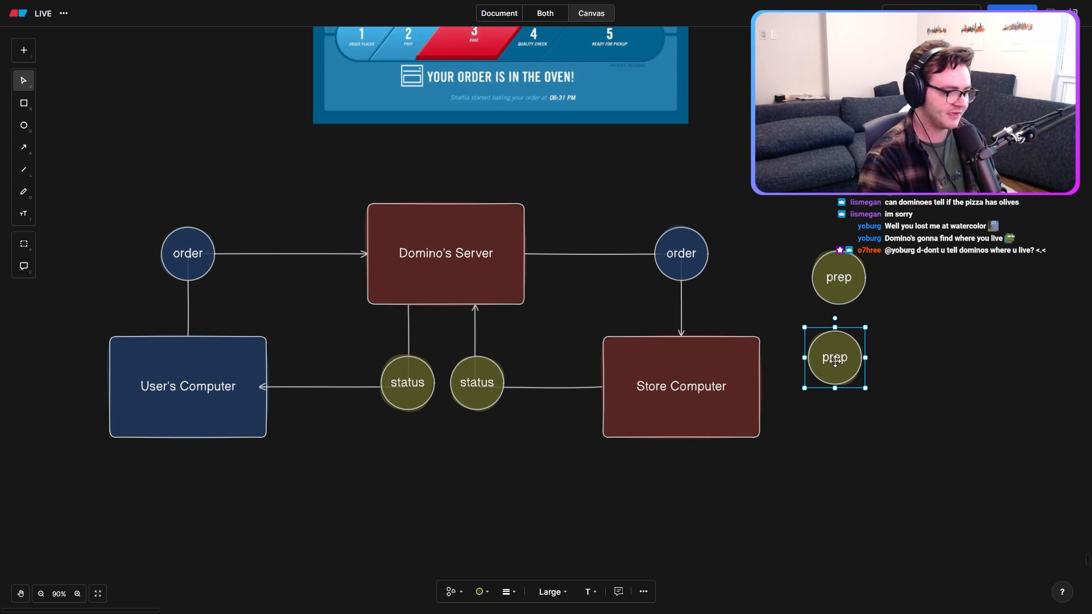
pyautogui.doubleClick(833, 357)
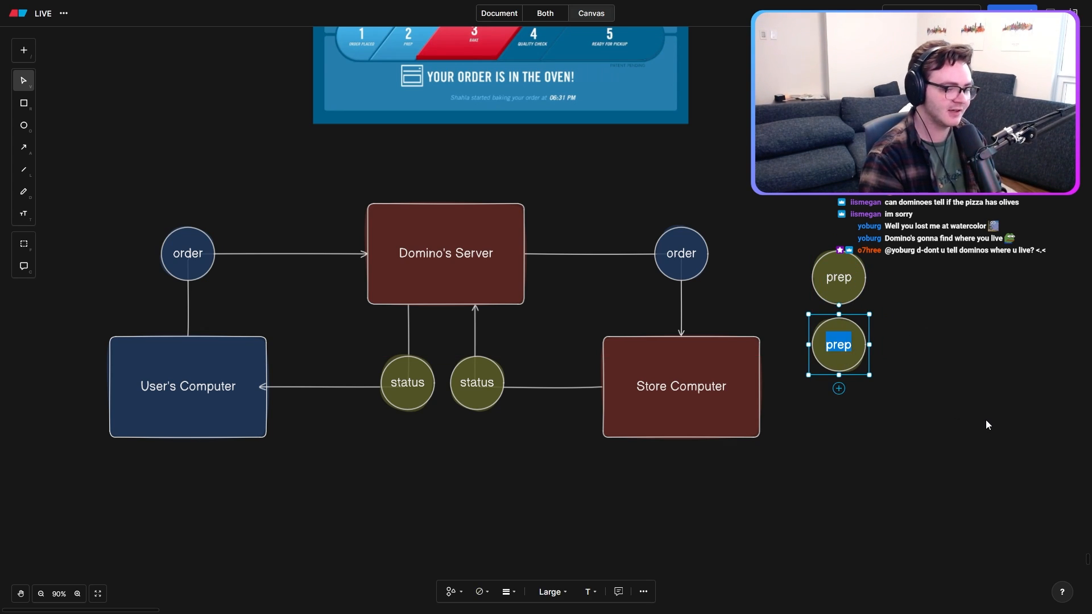
pyautogui.write('oven')
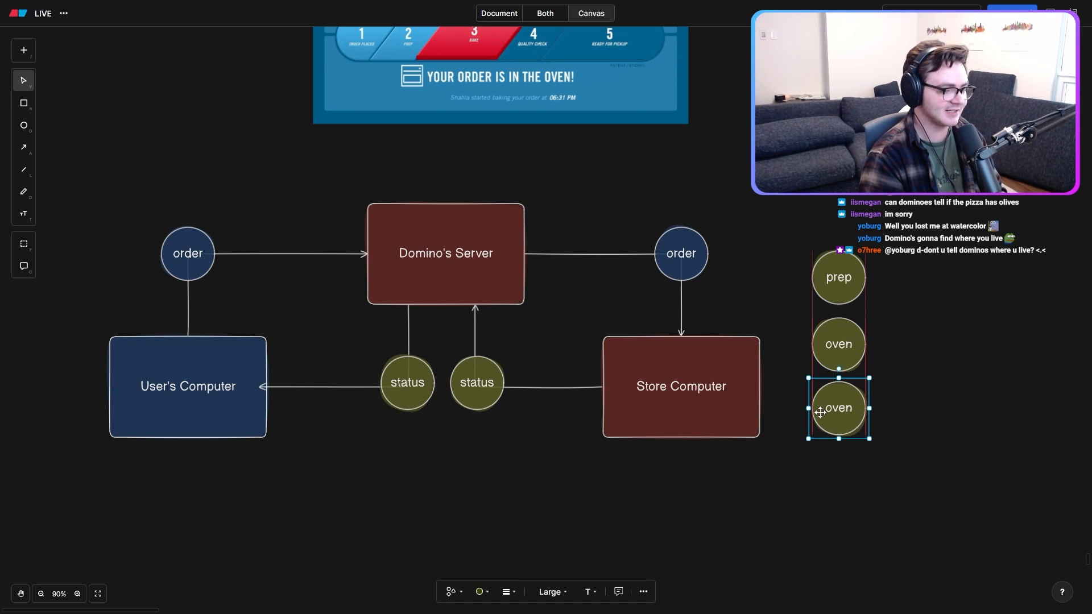
pyautogui.write('pickup')
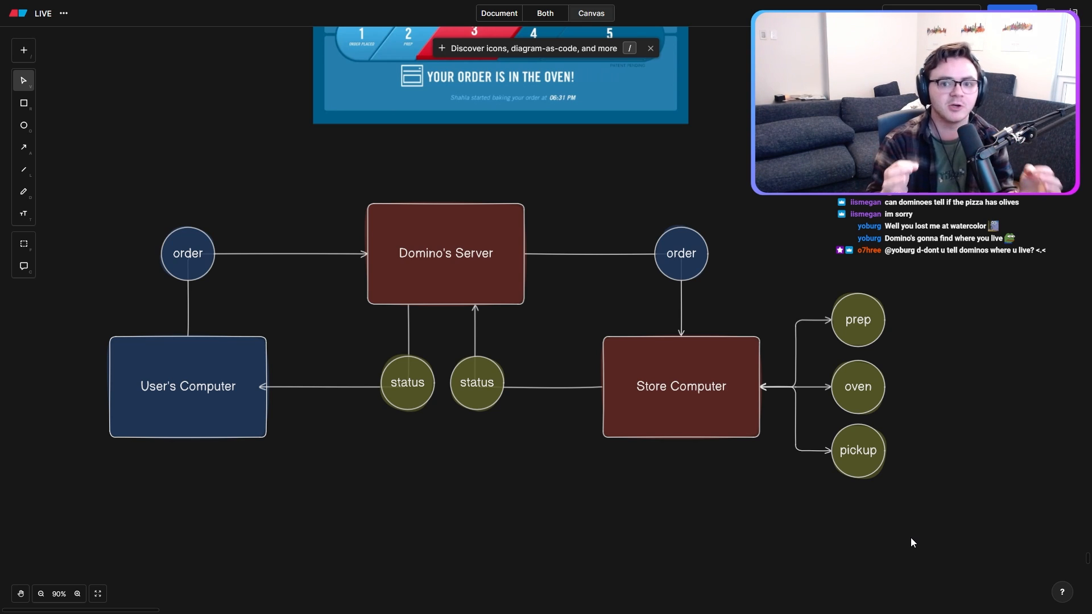
# Step: Add a copy of the pickup circle below it, labelled gps
pyautogui.click(680, 385)
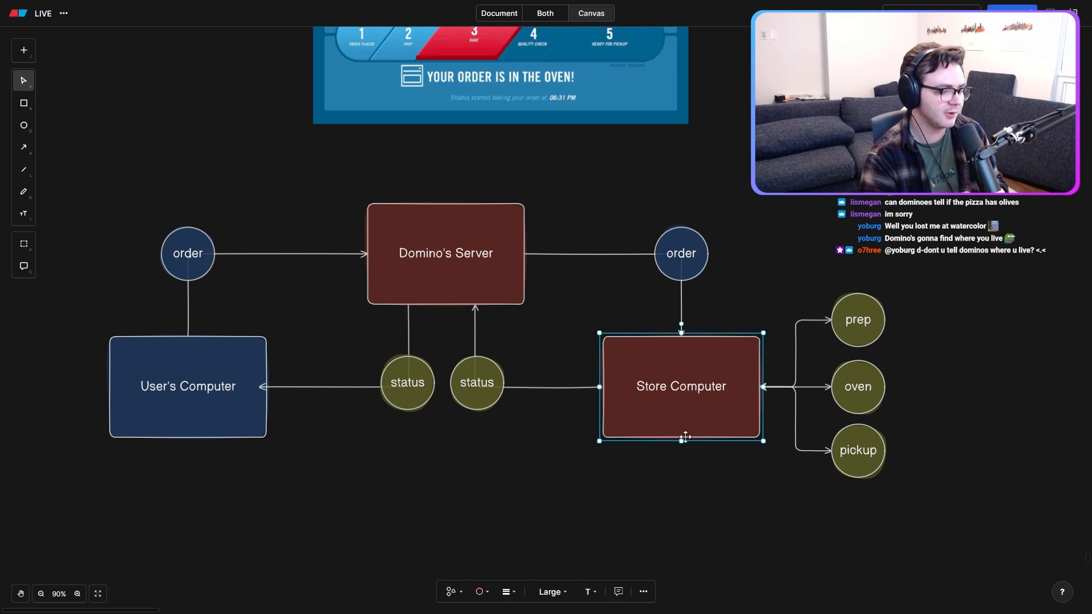
pyautogui.click(518, 486)
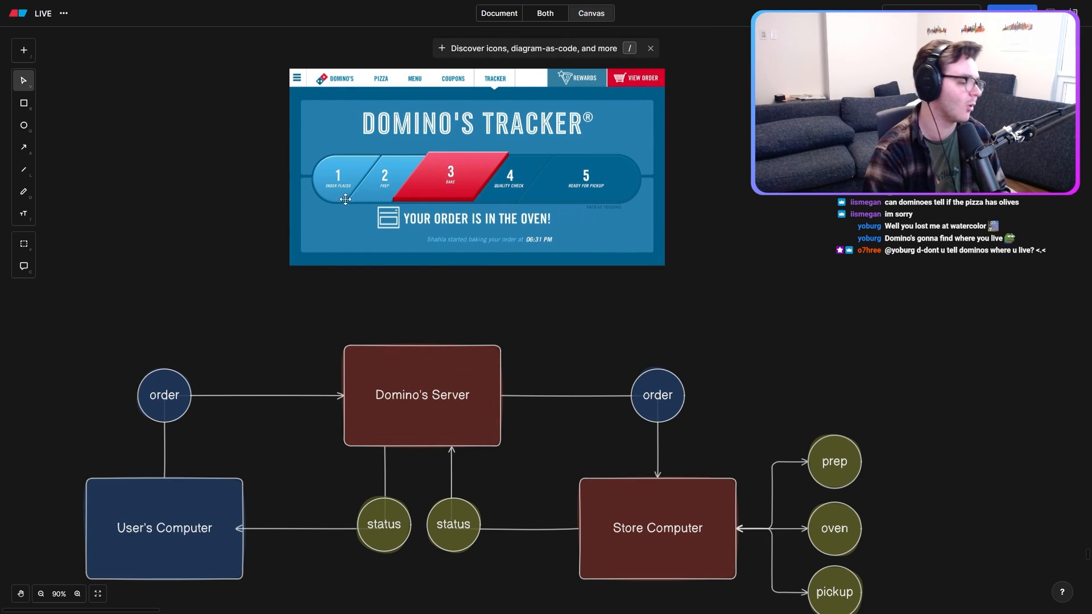
pyautogui.moveTo(892, 295)
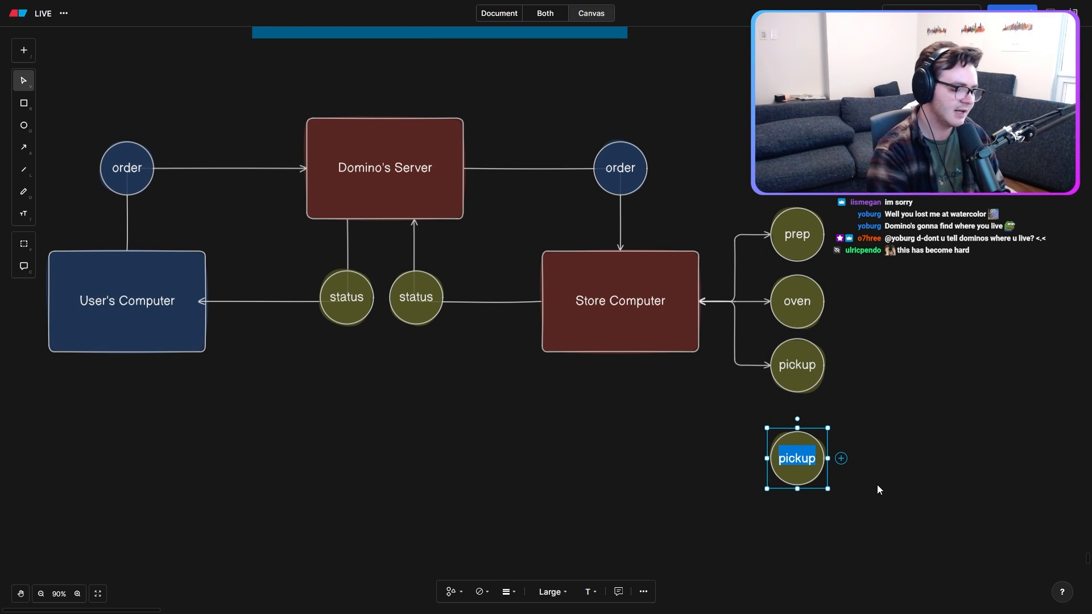
pyautogui.write('gps')
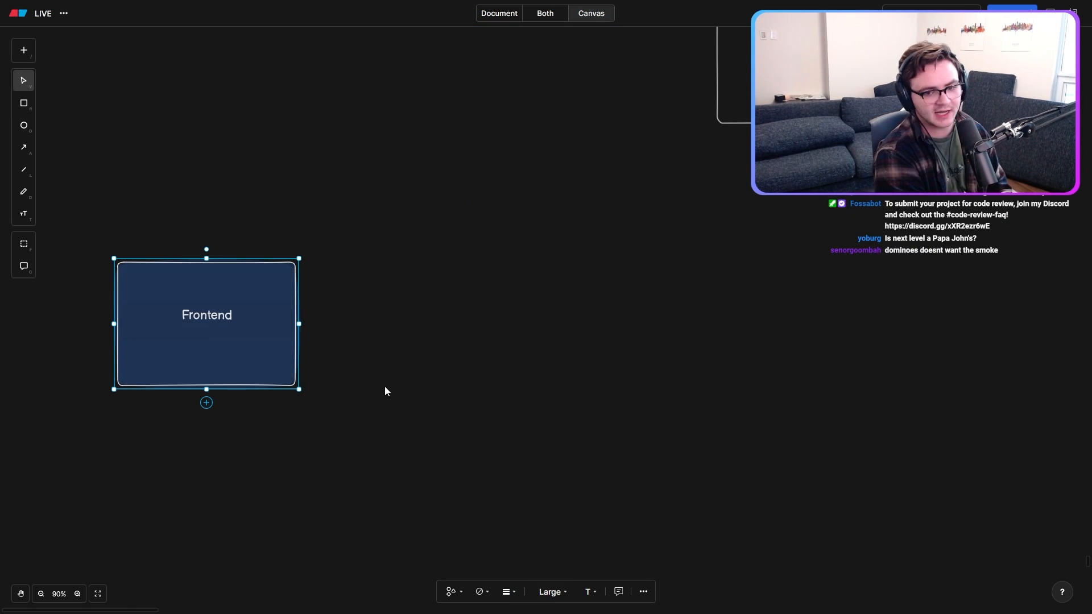
# Step: Extend the label to 'Frontend (React/Angular/Vue/whatever)' and reselect the Frontend box
pyautogui.write('(React/')
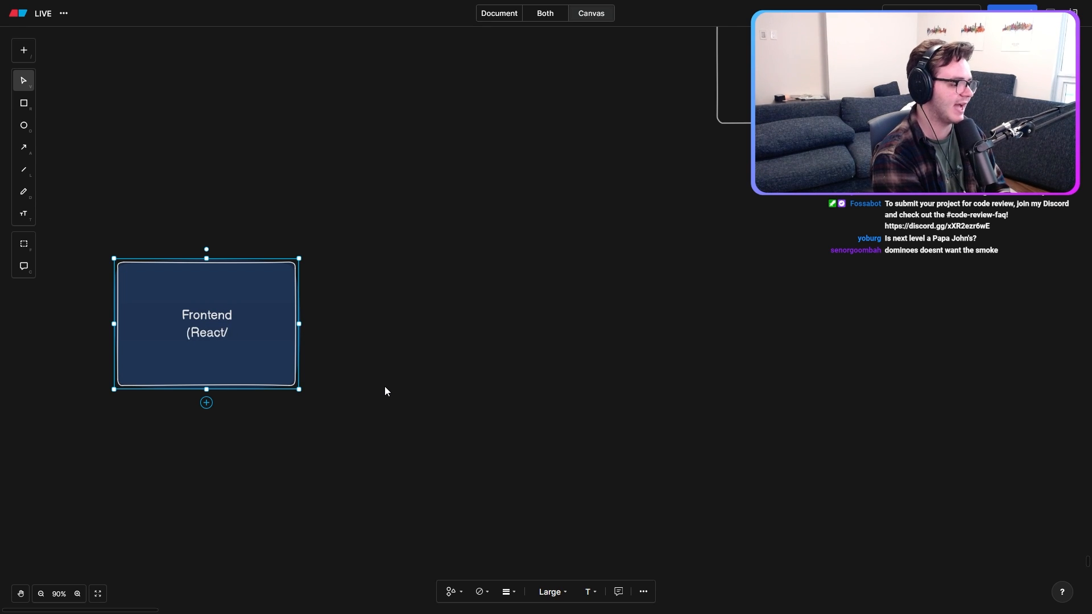
pyautogui.write('Angular/Vue/whatever')
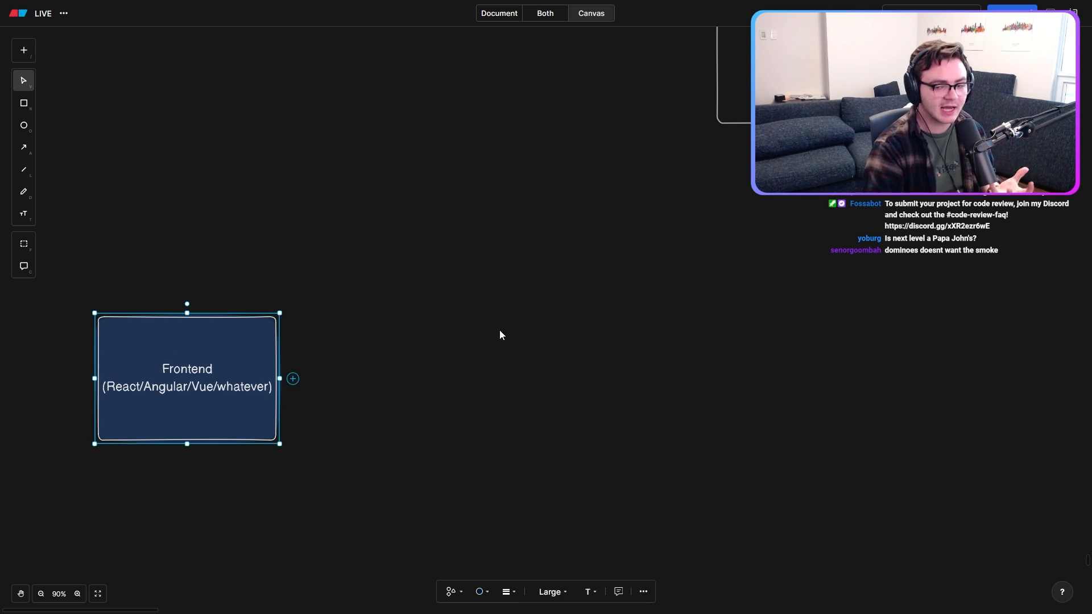
pyautogui.click(506, 341)
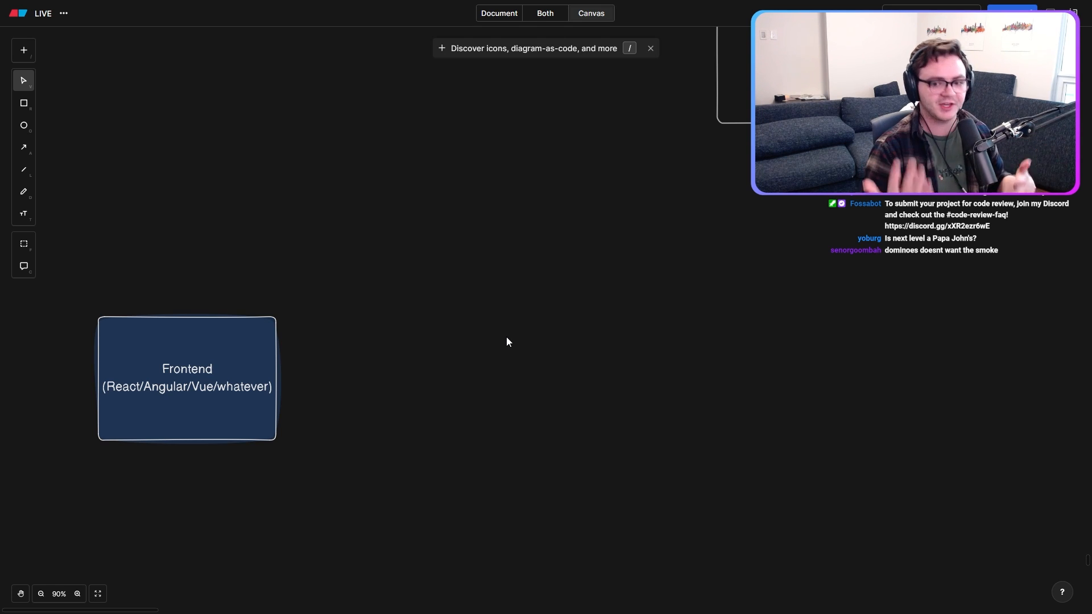
pyautogui.click(187, 378)
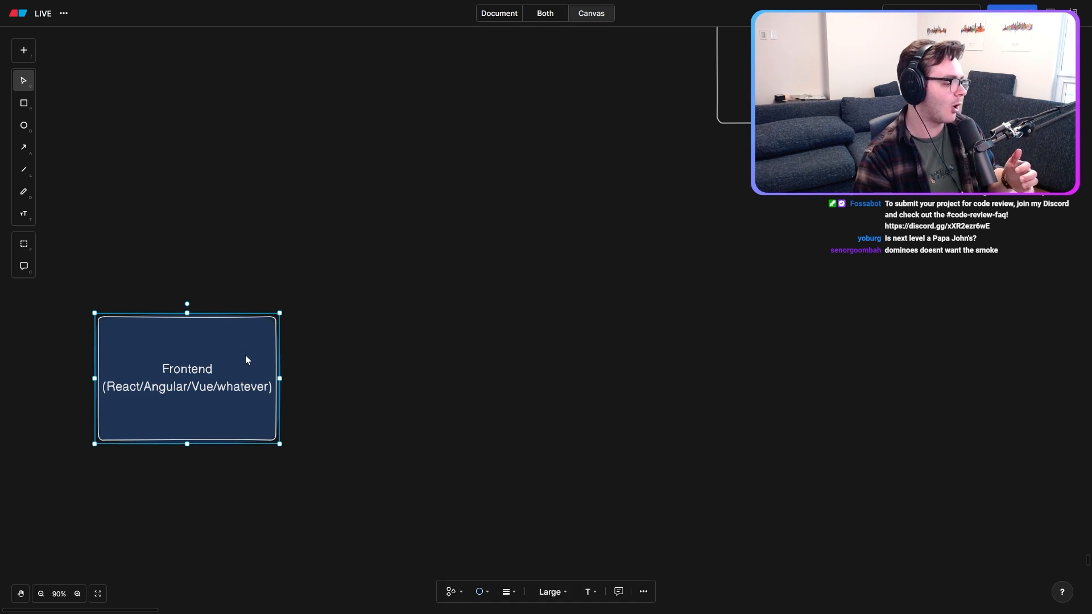
pyautogui.click(594, 335)
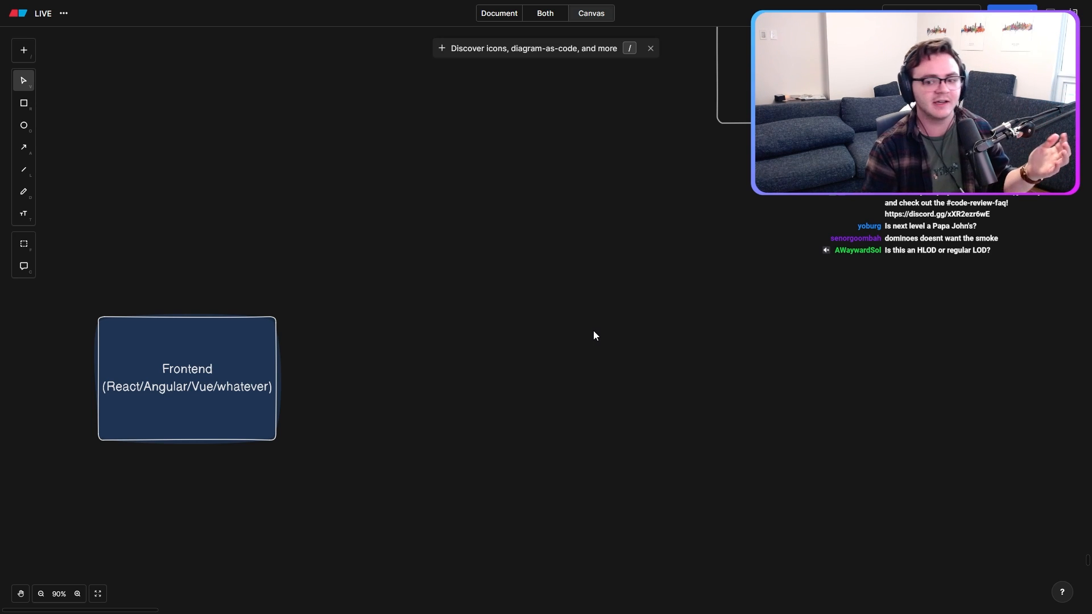
pyautogui.click(186, 379)
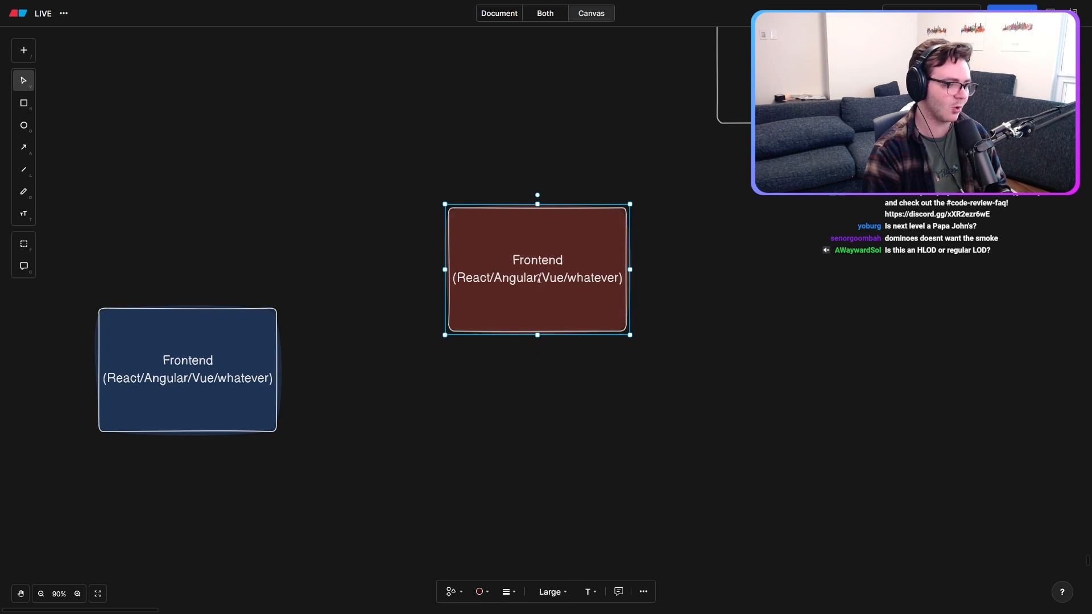
# Step: Replace the copied box's Frontend label with OrderPlacementService
pyautogui.doubleClick(536, 269)
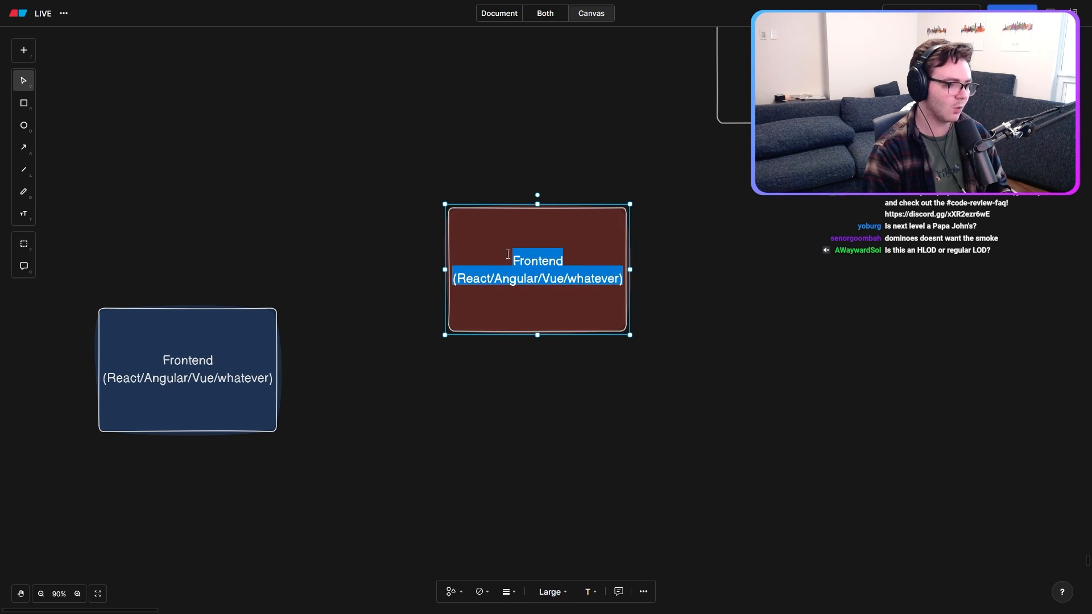
pyautogui.press('Delete')
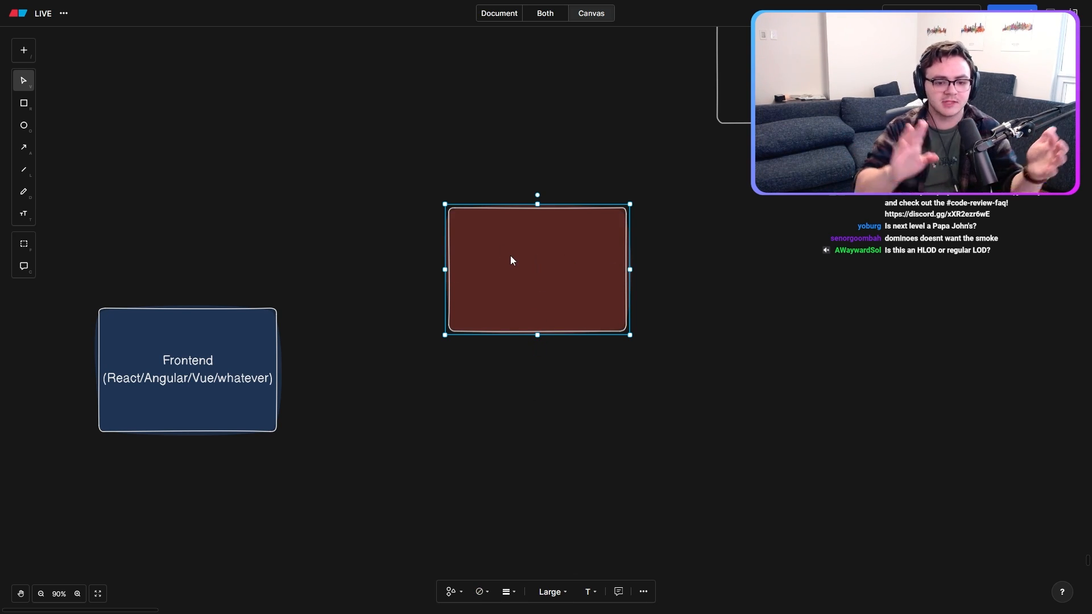
pyautogui.doubleClick(536, 269)
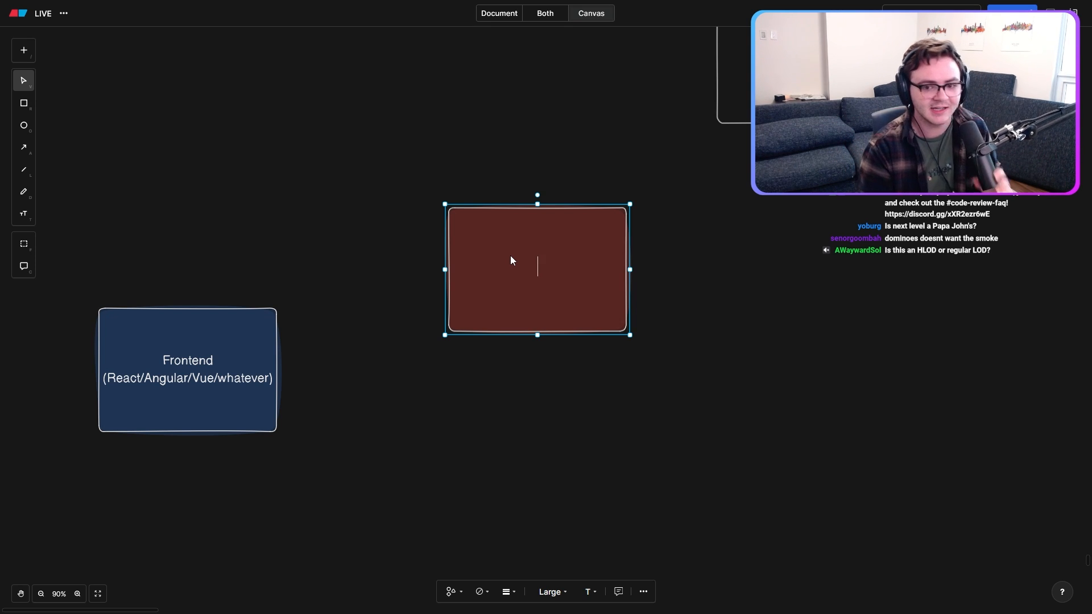
pyautogui.write('o')
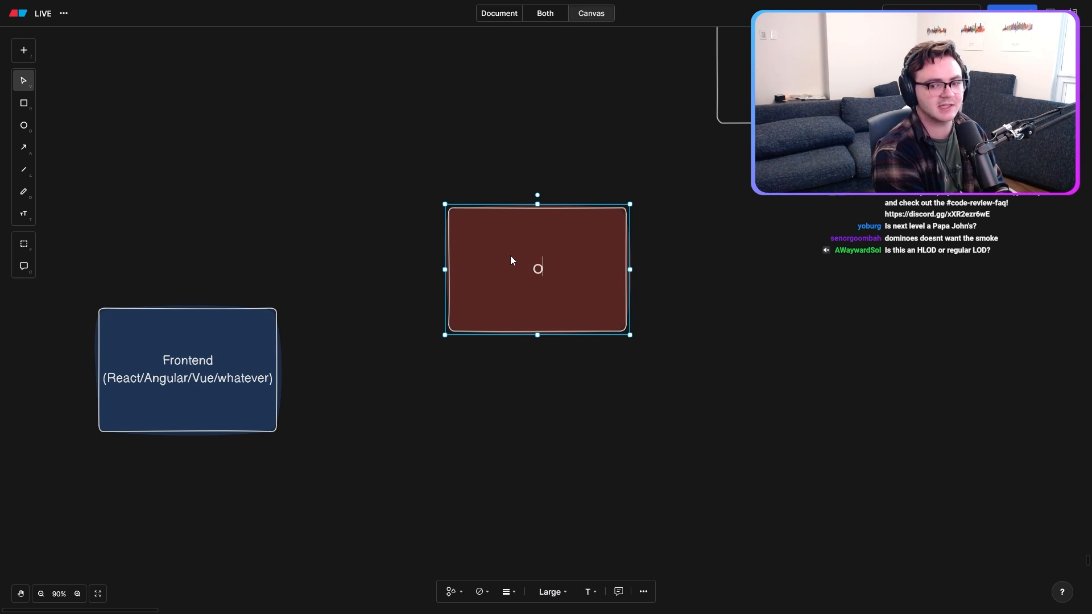
pyautogui.write('rderPlacementService')
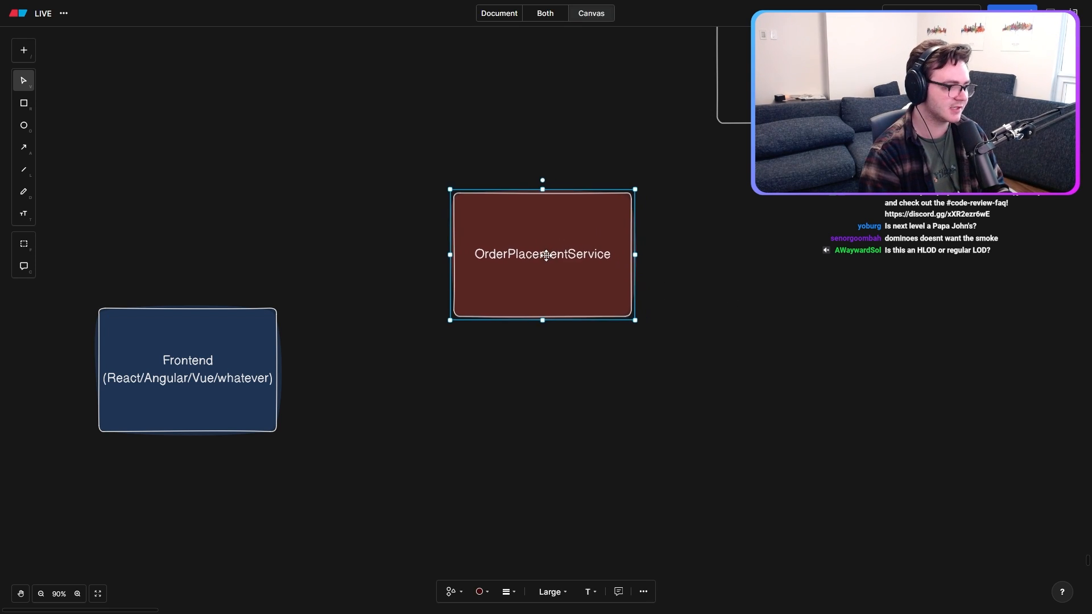
pyautogui.click(23, 146)
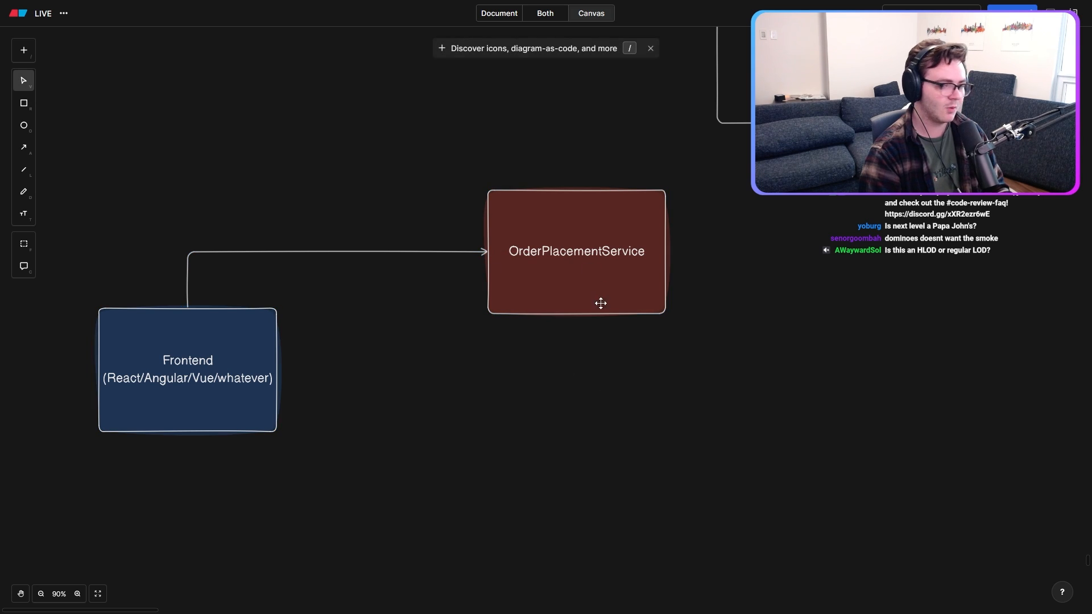
pyautogui.moveTo(542, 299)
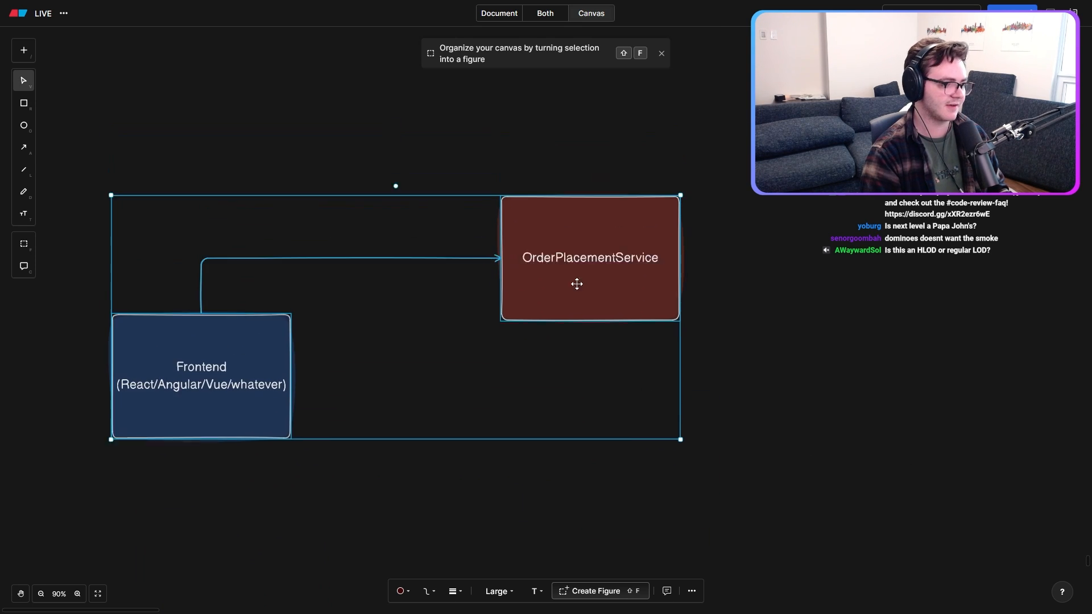
# Step: Name the new connected boxes Payment Processing and OrderDispatch
pyautogui.click(589, 257)
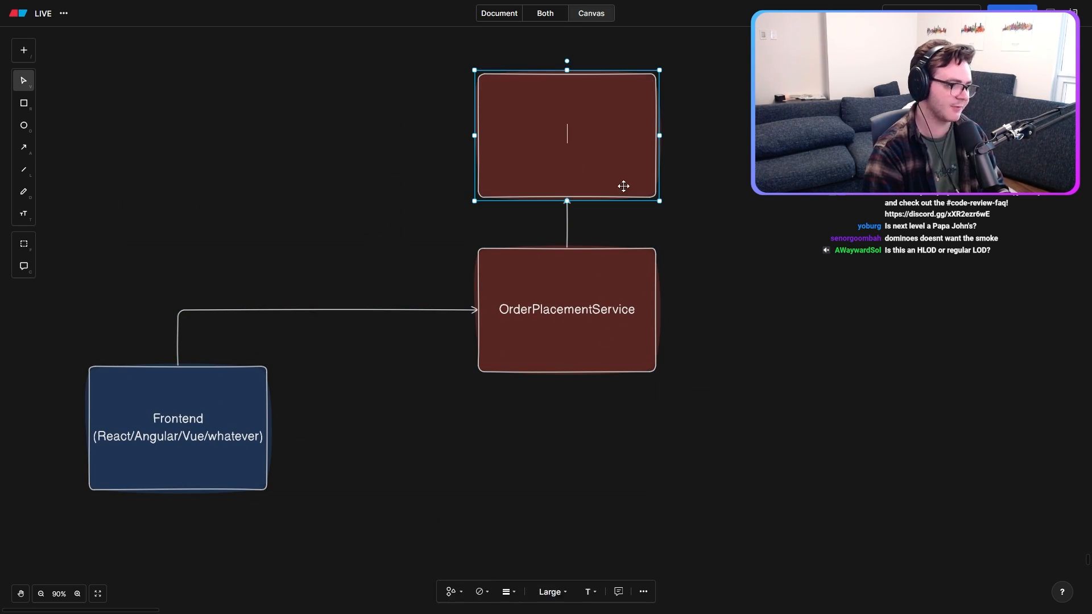
pyautogui.write('Payment Processing')
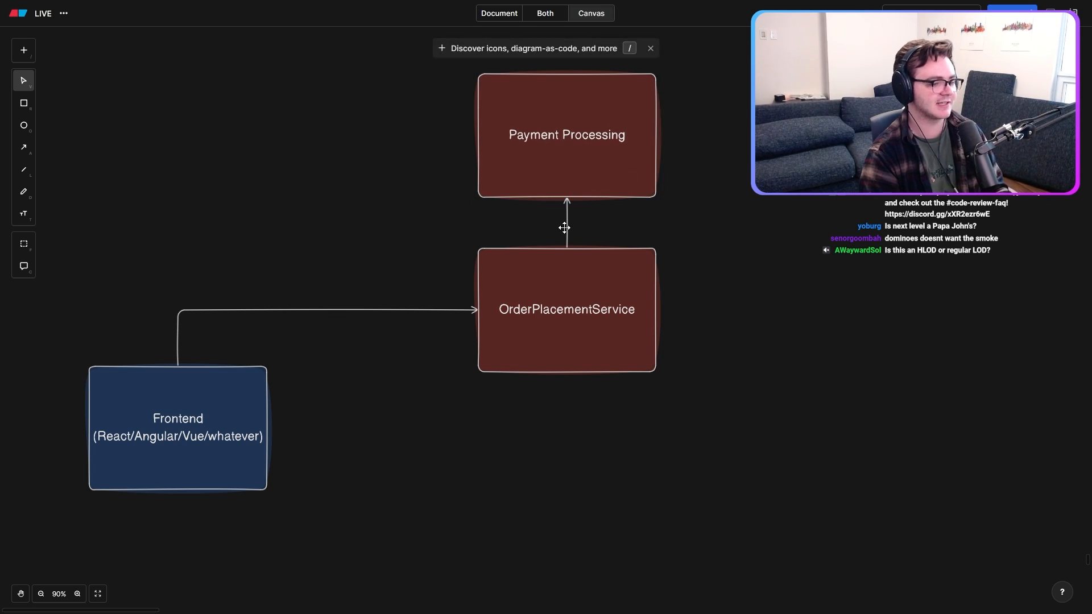
pyautogui.moveTo(795, 436)
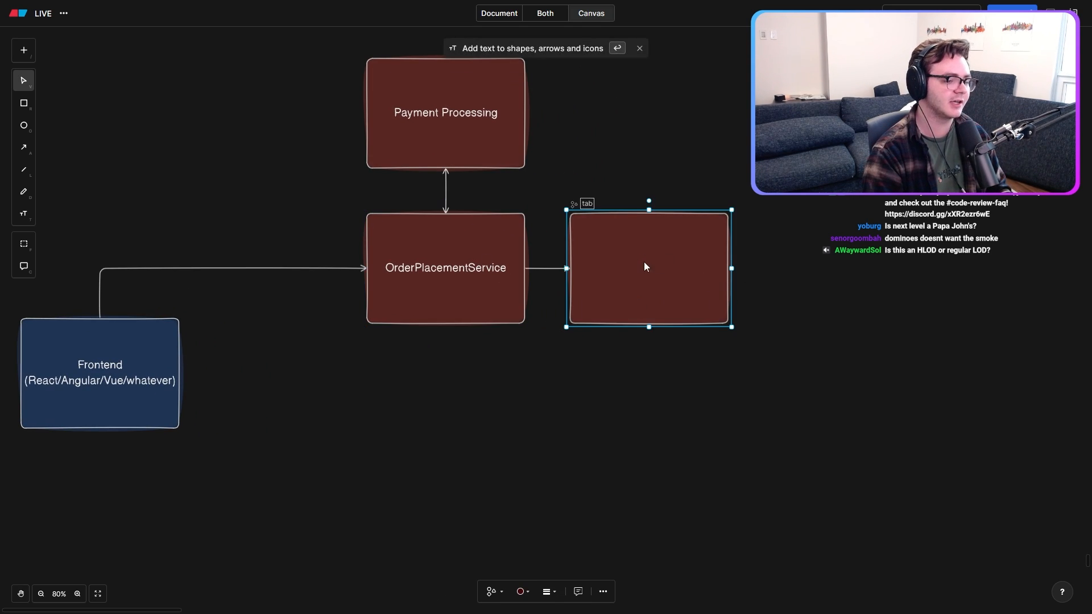
pyautogui.write('OrderDispatch')
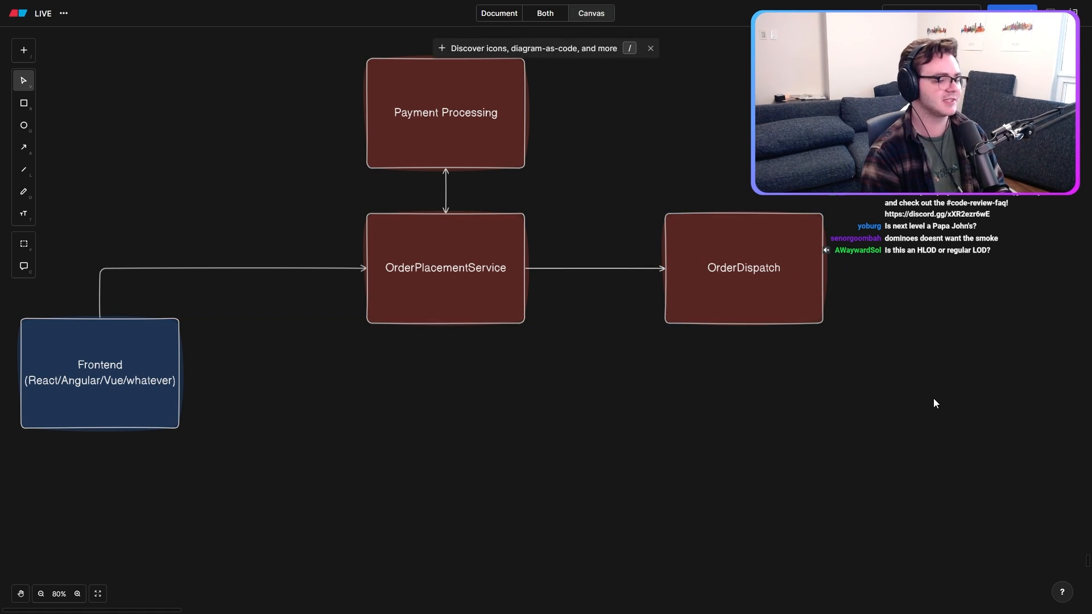
# Step: Rename the duplicated OrderDispatch box to Store Controller
pyautogui.scroll(-3)
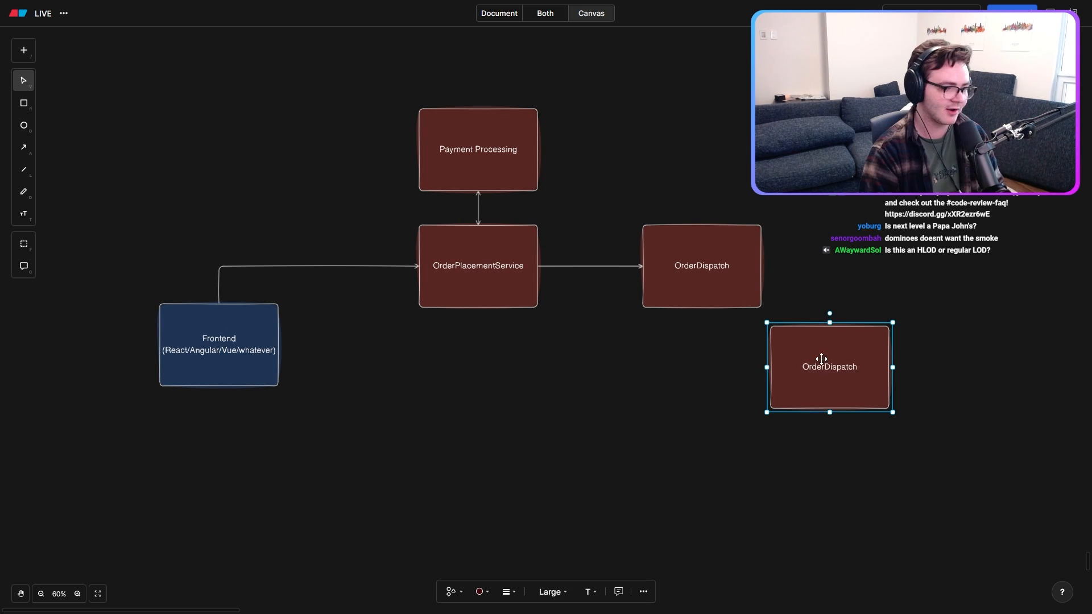
pyautogui.doubleClick(829, 367)
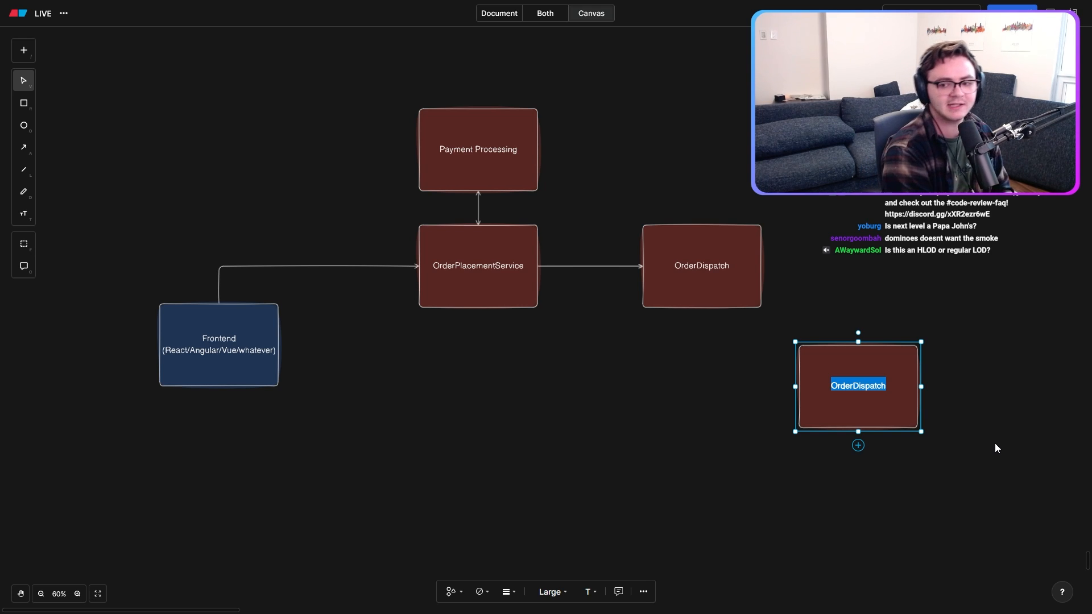
pyautogui.write('Store Controller')
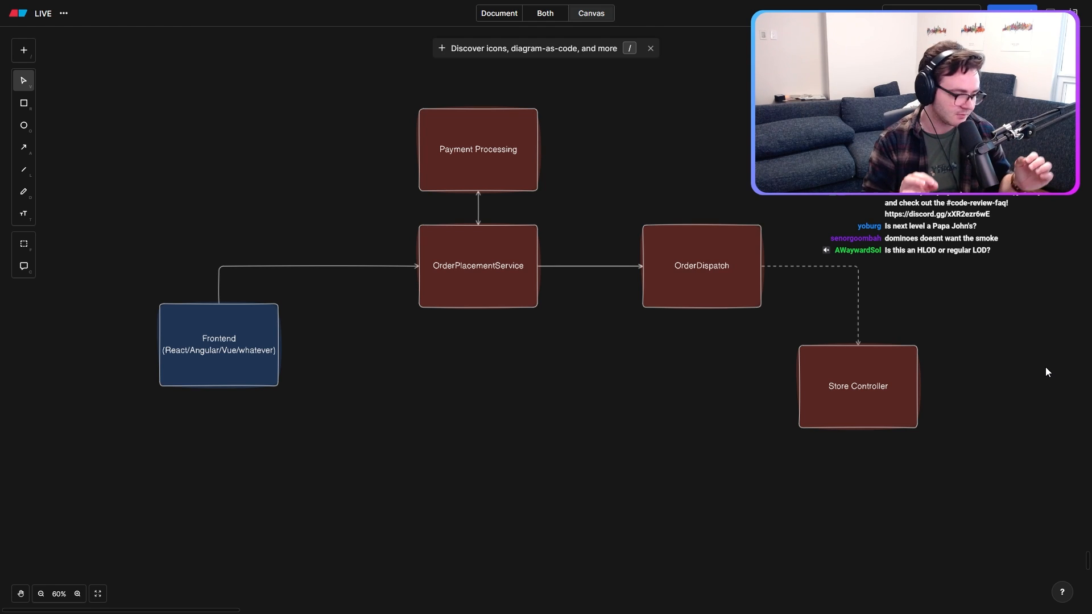
pyautogui.moveTo(249, 357)
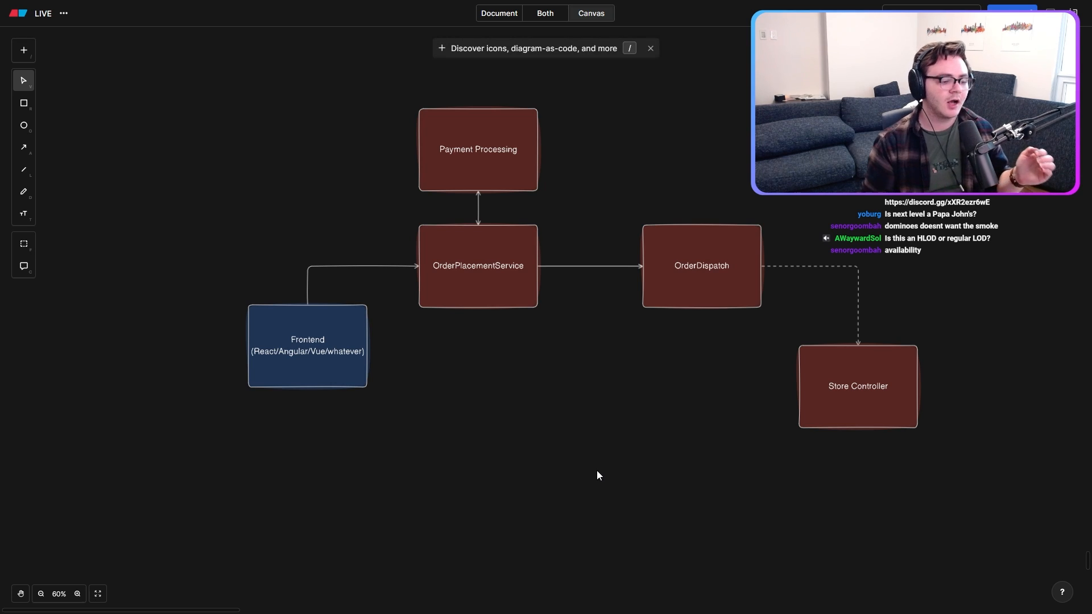
pyautogui.moveTo(878, 356)
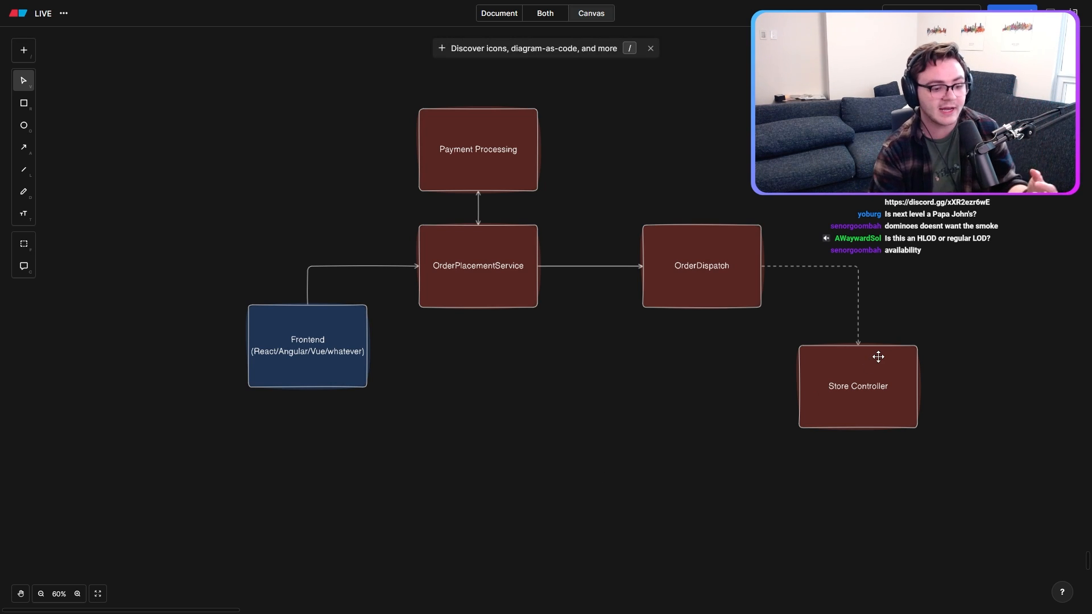
pyautogui.click(857, 386)
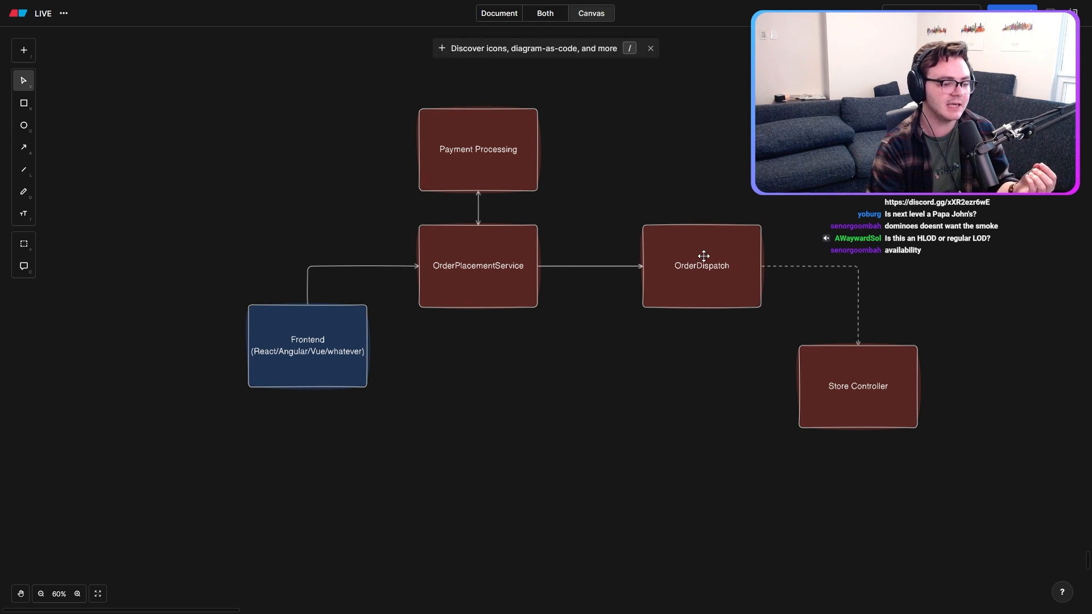
pyautogui.click(857, 386)
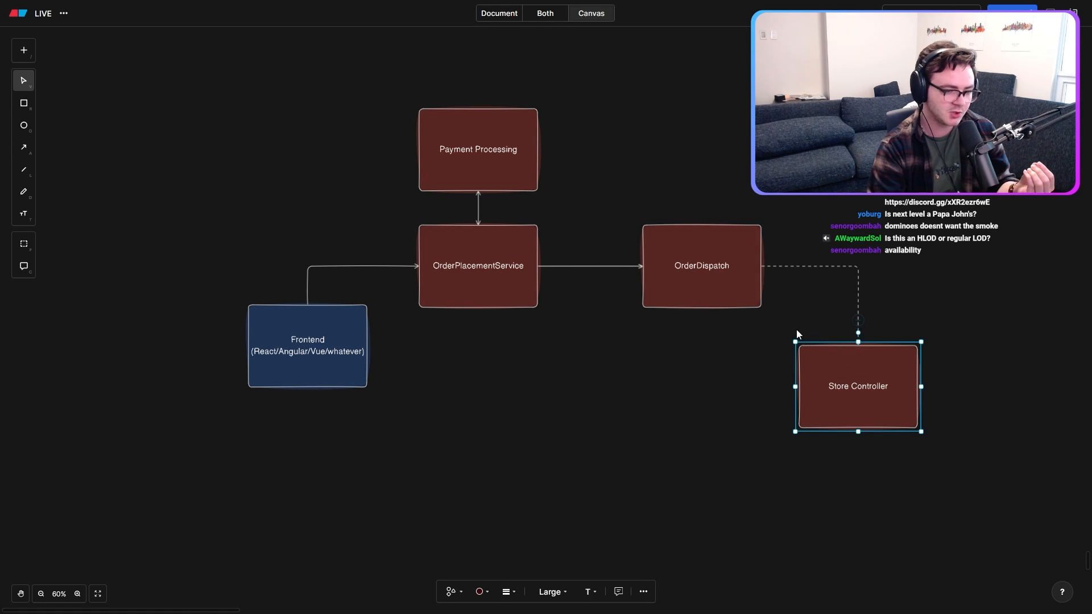
pyautogui.click(1031, 370)
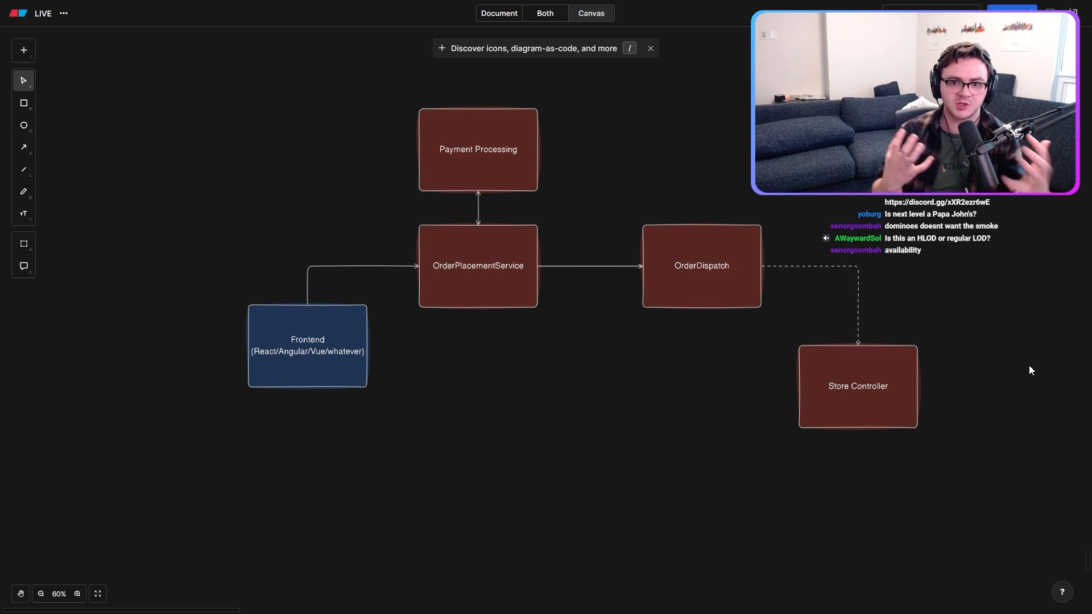
pyautogui.moveTo(783, 295)
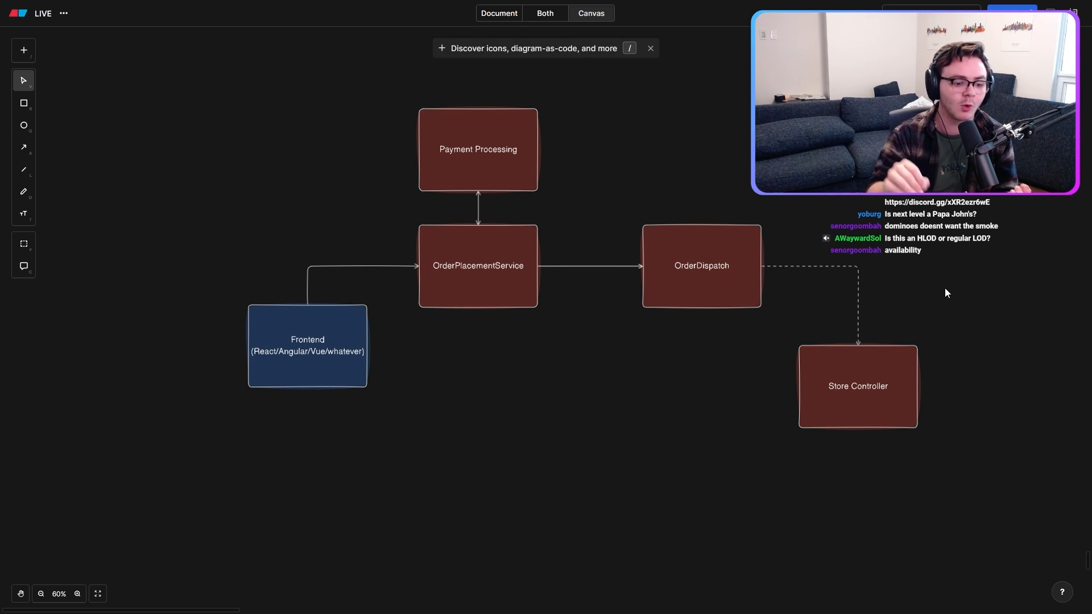
pyautogui.moveTo(713, 465)
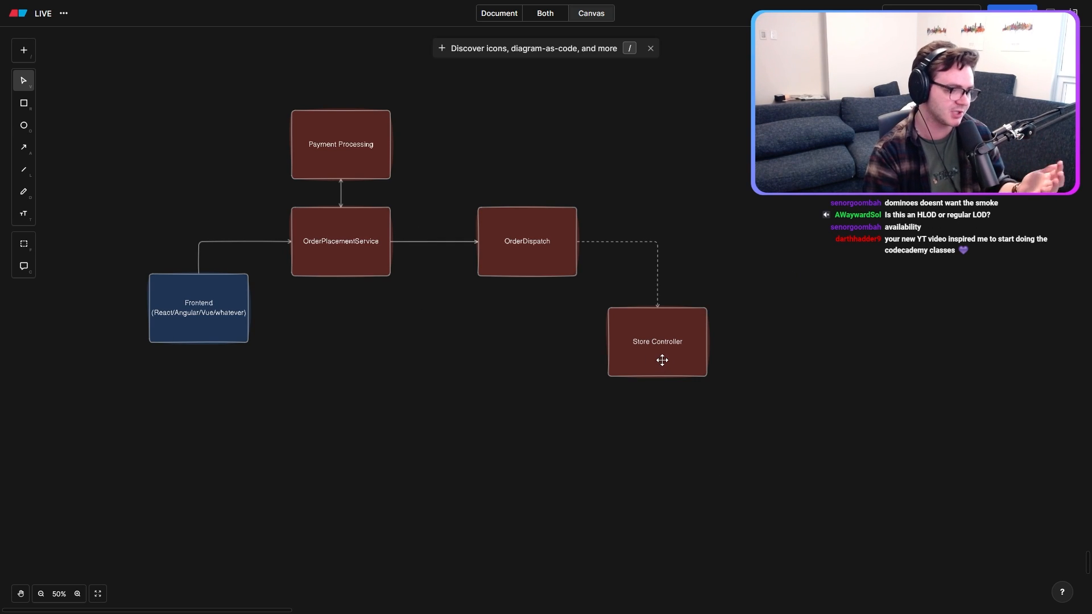
pyautogui.moveTo(631, 263)
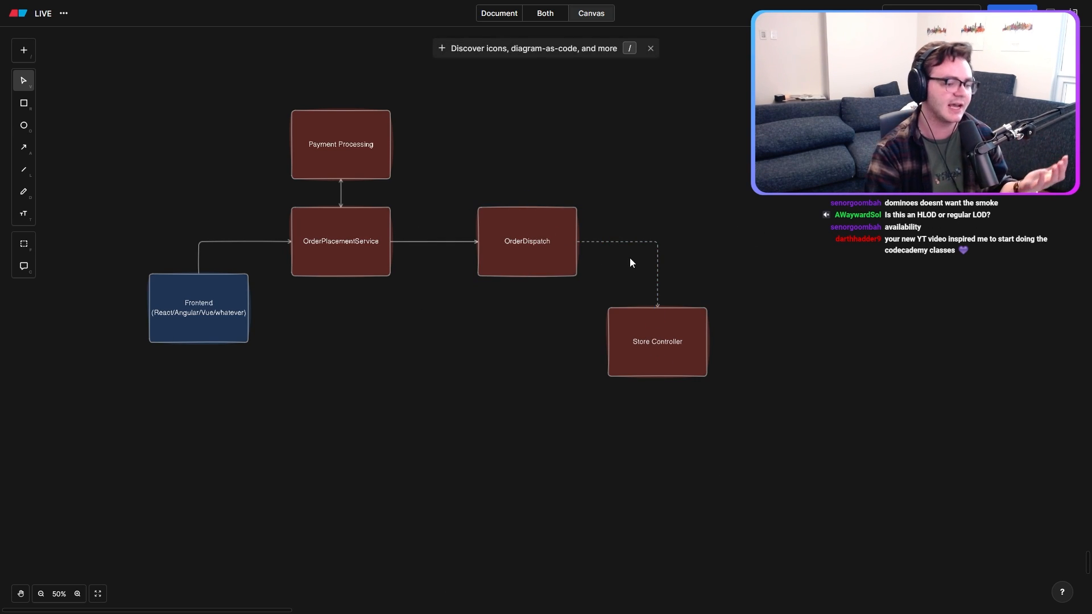
pyautogui.moveTo(787, 245)
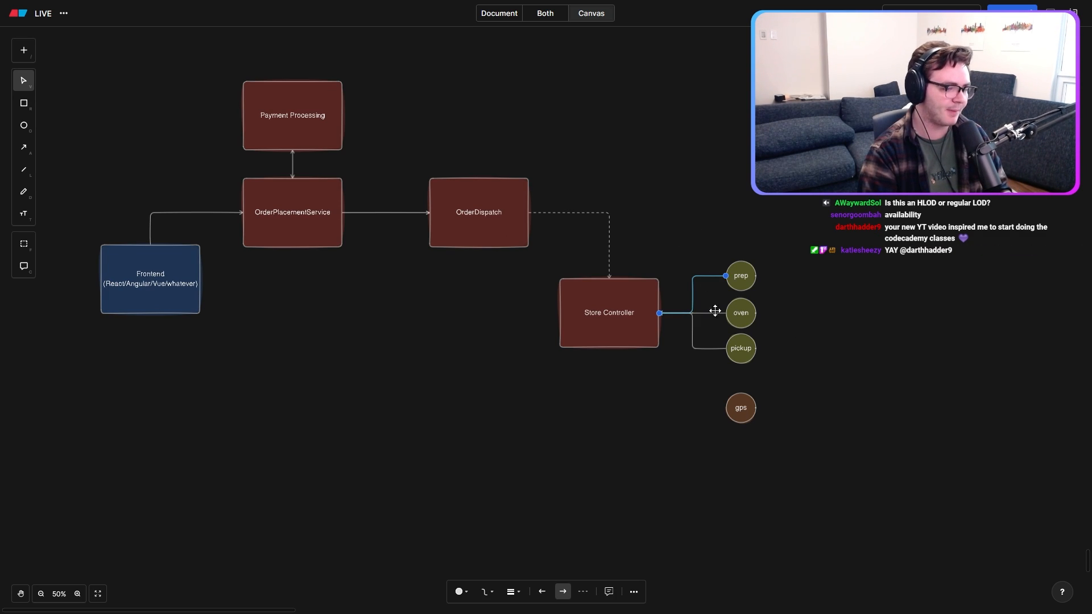
# Step: Make the endpoint connectors into Store Controller dashed
pyautogui.click(691, 313)
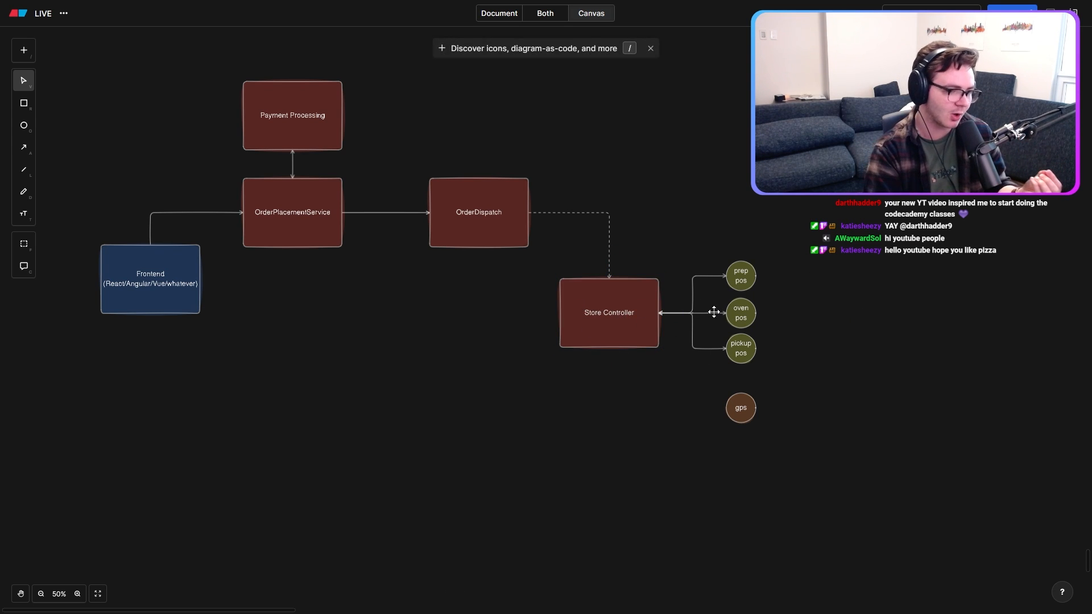
pyautogui.click(691, 280)
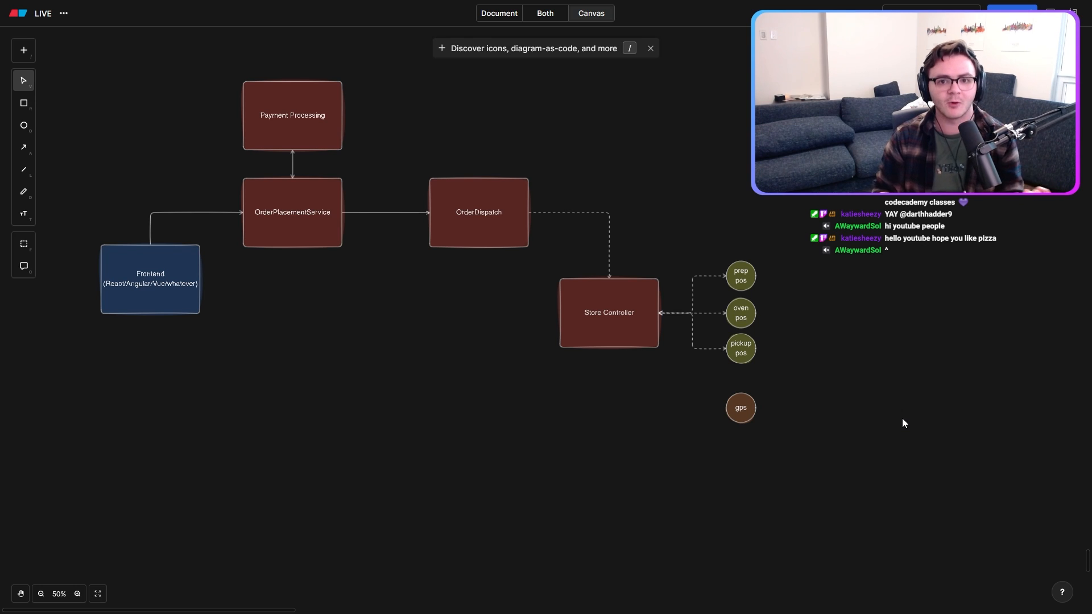
pyautogui.moveTo(602, 183)
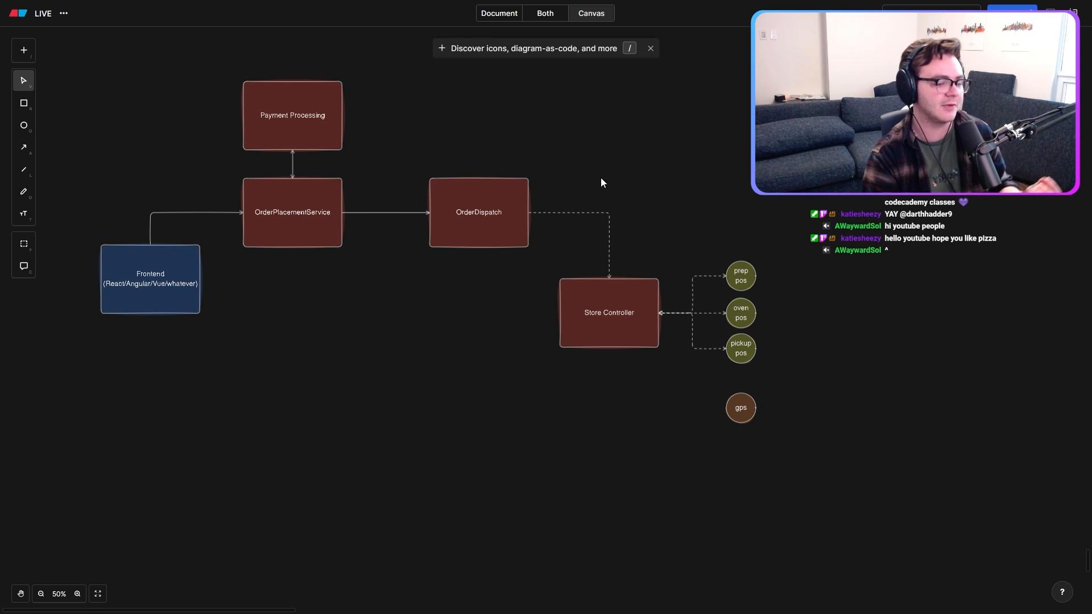
pyautogui.moveTo(909, 307)
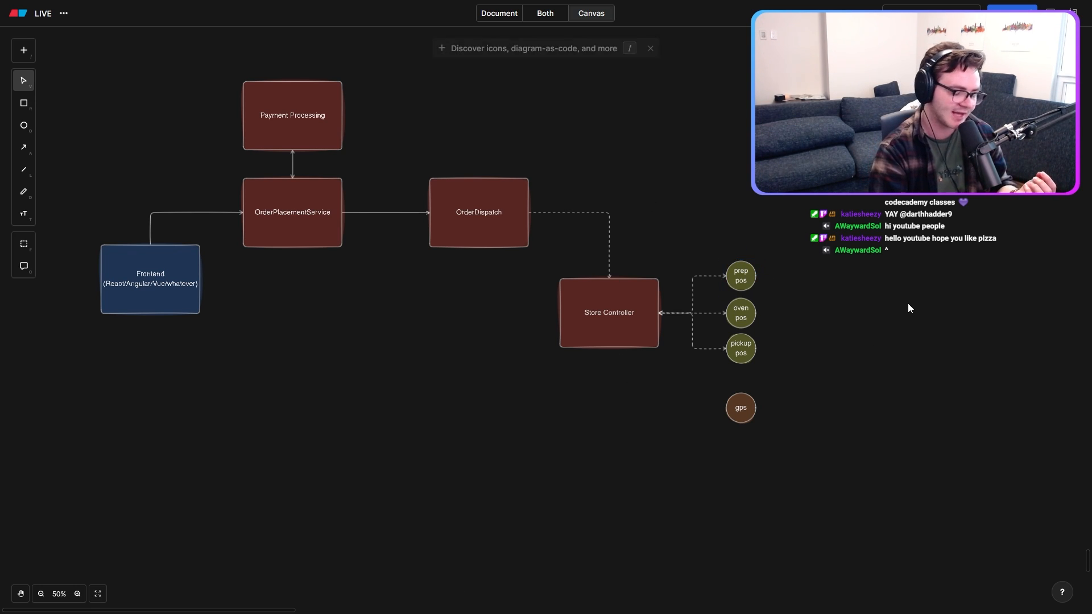
pyautogui.moveTo(851, 252)
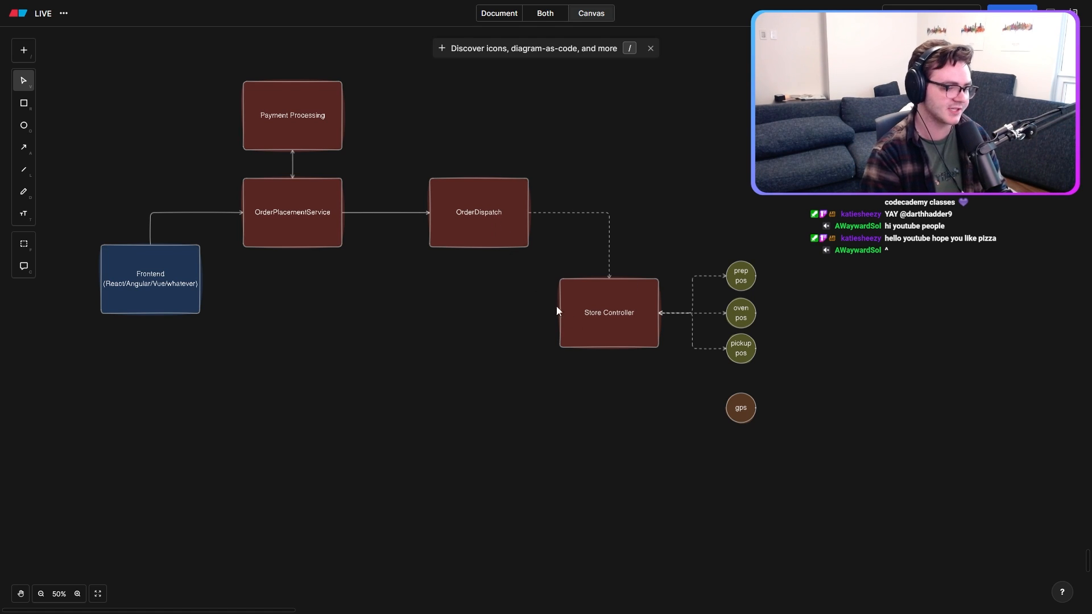
# Step: Connect Store Controller to a new OrderStatus box placed to its left
pyautogui.click(608, 312)
pyautogui.write('OrderStatus')
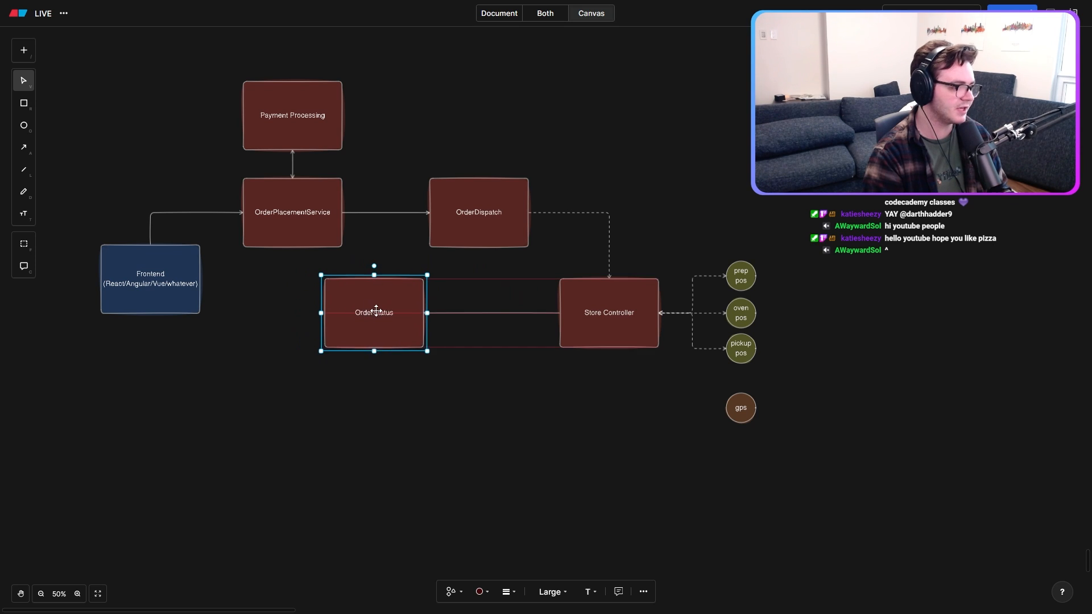
pyautogui.click(531, 455)
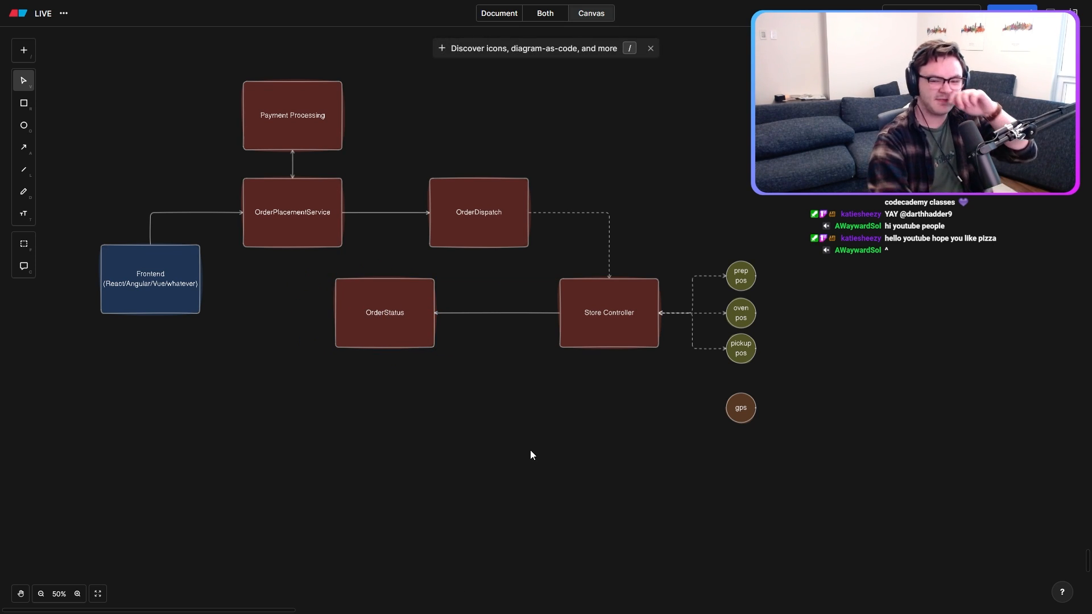
pyautogui.click(385, 313)
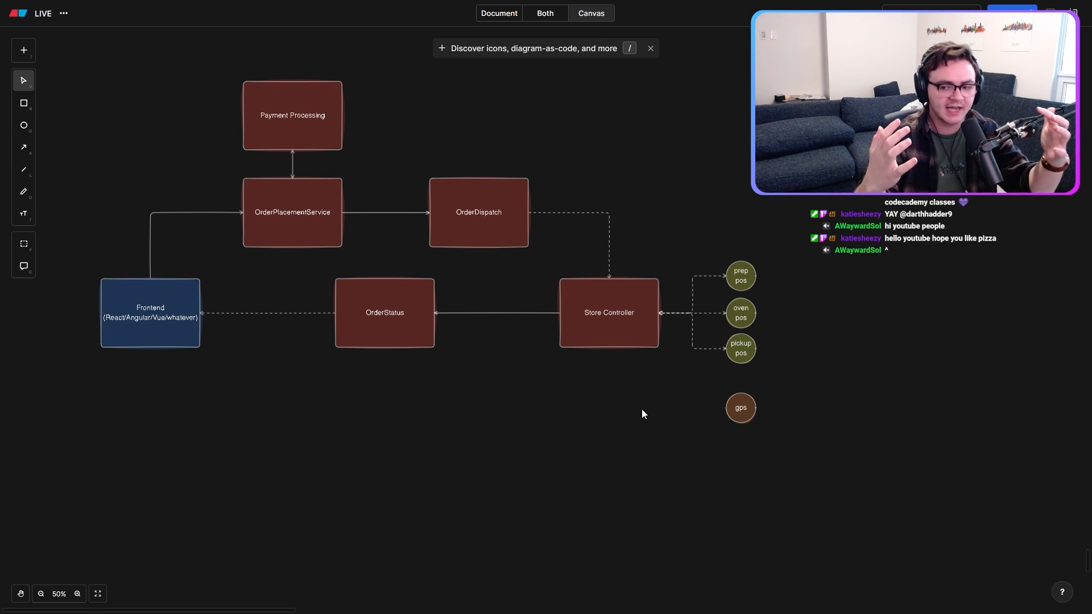
pyautogui.moveTo(771, 396)
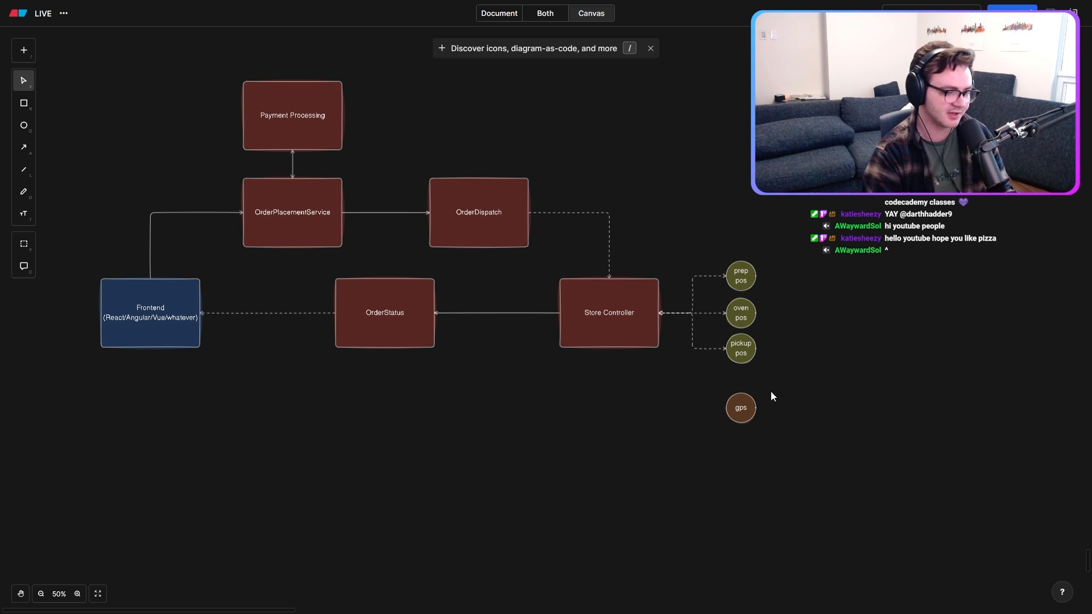
# Step: Relabel the gps circle 'phone' and drag it lower on the canvas
pyautogui.click(740, 407)
pyautogui.write('phone')
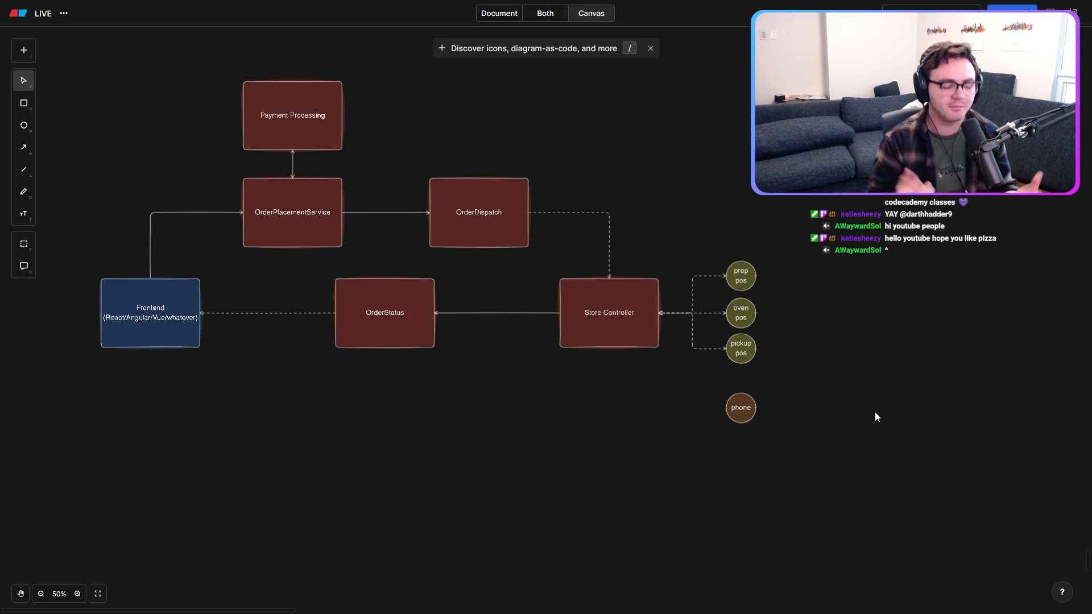
pyautogui.click(740, 407)
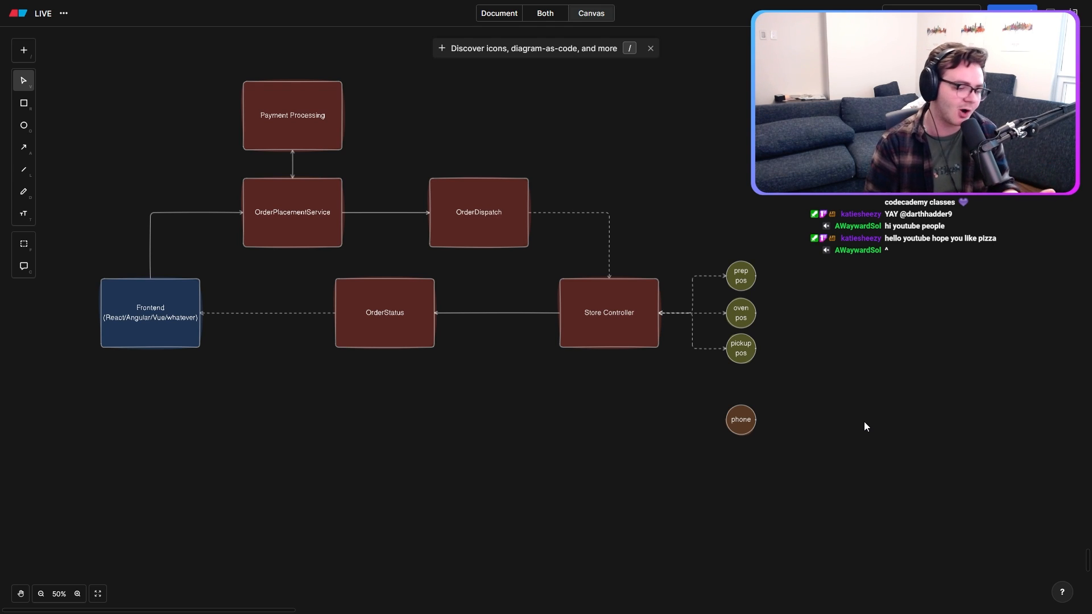
pyautogui.moveTo(721, 428)
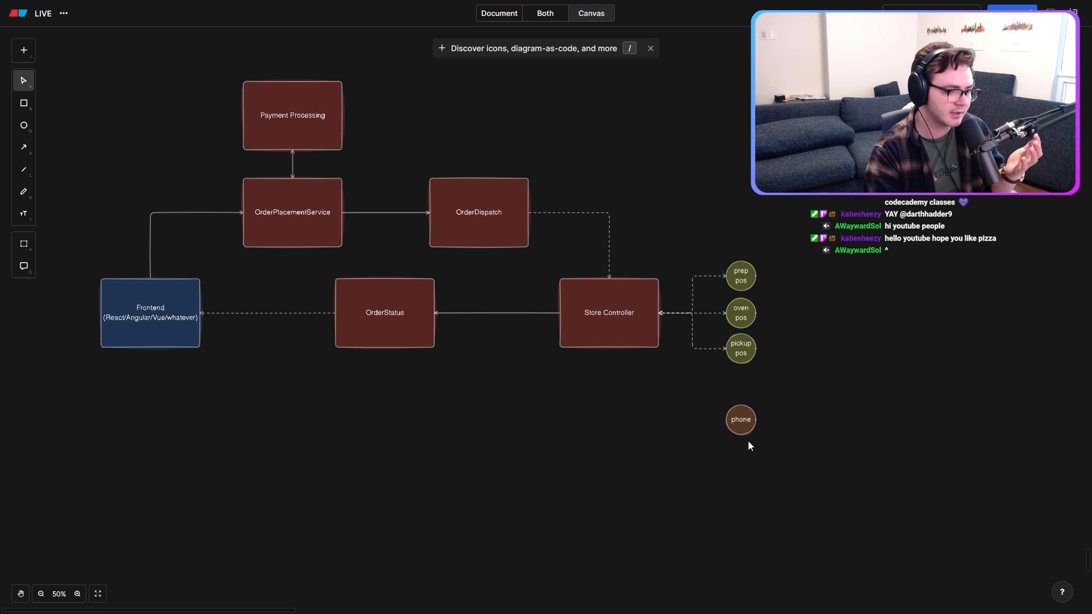
pyautogui.moveTo(849, 449)
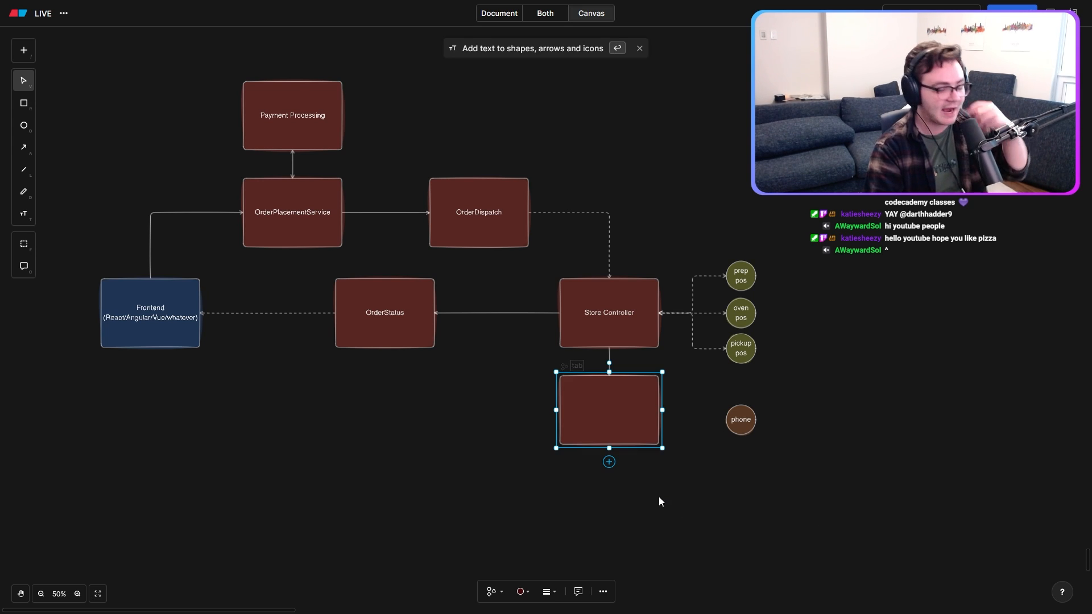
# Step: Draw an arrow from the phone circle into the Delivery Service box
pyautogui.write('Delivery Service')
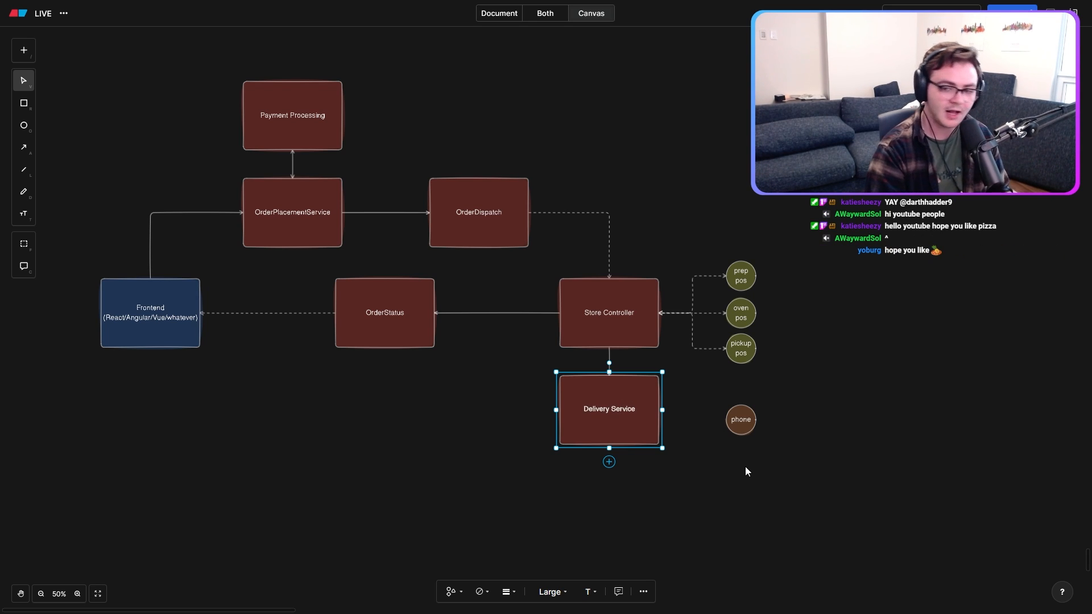
pyautogui.moveTo(607, 414)
pyautogui.write('order for driver')
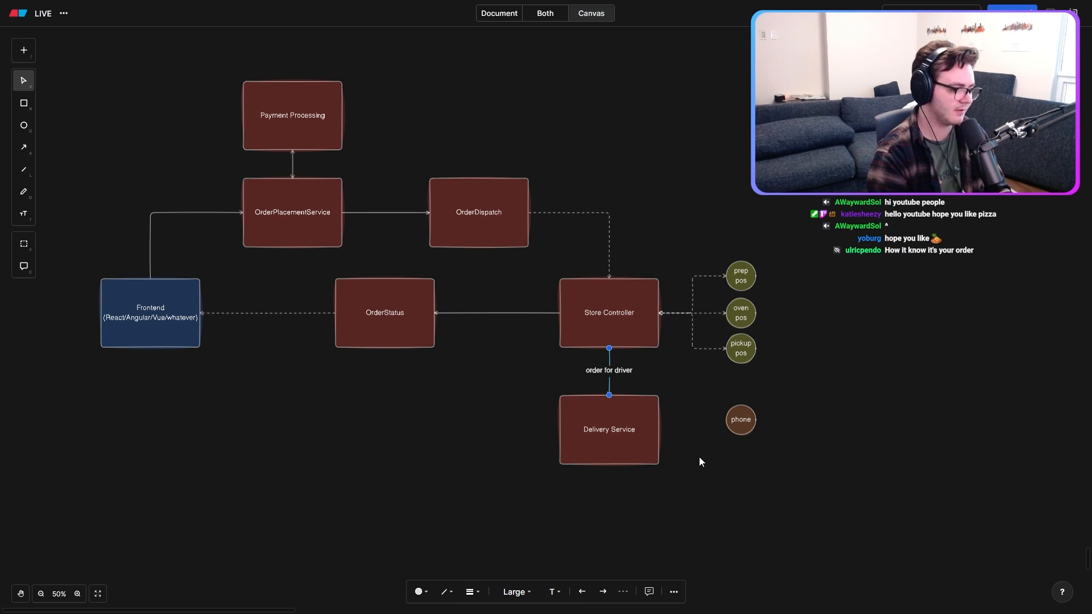
pyautogui.moveTo(685, 428)
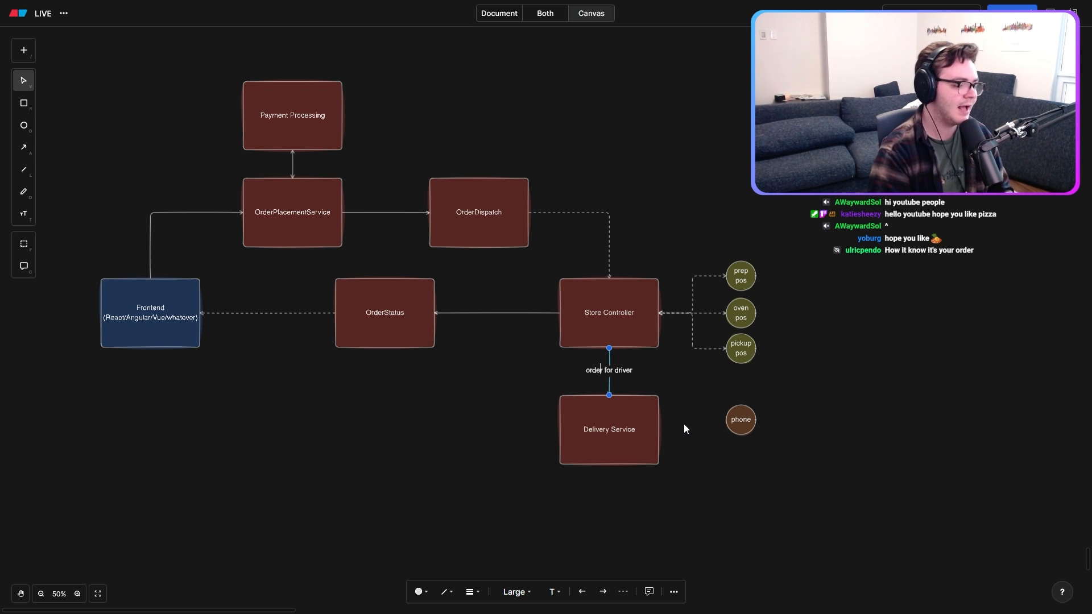
pyautogui.click(608, 312)
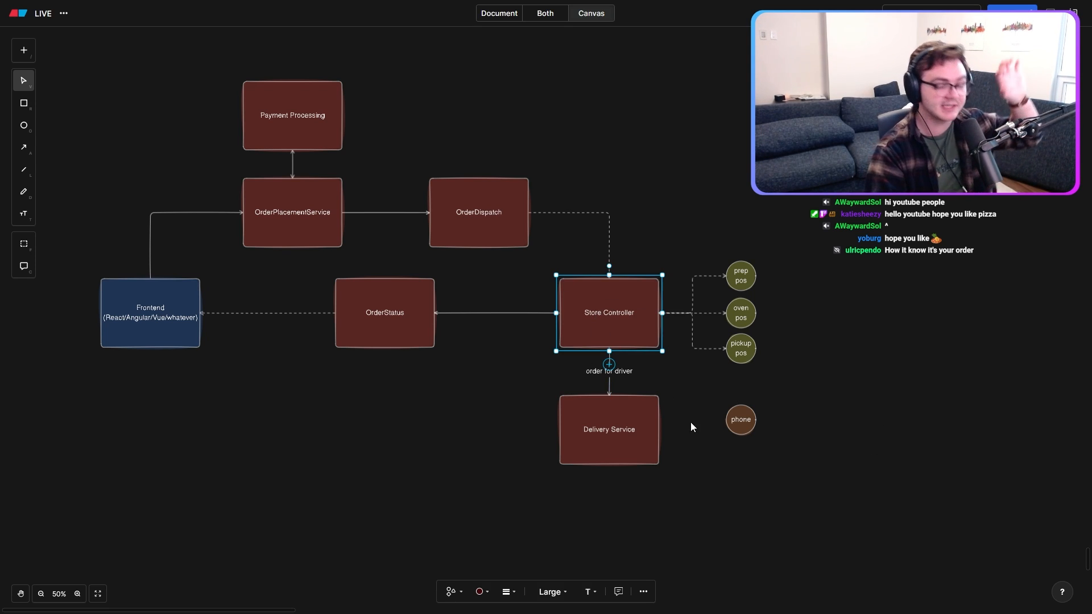
pyautogui.moveTo(668, 462)
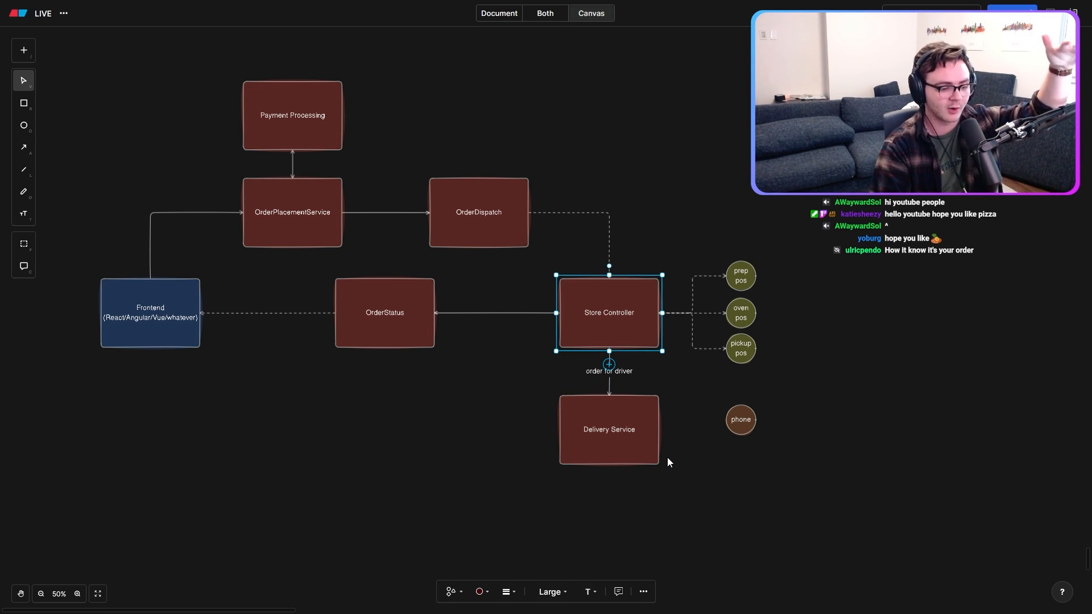
pyautogui.click(608, 429)
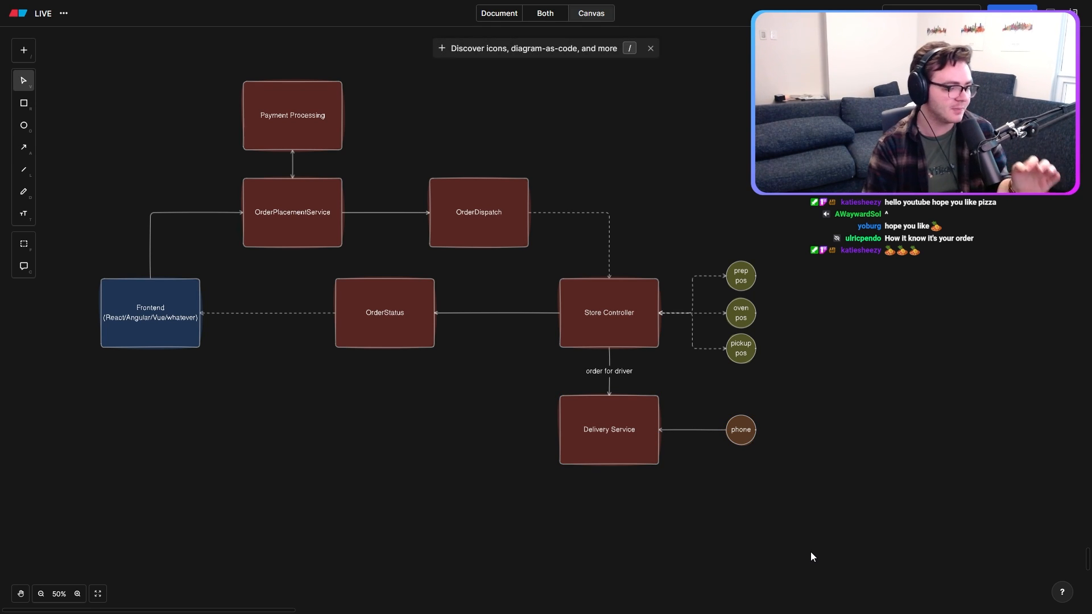
pyautogui.moveTo(825, 406)
pyautogui.write('gps')
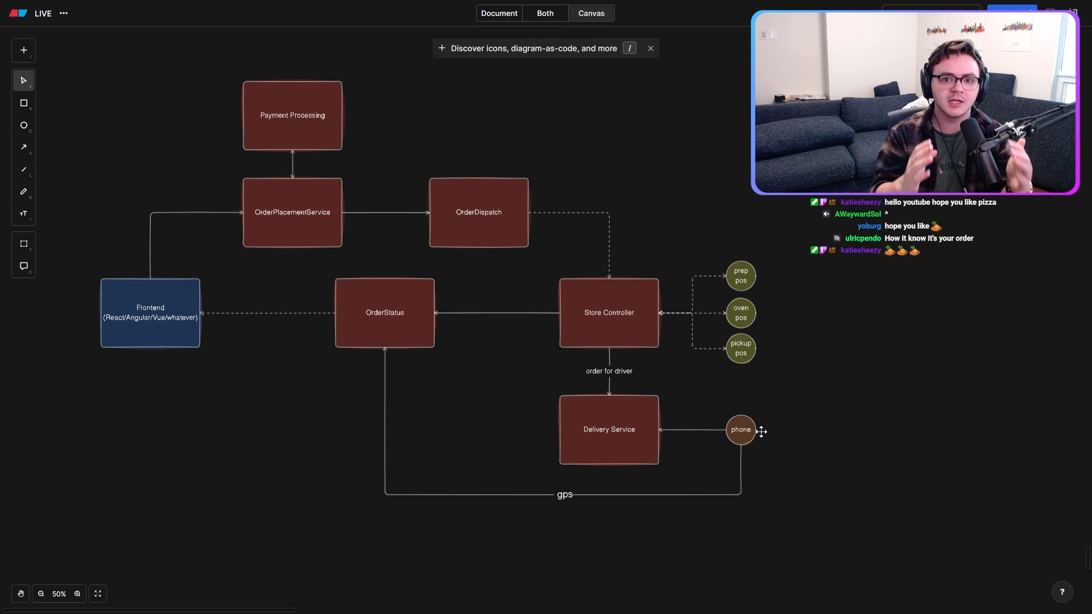
pyautogui.moveTo(755, 430)
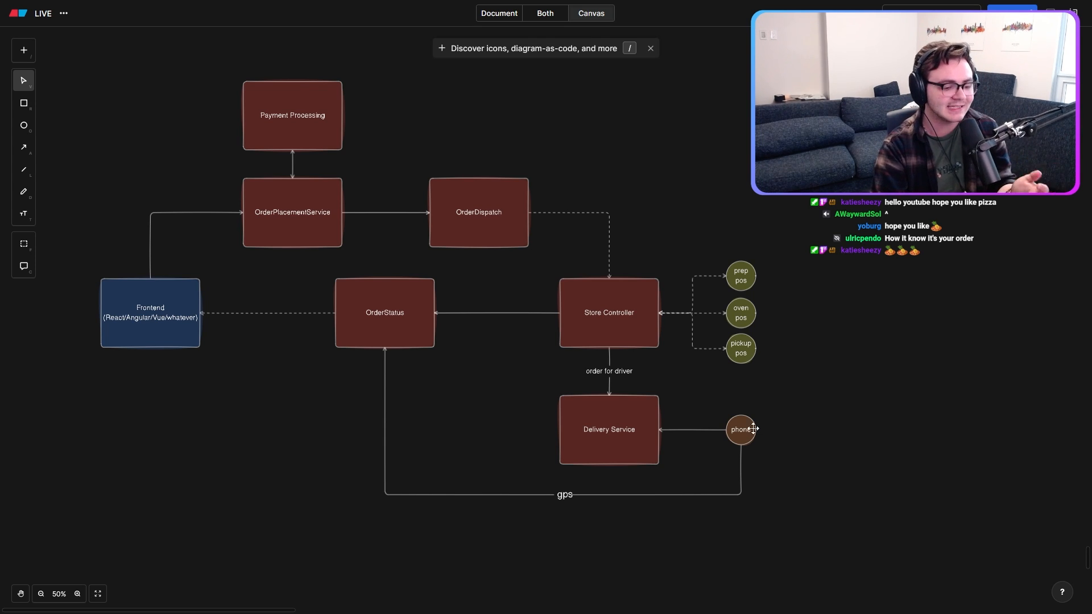
pyautogui.moveTo(900, 442)
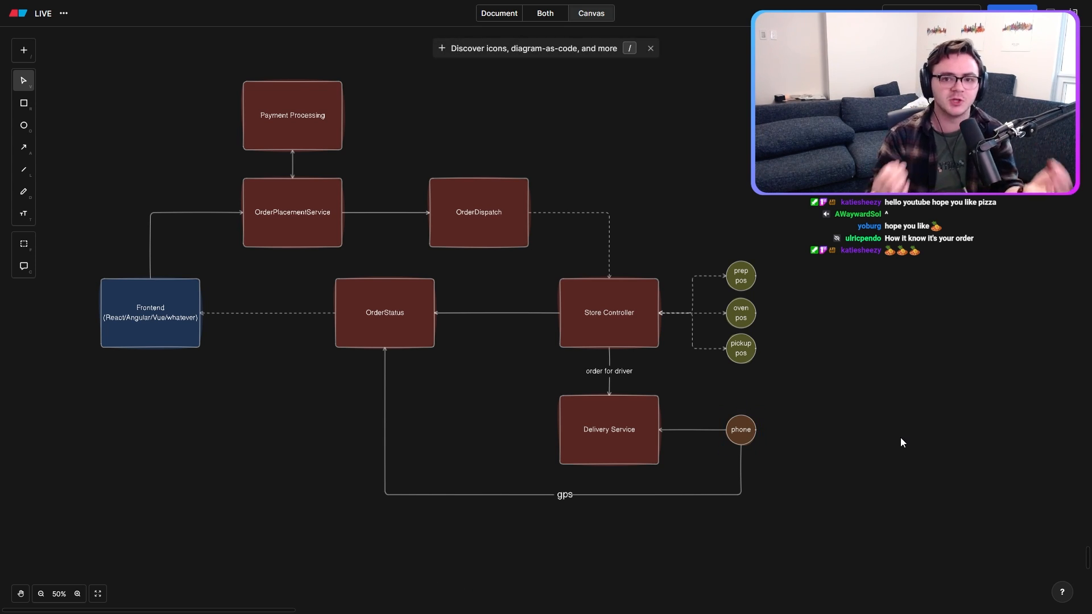
pyautogui.moveTo(827, 504)
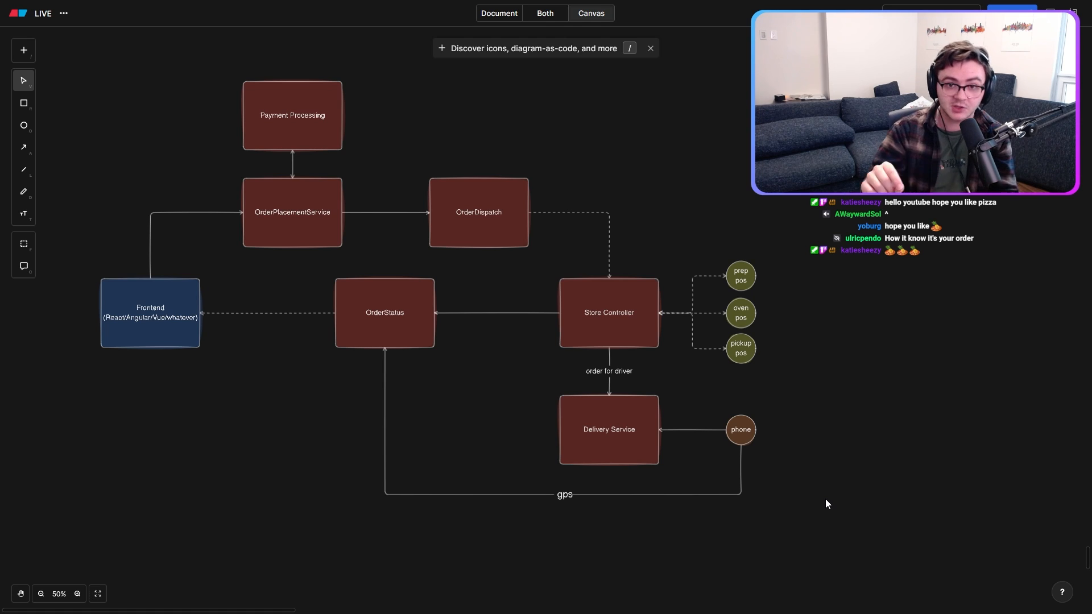
# Step: Draw a gps-labelled elbow arrow from the phone circle up into OrderStatus
pyautogui.click(268, 313)
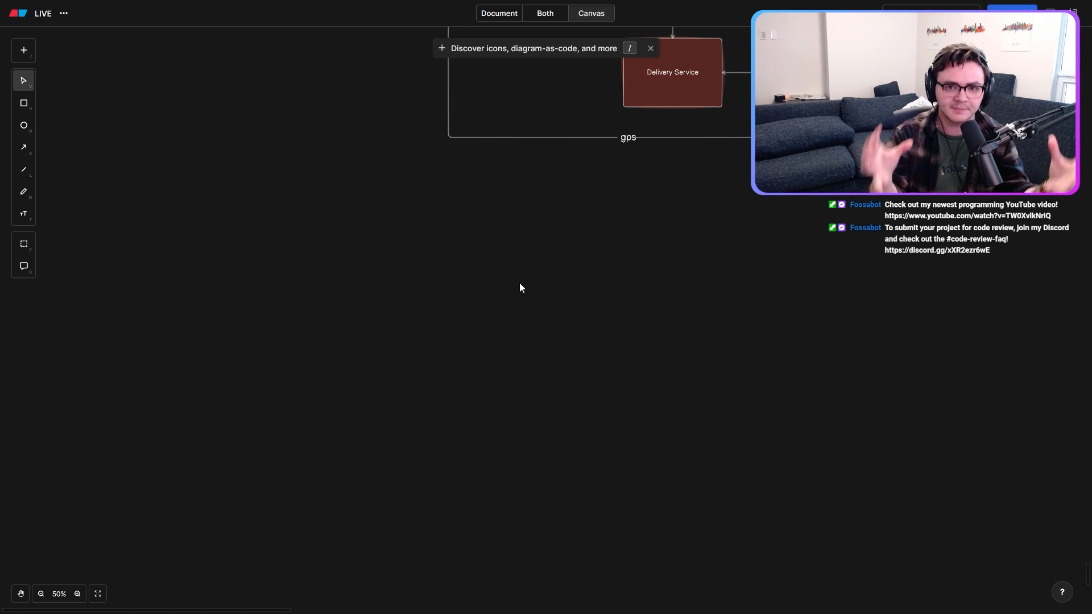
pyautogui.moveTo(131, 170)
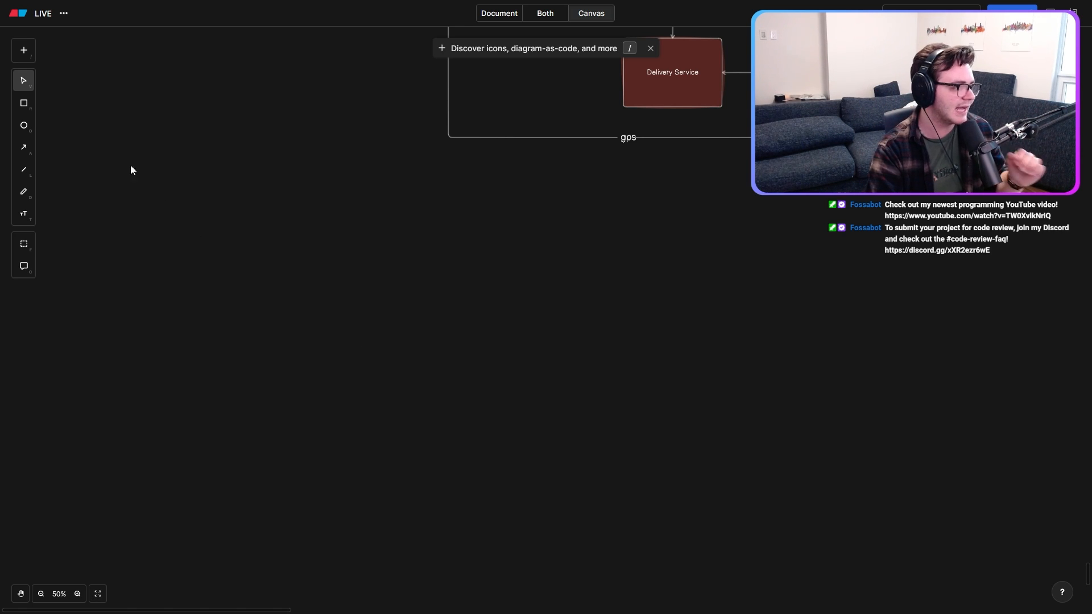
pyautogui.moveTo(217, 355)
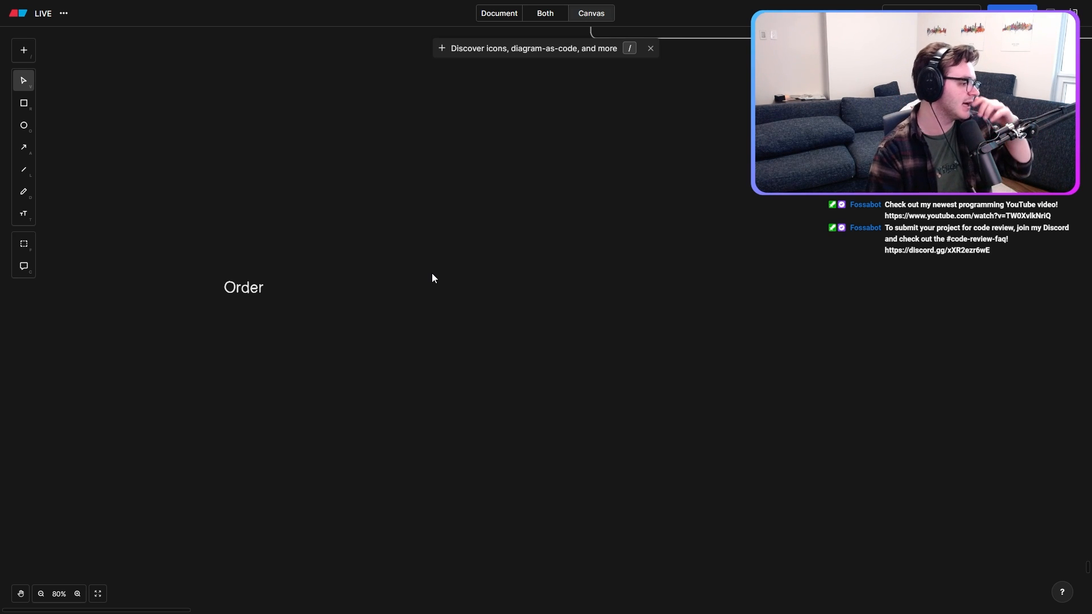
pyautogui.moveTo(407, 263)
pyautogui.write('"')
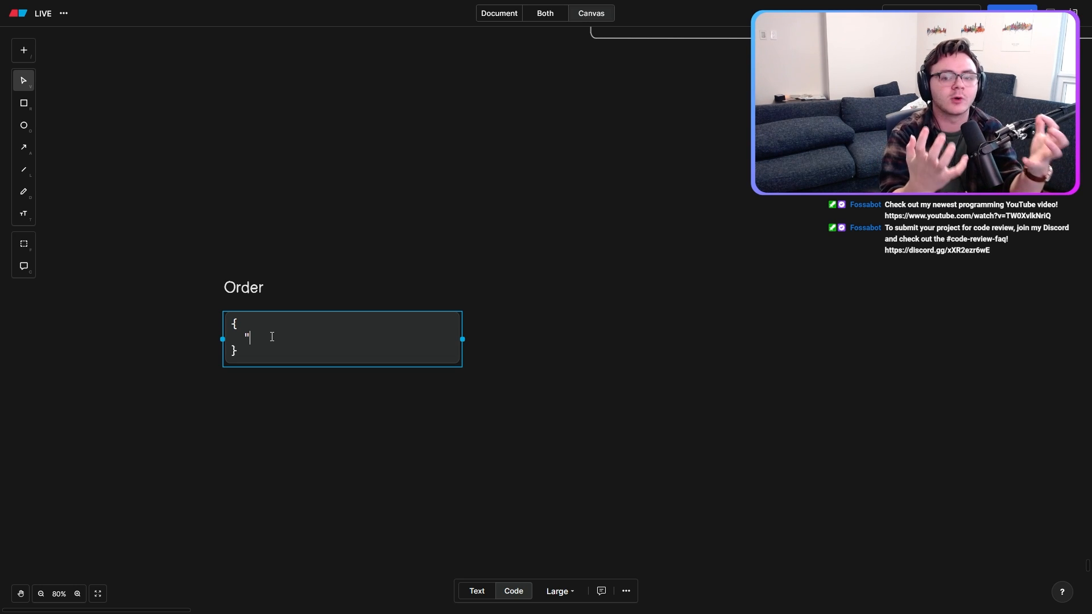
# Step: Type the Order JSON items array with id "uuid", quantity 1 and empty modifiers
pyautogui.write('order":')
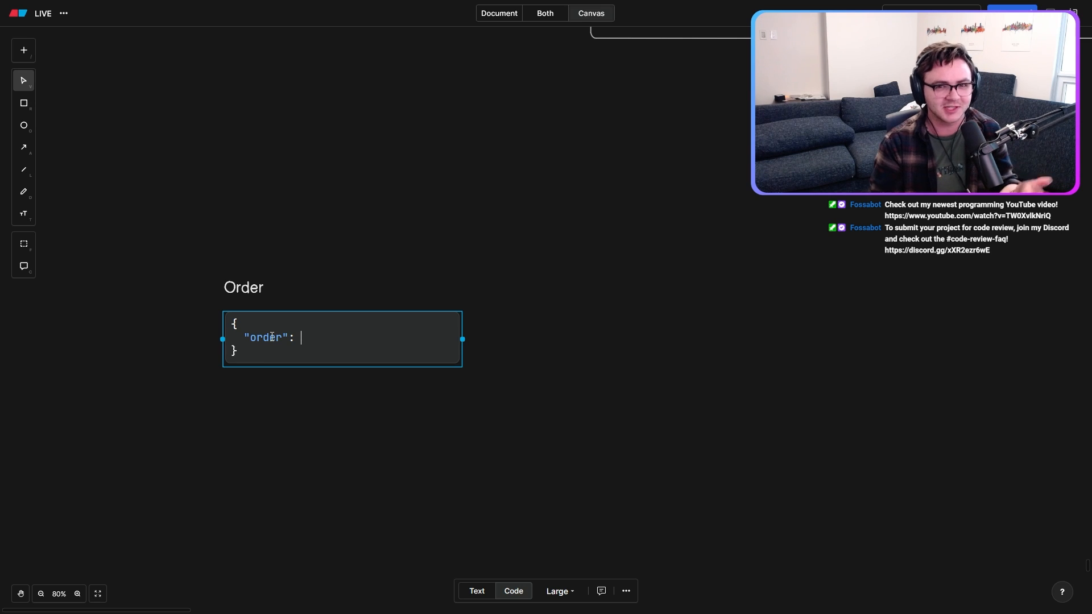
pyautogui.write('{')
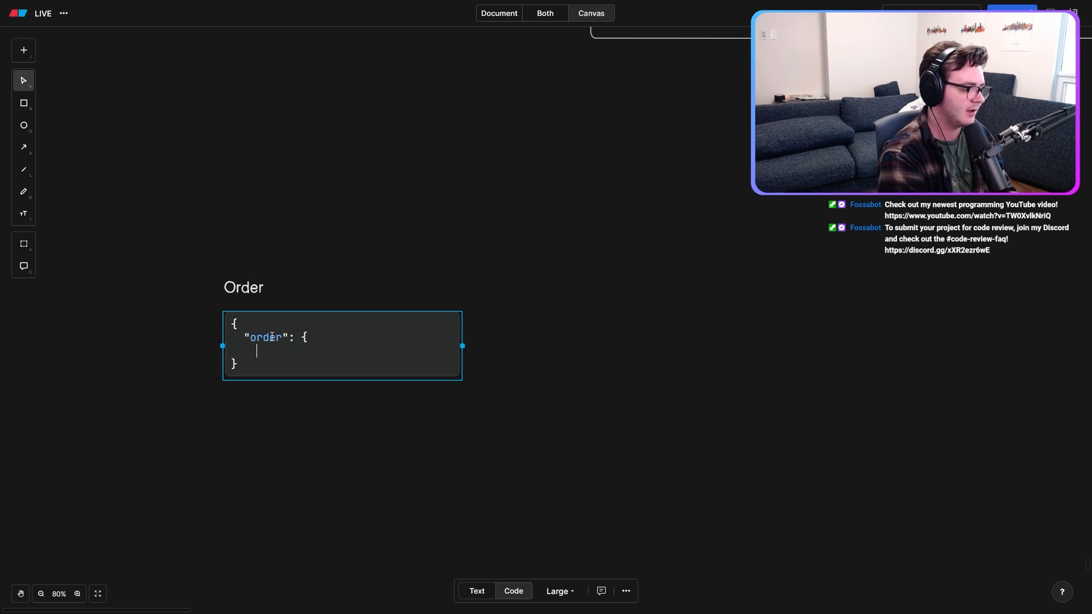
pyautogui.write('"items"')
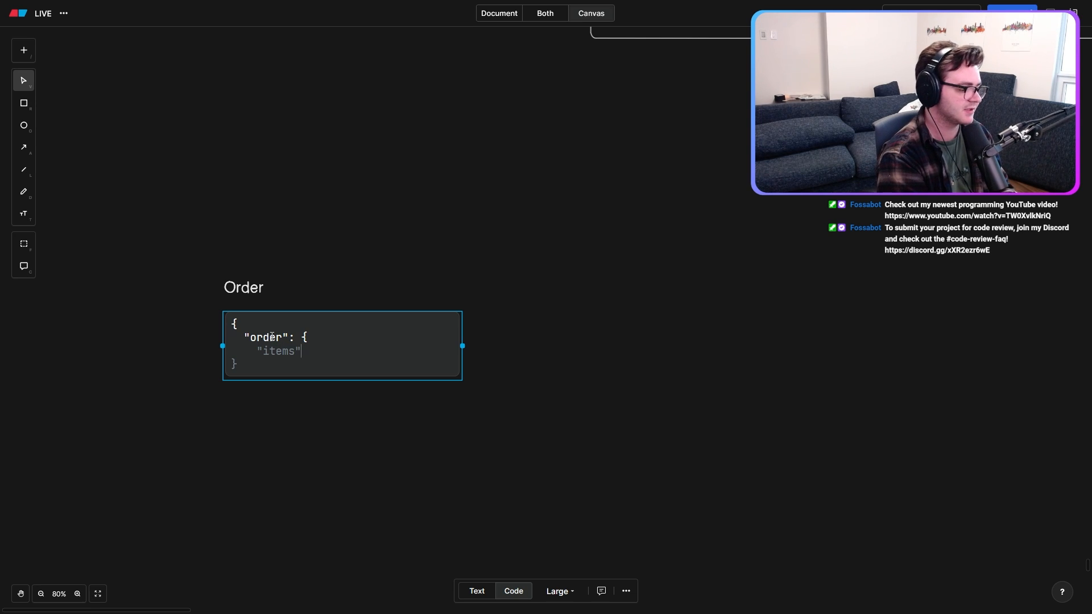
pyautogui.write(': [{')
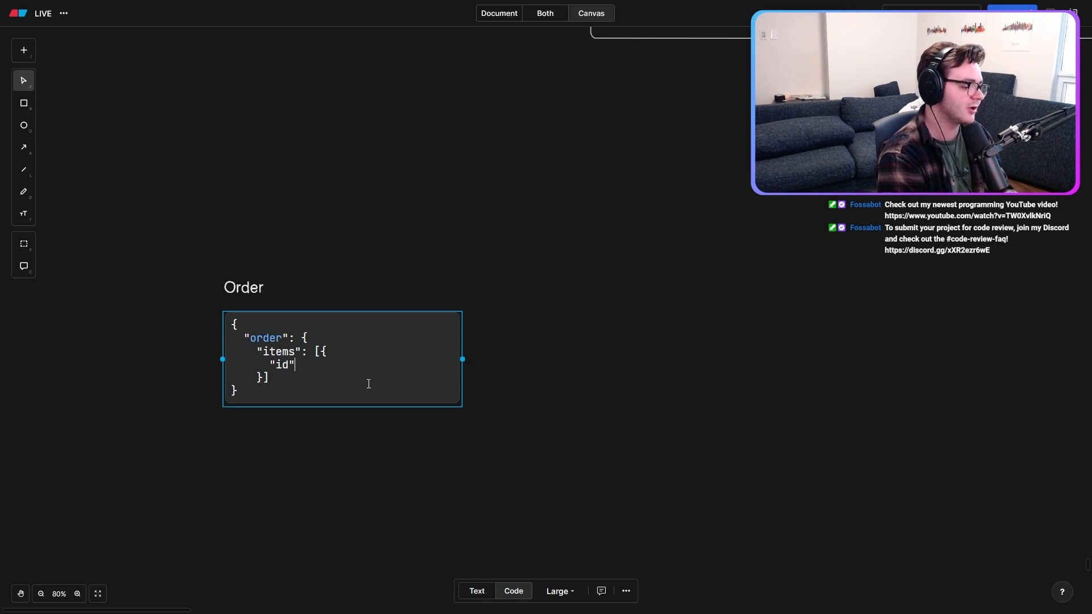
pyautogui.write(': "uuid",')
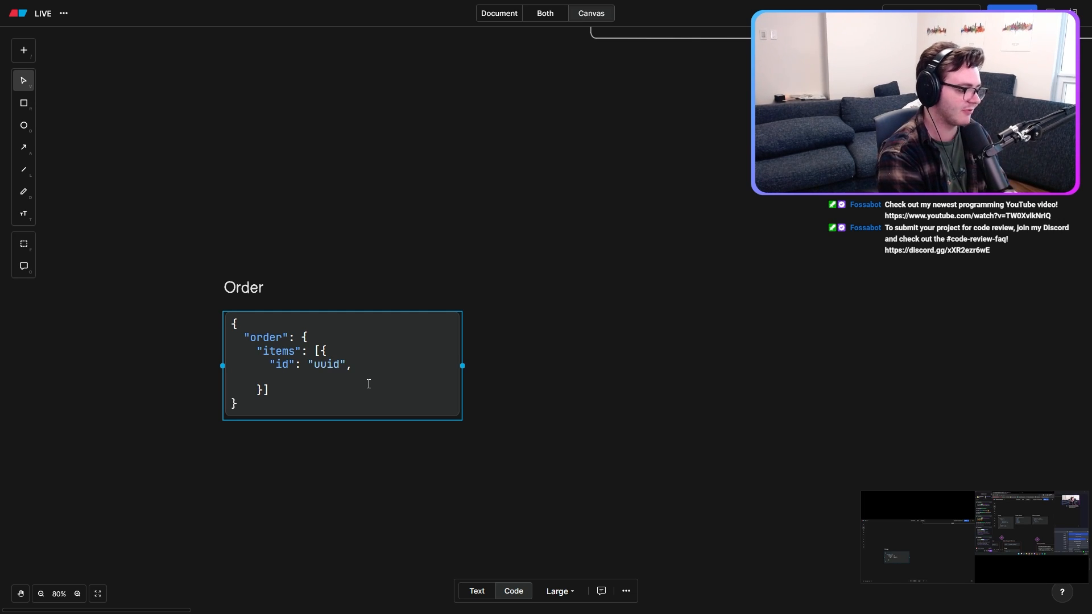
pyautogui.write('"')
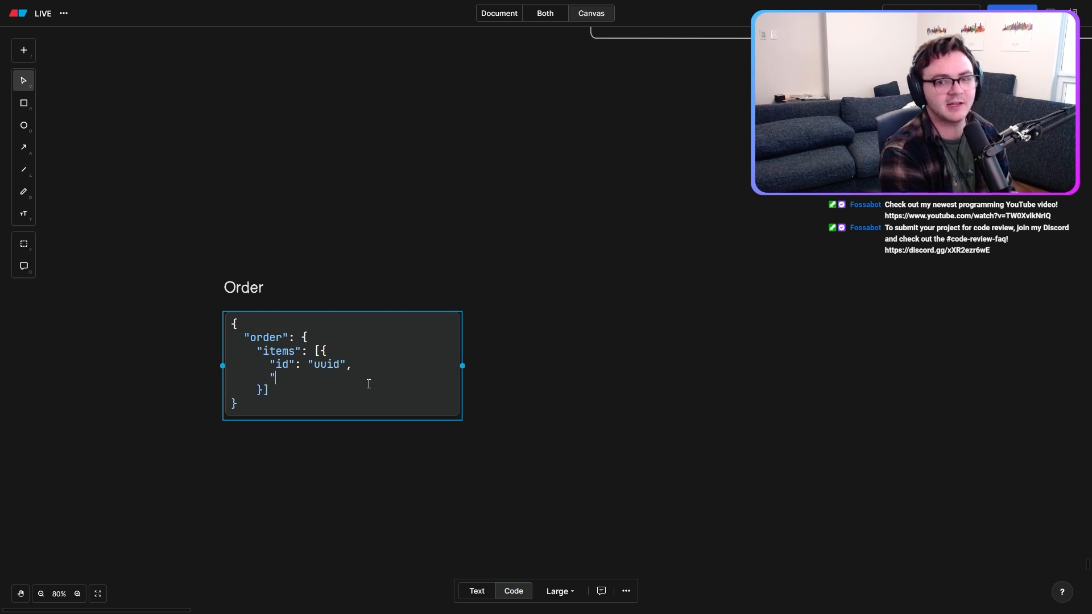
pyautogui.write('quantity"')
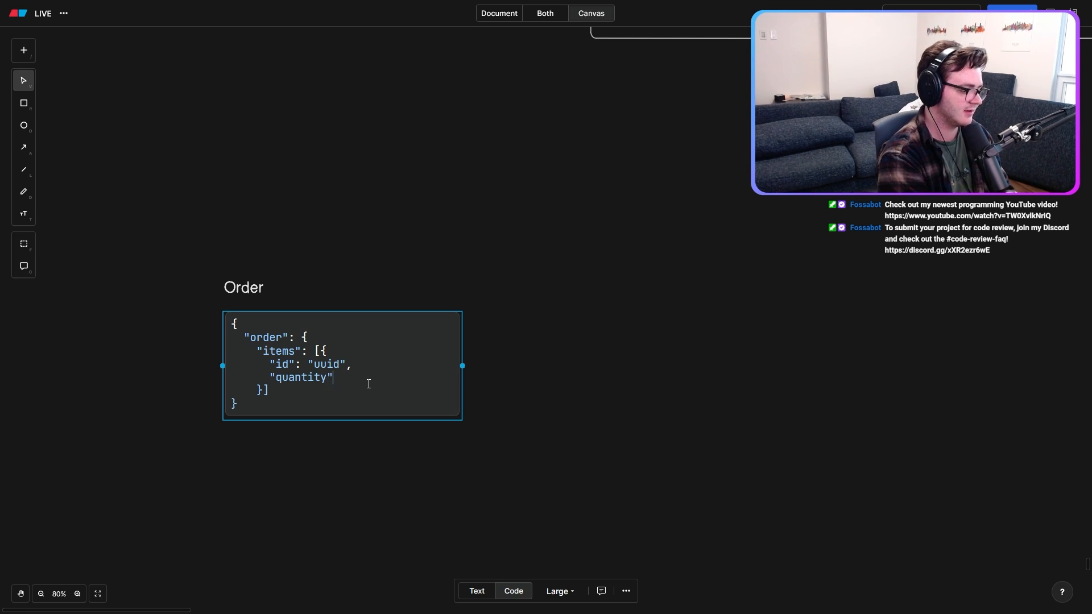
pyautogui.write(': 1,')
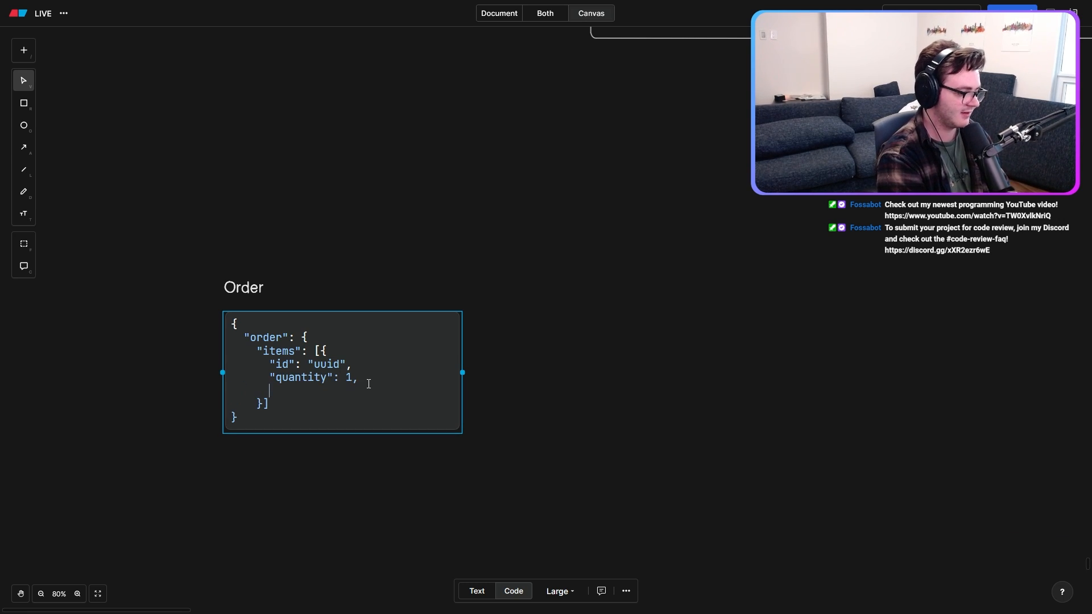
pyautogui.write('"')
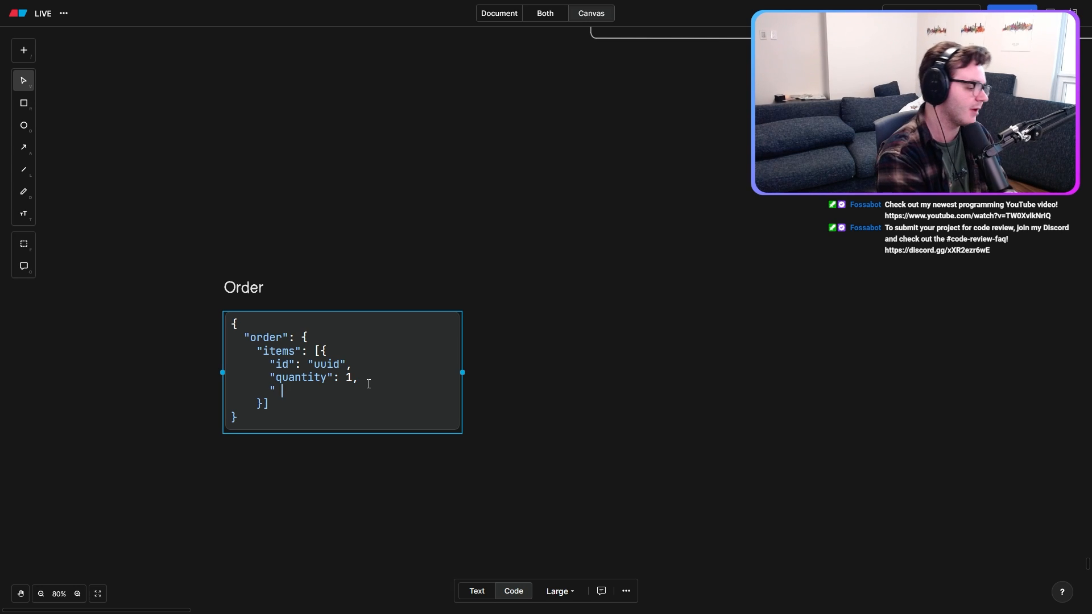
pyautogui.write('modifiers')
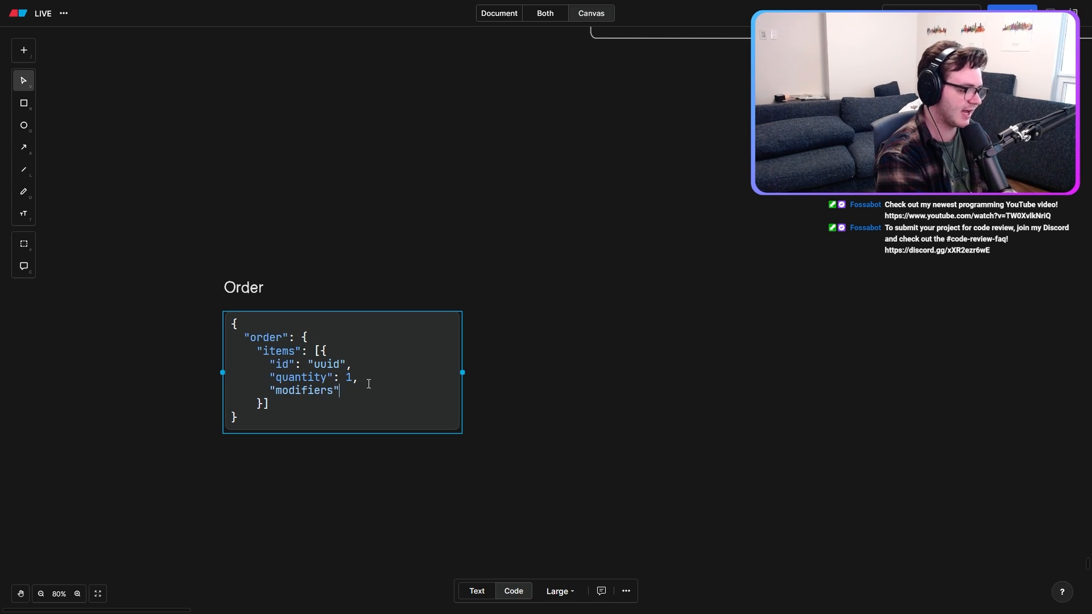
pyautogui.write(': []')
pyautogui.write('"address": {}{')
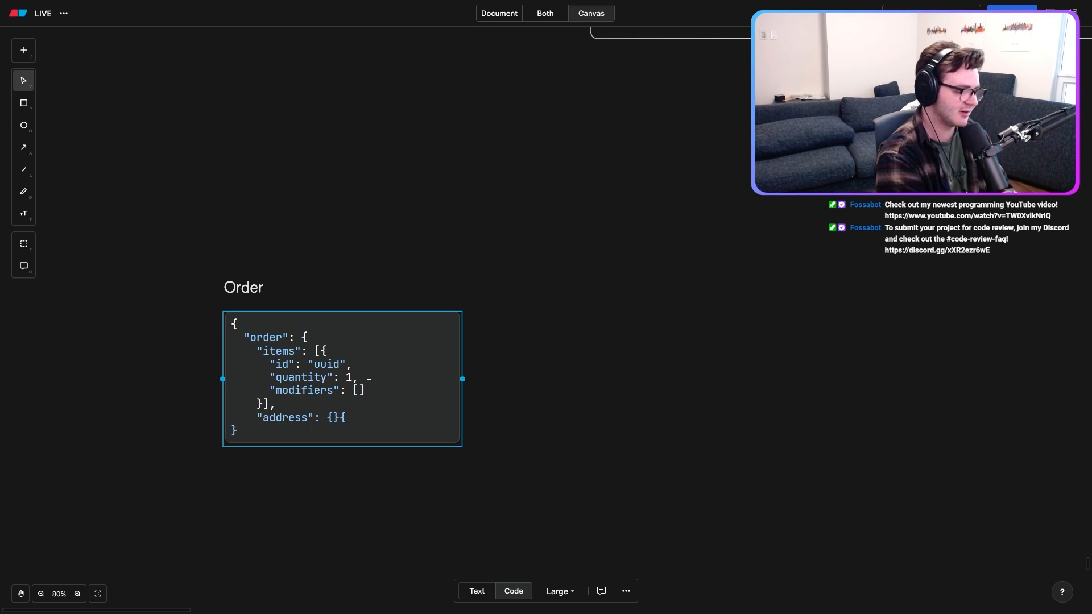
# Step: Add the store "uuid" field, then finish editing and deselect the Order block
pyautogui.write(',')
pyautogui.write('"')
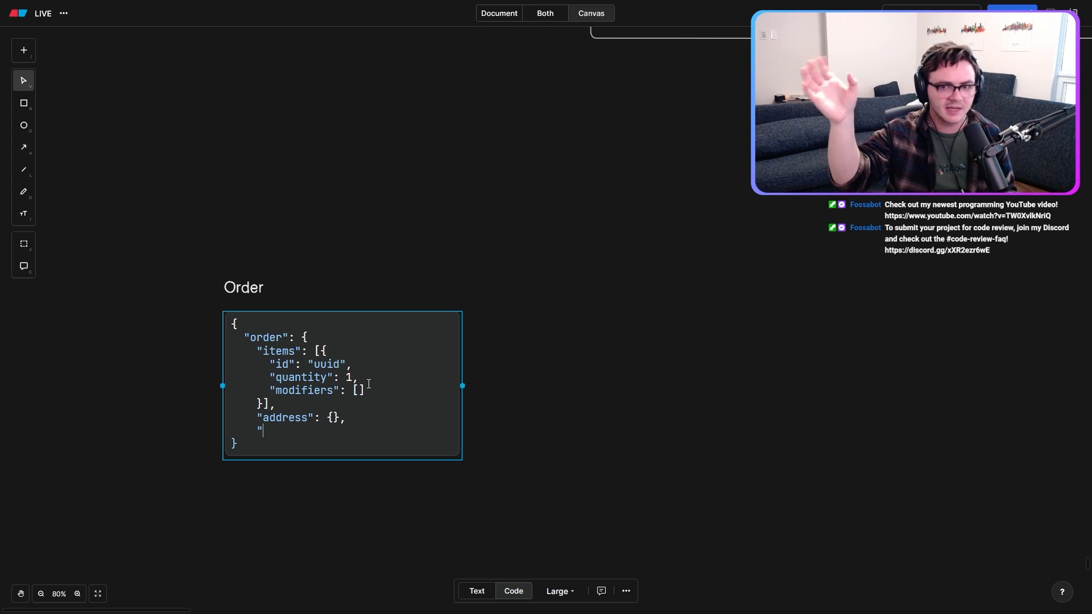
pyautogui.write('store')
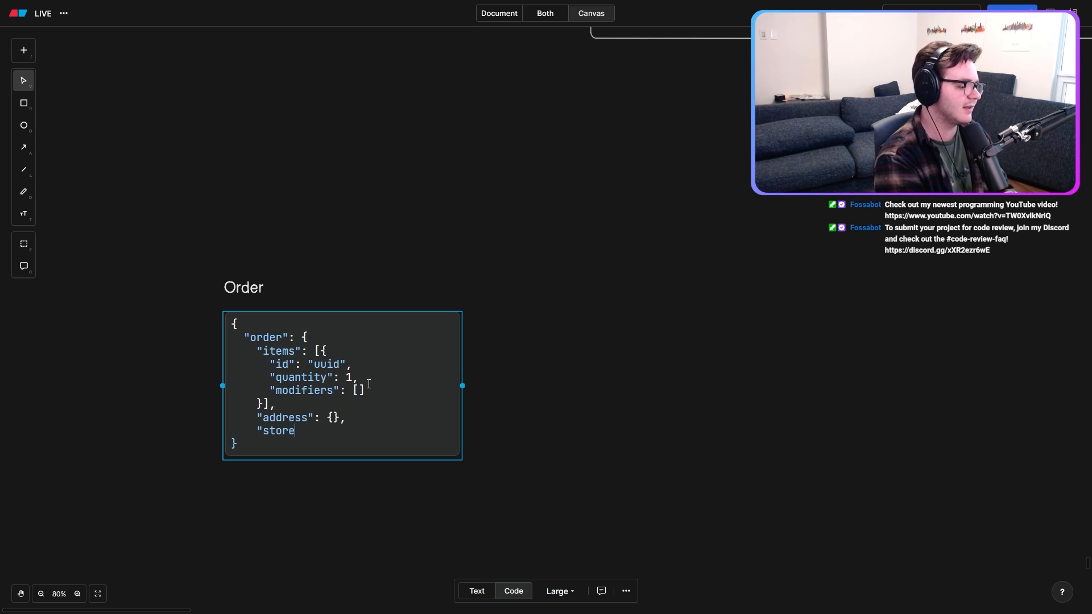
pyautogui.write('": "uuid"')
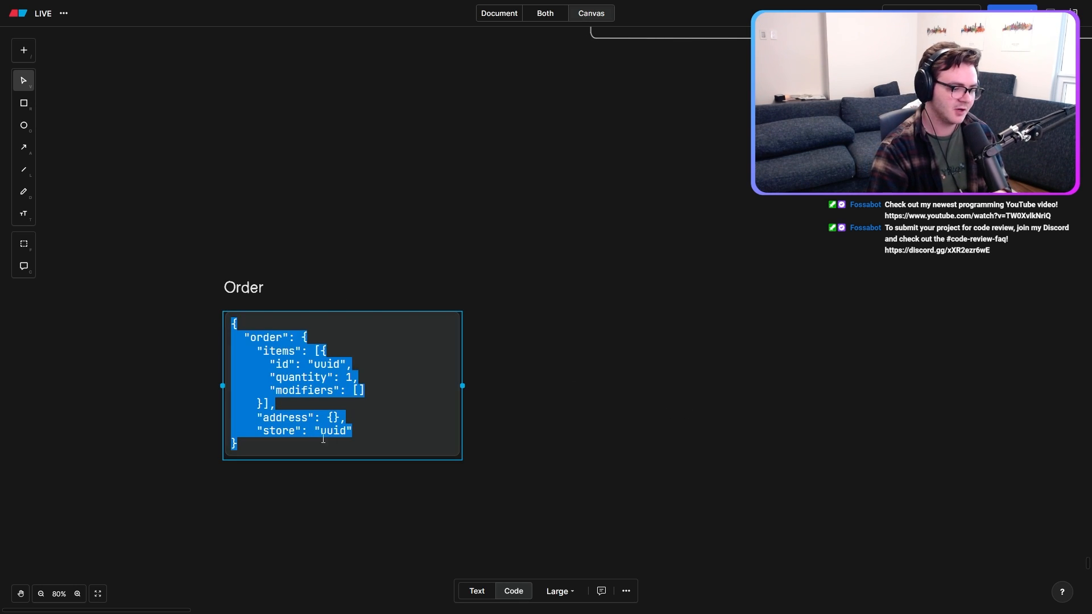
pyautogui.click(243, 287)
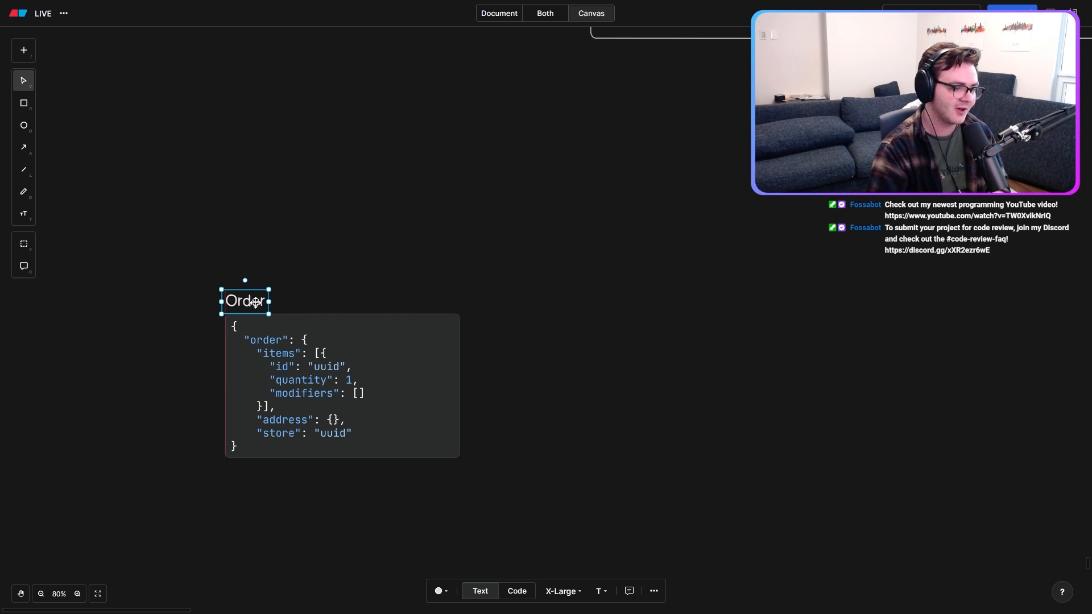
pyautogui.click(593, 321)
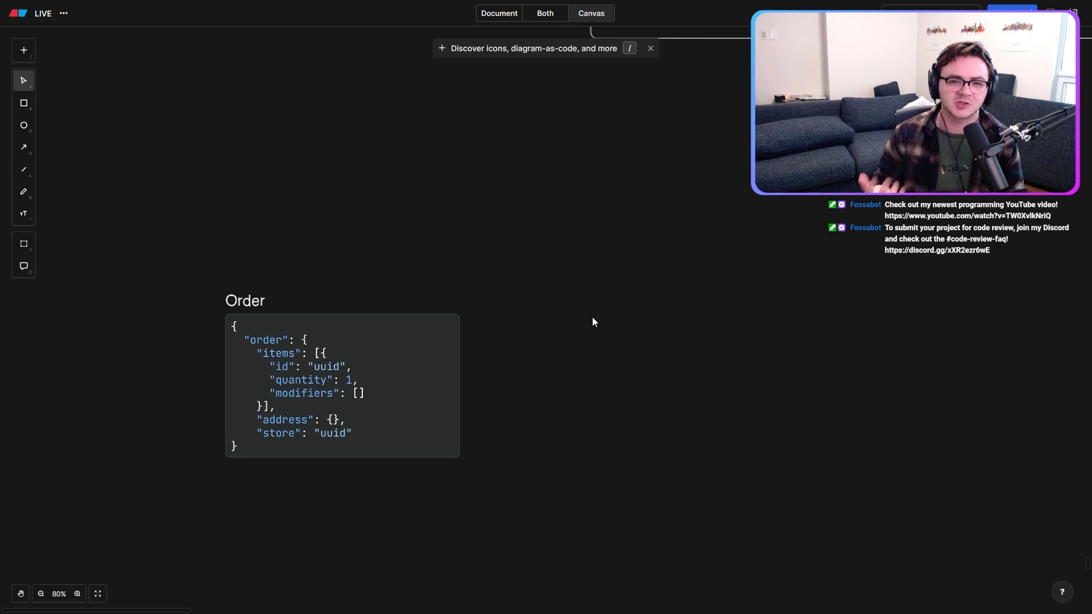
# Step: Fill the Order Status enum with PLACED, PREP, BAKE, QUALITY, DELIVERY and EN_ROUTE
pyautogui.click(245, 300)
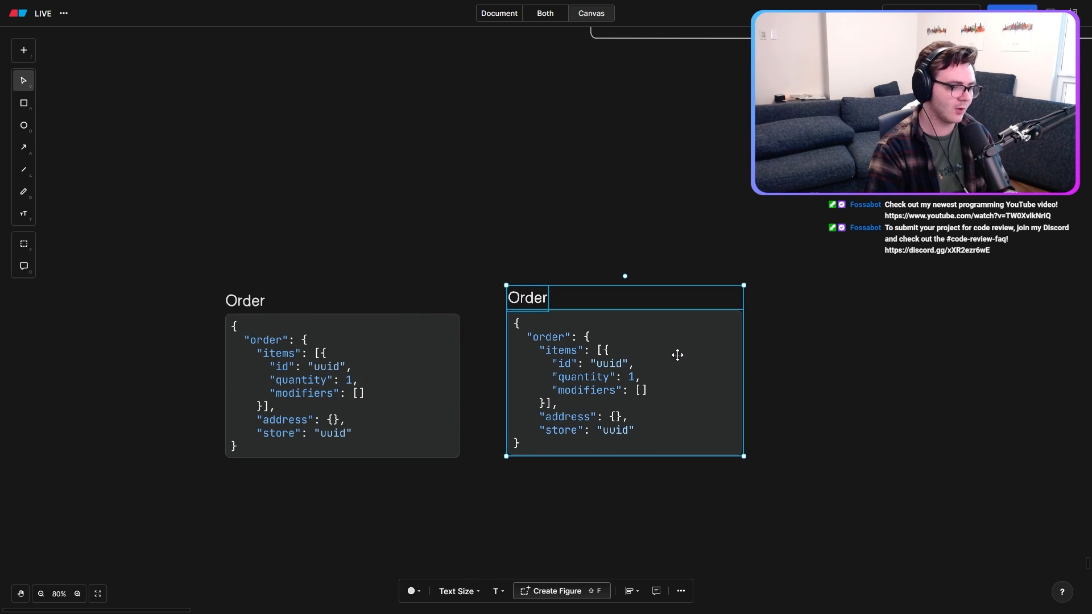
pyautogui.doubleClick(527, 297)
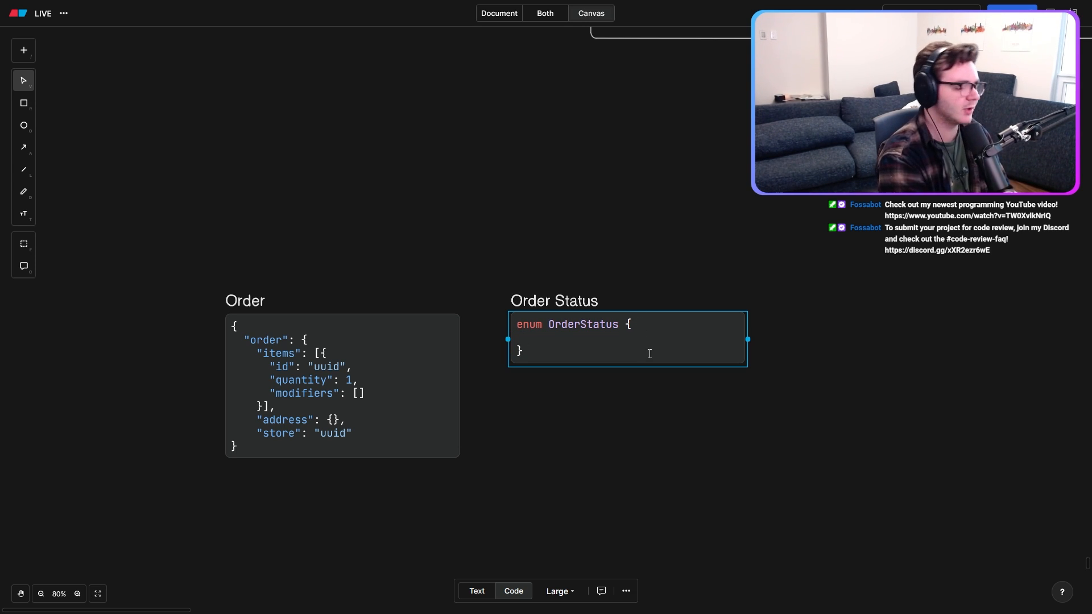
pyautogui.write('PLACED,')
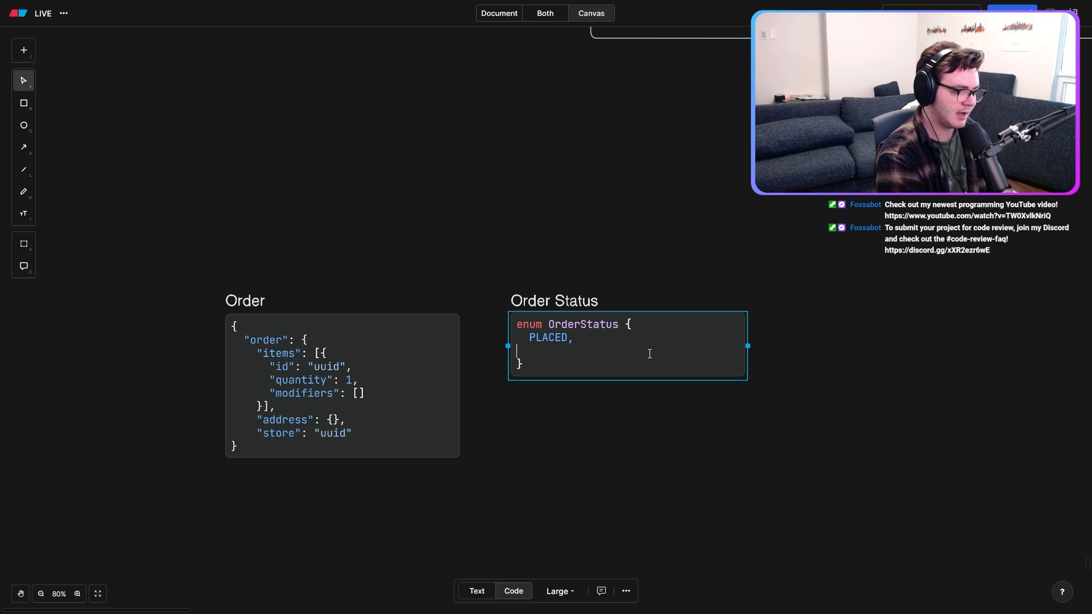
pyautogui.write('PREP,')
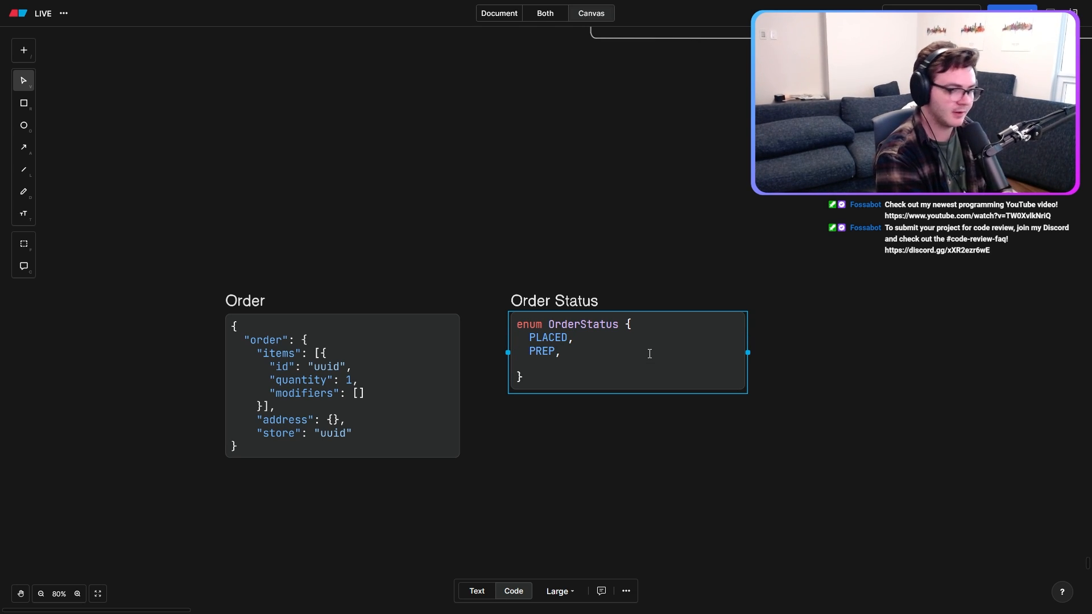
pyautogui.write('BAKE,')
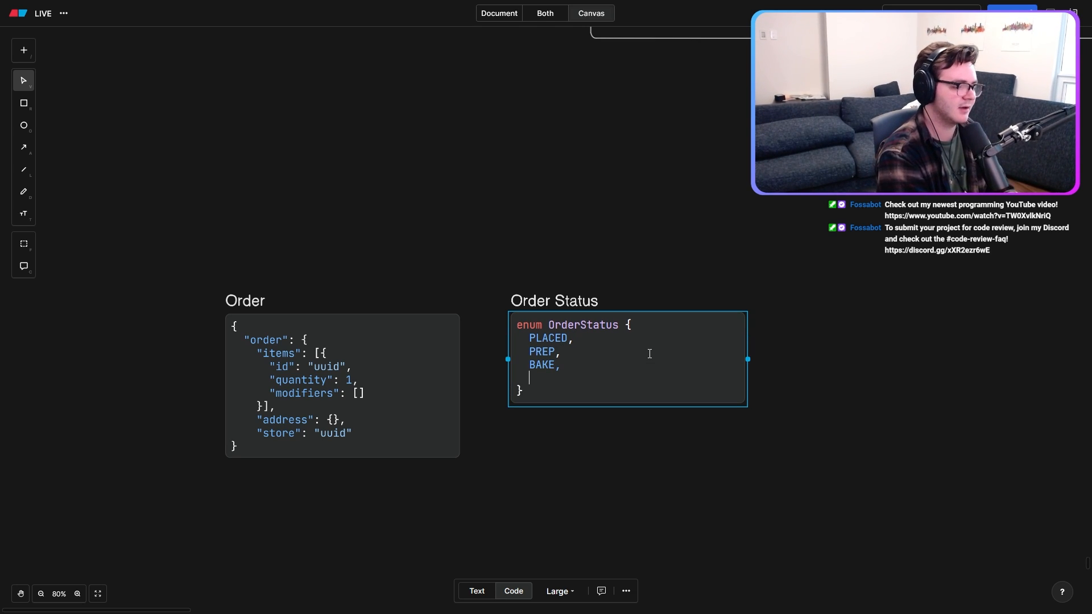
pyautogui.write('QUALITY,')
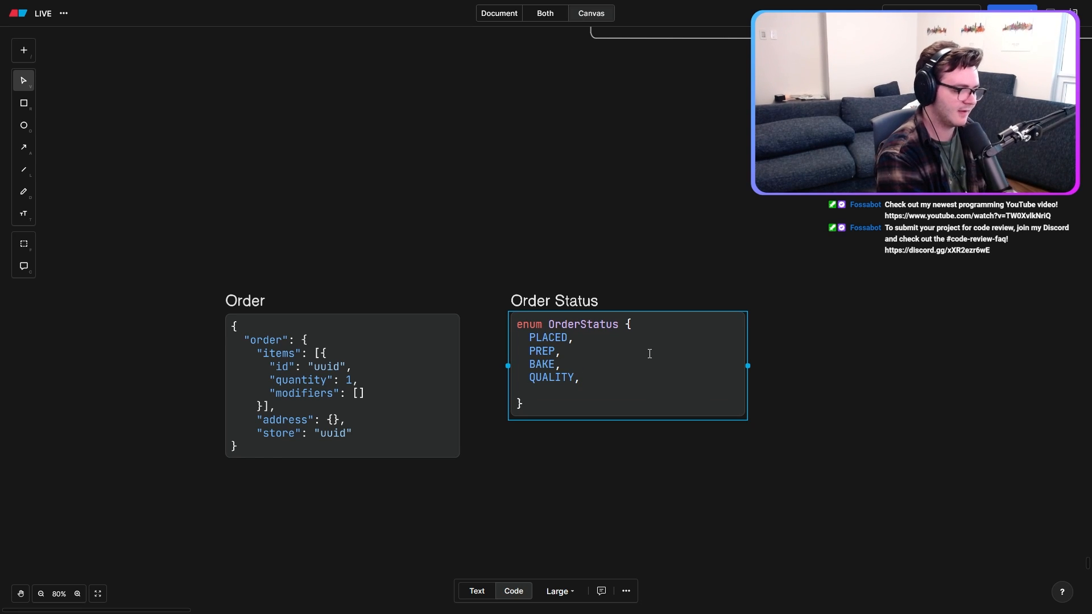
pyautogui.write('DELIVER,')
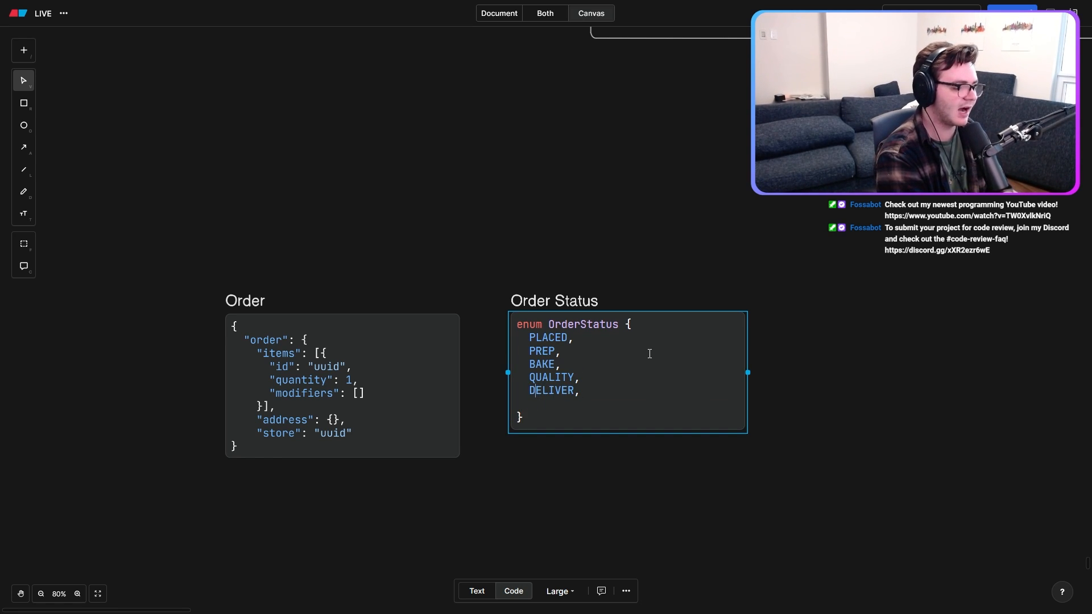
pyautogui.write('Y')
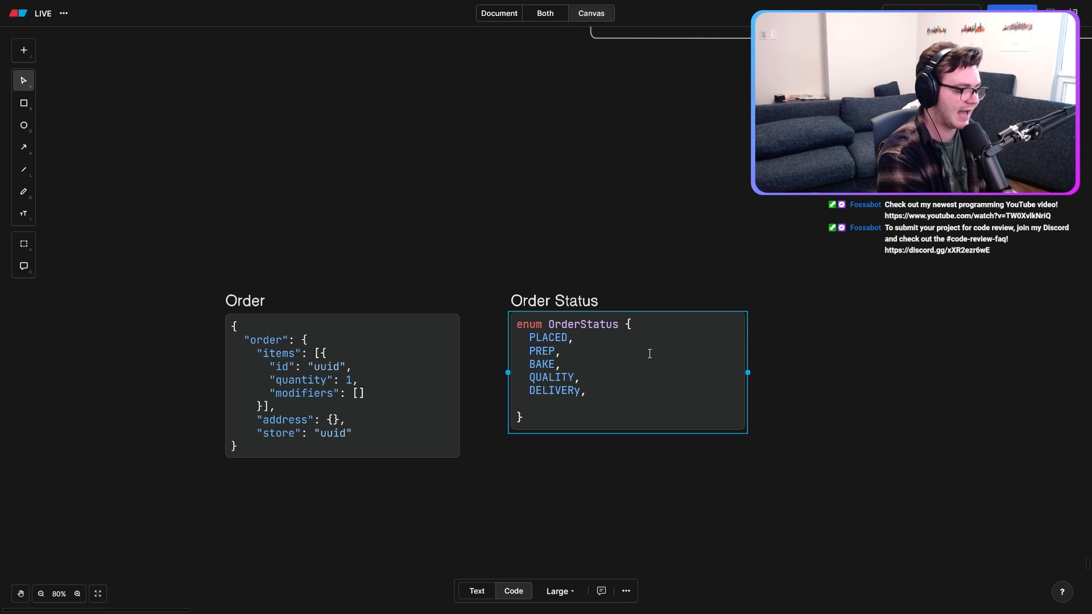
pyautogui.write('EN_')
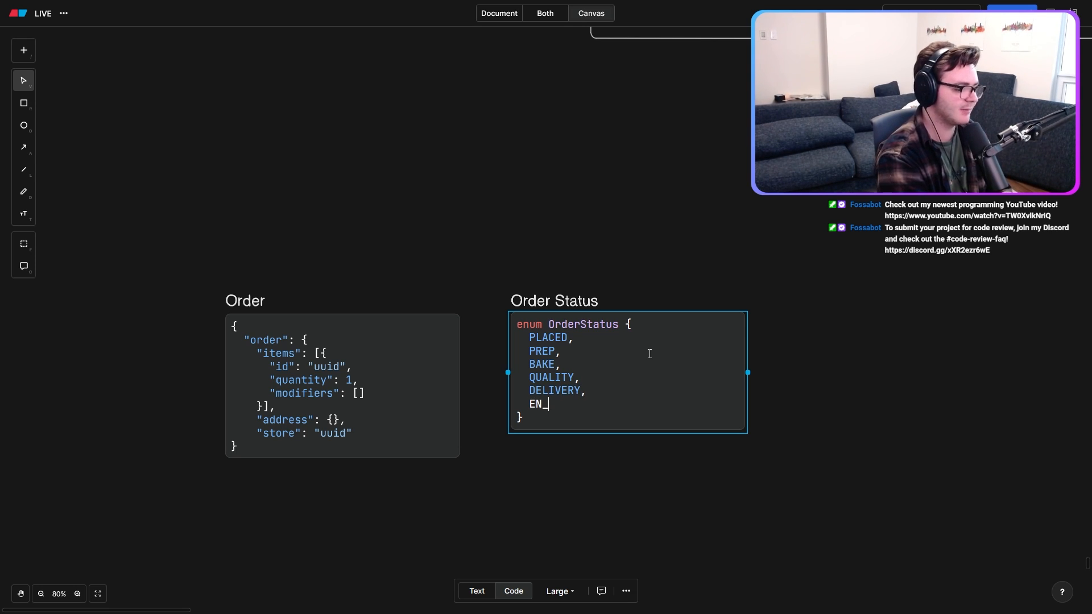
pyautogui.write('ROUTE,')
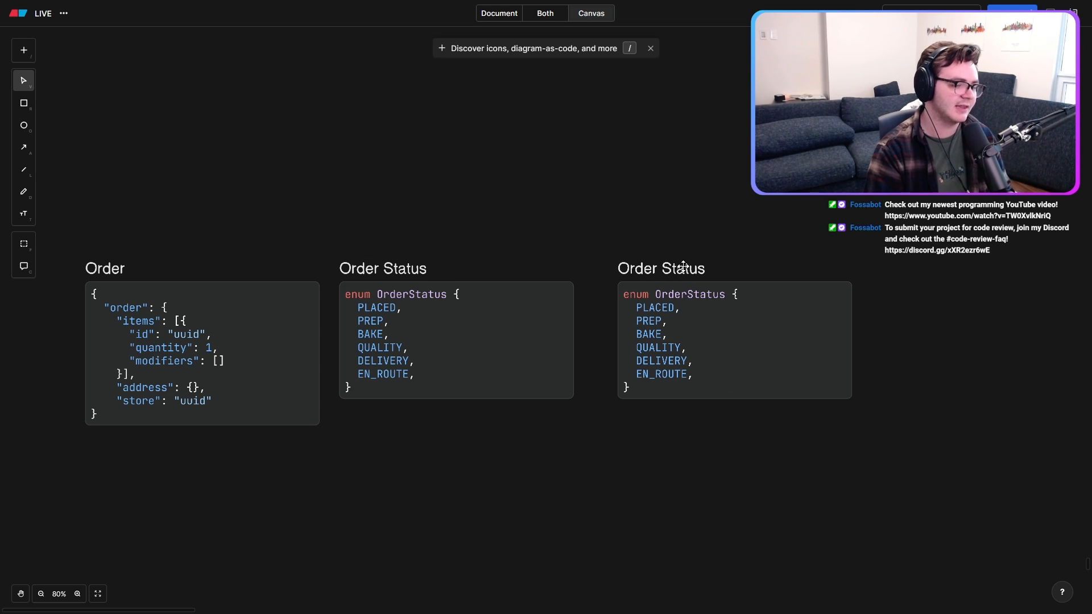
# Step: Start the copied box's schema with "status": OrderStatus and "order_id" fields
pyautogui.doubleClick(660, 268)
pyautogui.write(' Update')
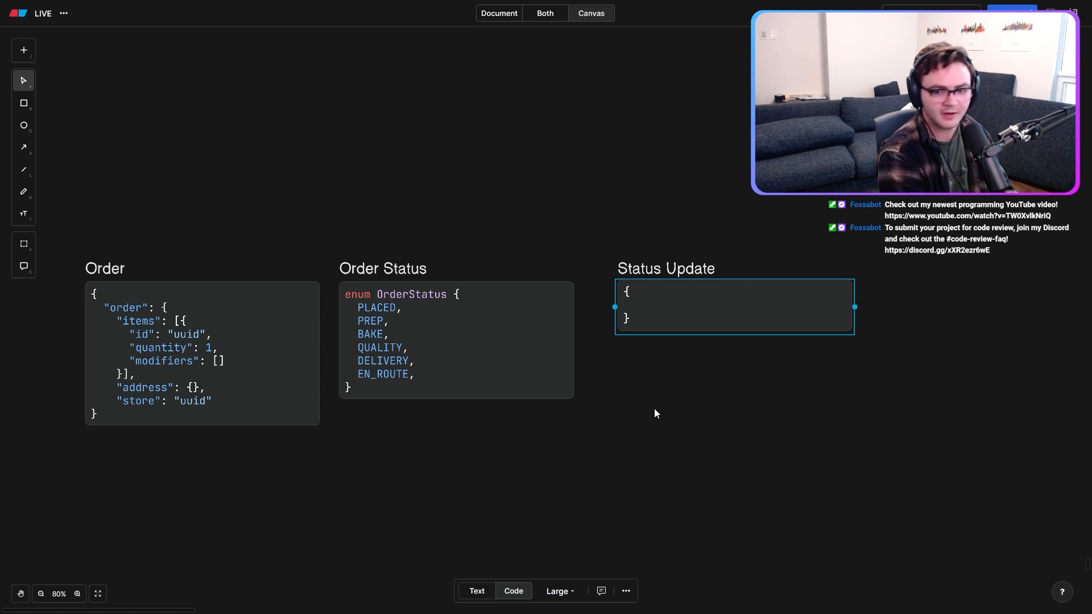
pyautogui.write('"status":')
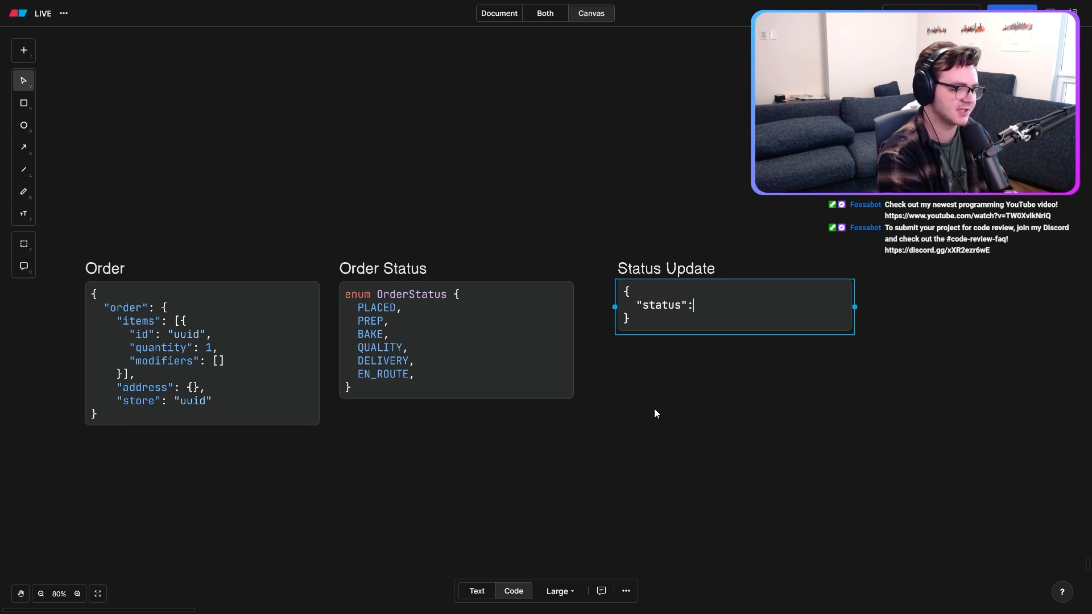
pyautogui.write('OrderStatus,')
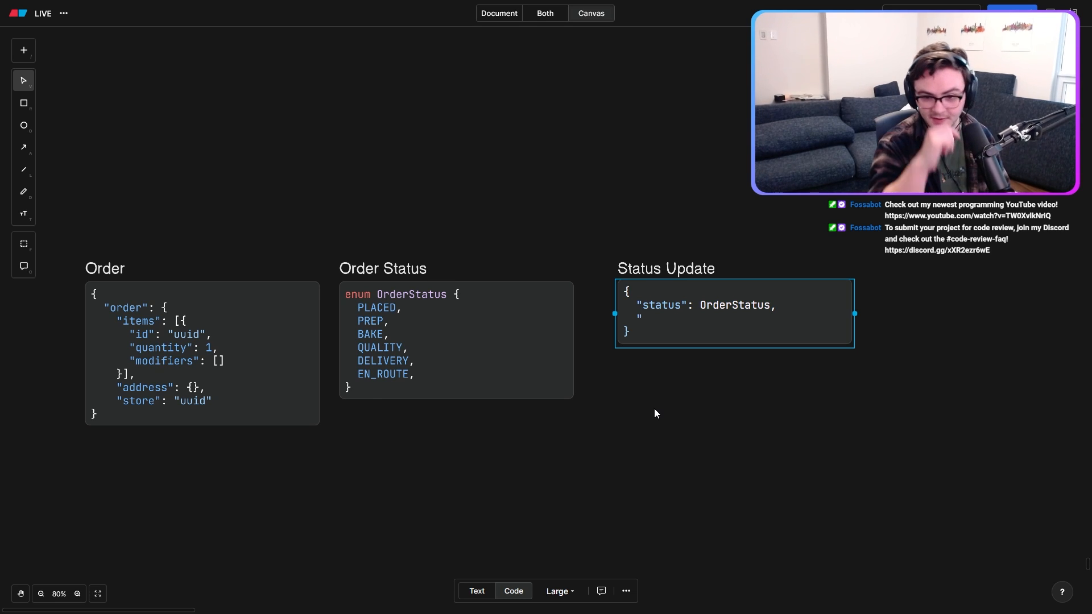
pyautogui.write('order_')
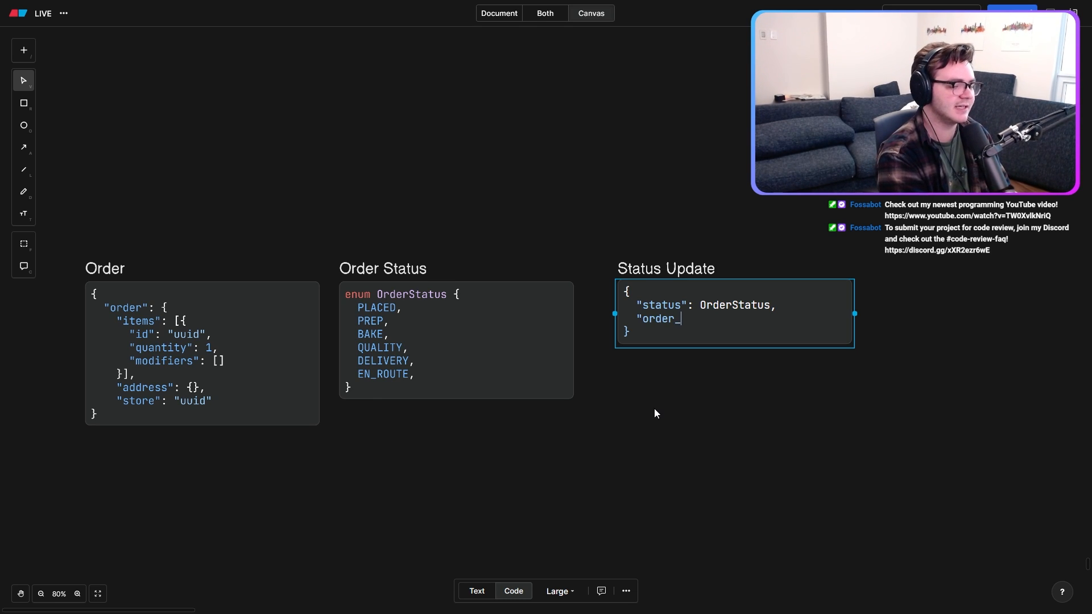
pyautogui.write('id": "uuid",')
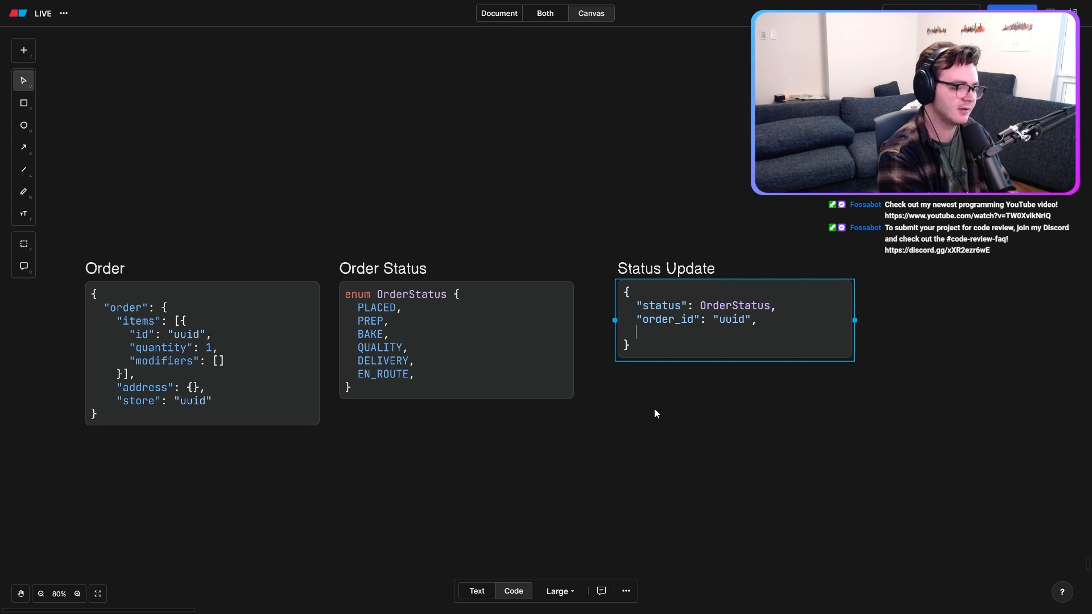
pyautogui.write('"')
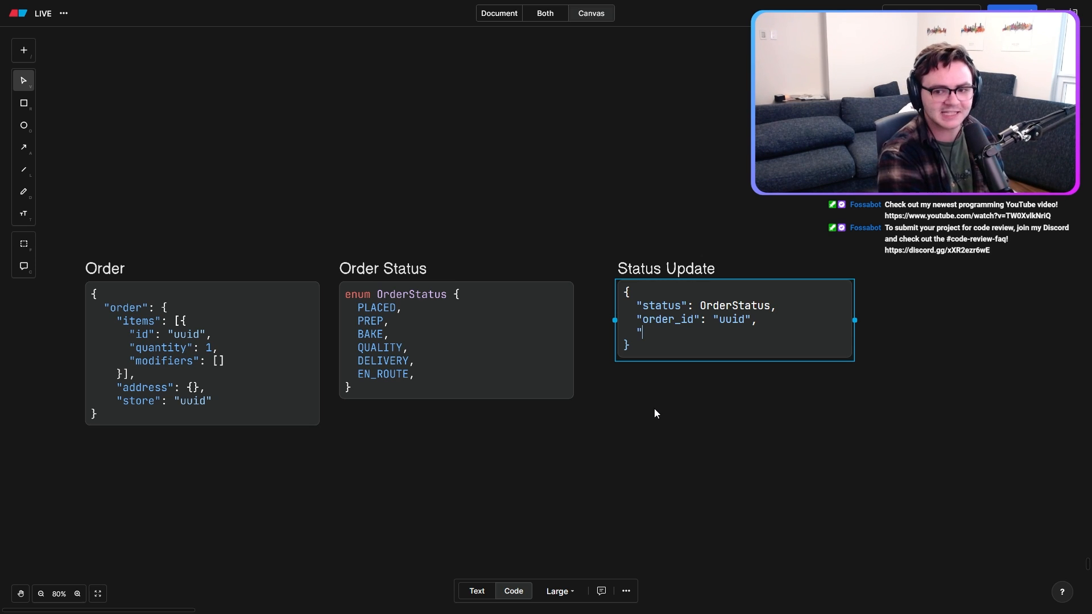
# Step: Add a gps object with "lat": 0 and "long": 0 fields
pyautogui.write('gps":')
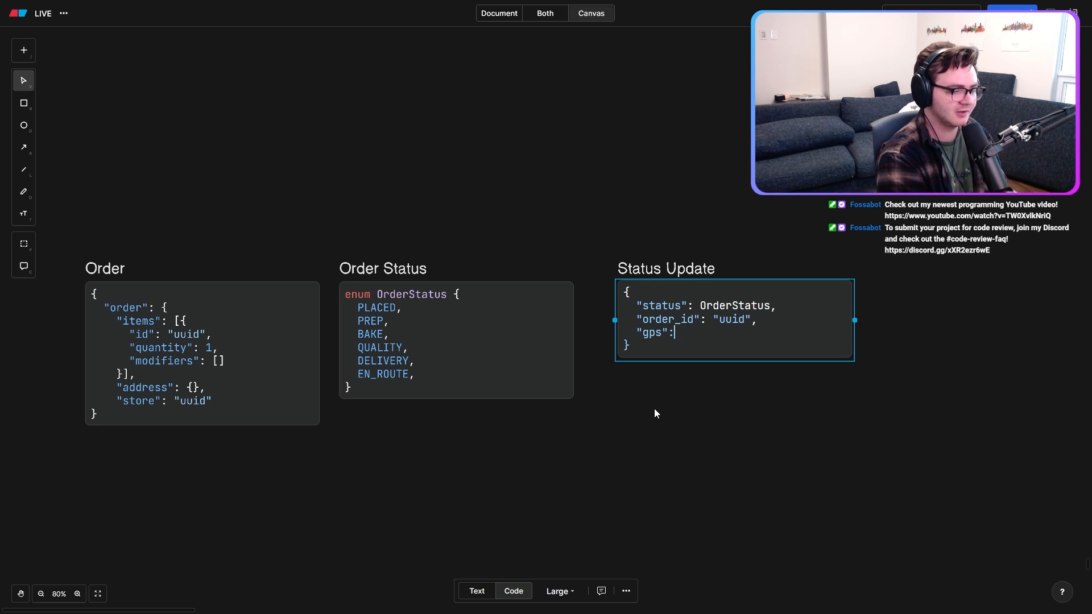
pyautogui.write('{')
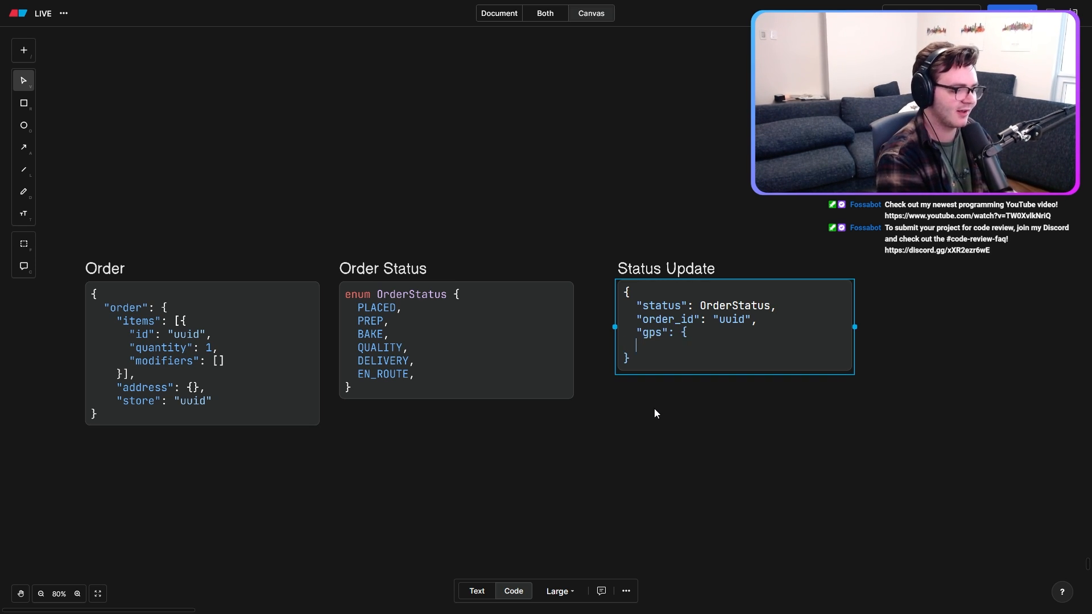
pyautogui.write('L')
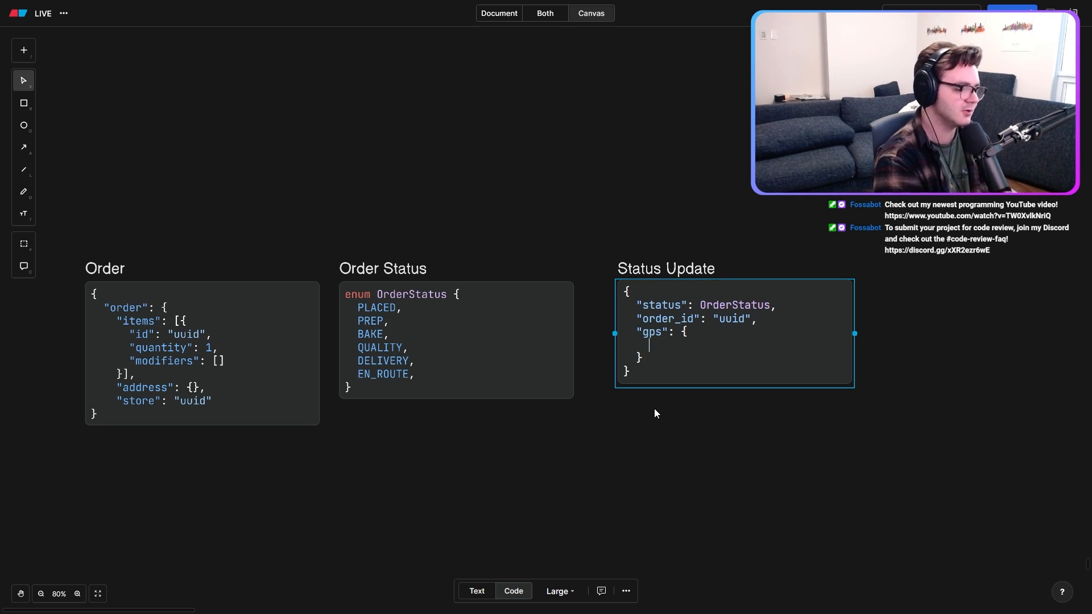
pyautogui.write('"lat":')
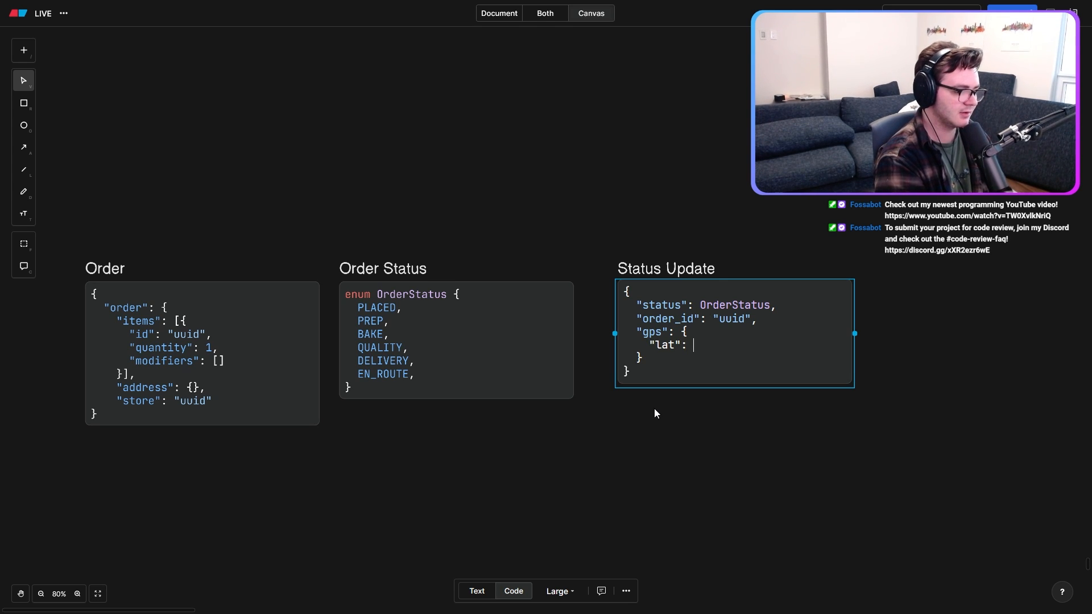
pyautogui.write('0,')
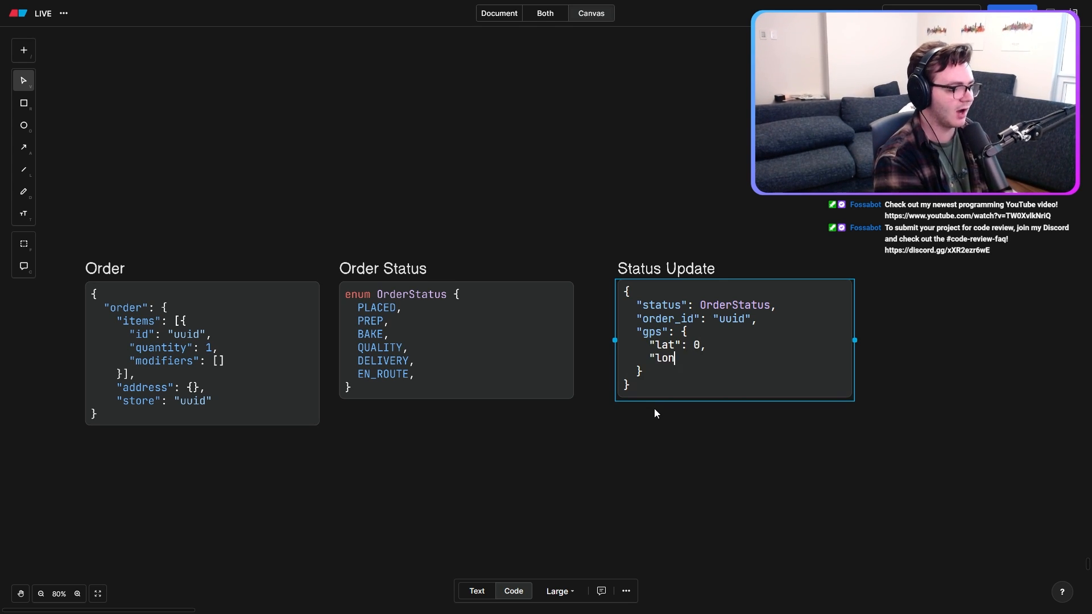
pyautogui.write('g": 0')
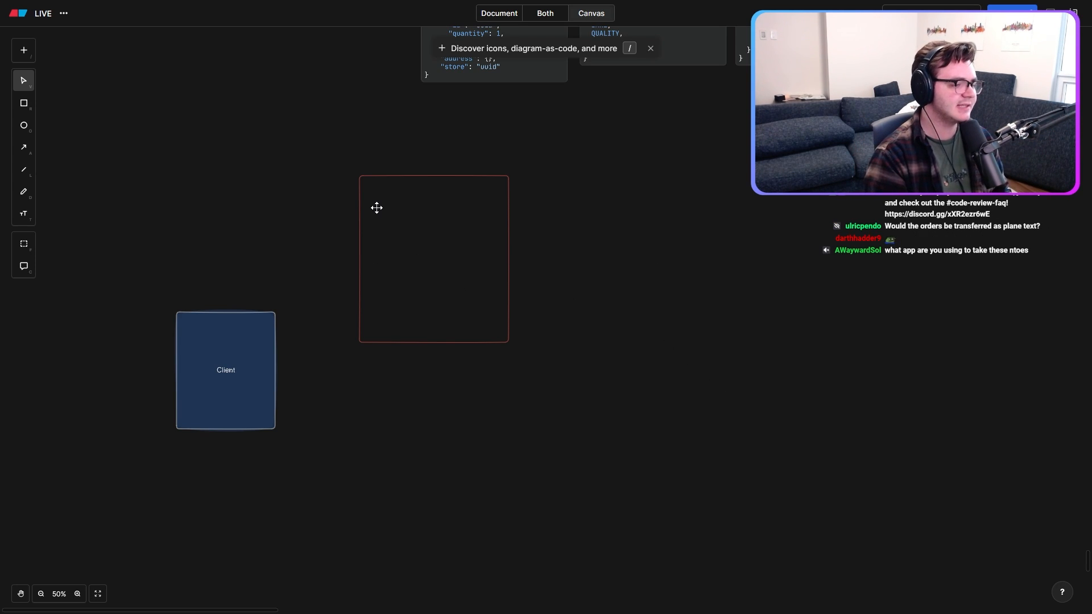
# Step: Place the service frame, enlarge the Order Placement Service title, and size its code block
pyautogui.click(23, 214)
pyautogui.write('Order Placement Service')
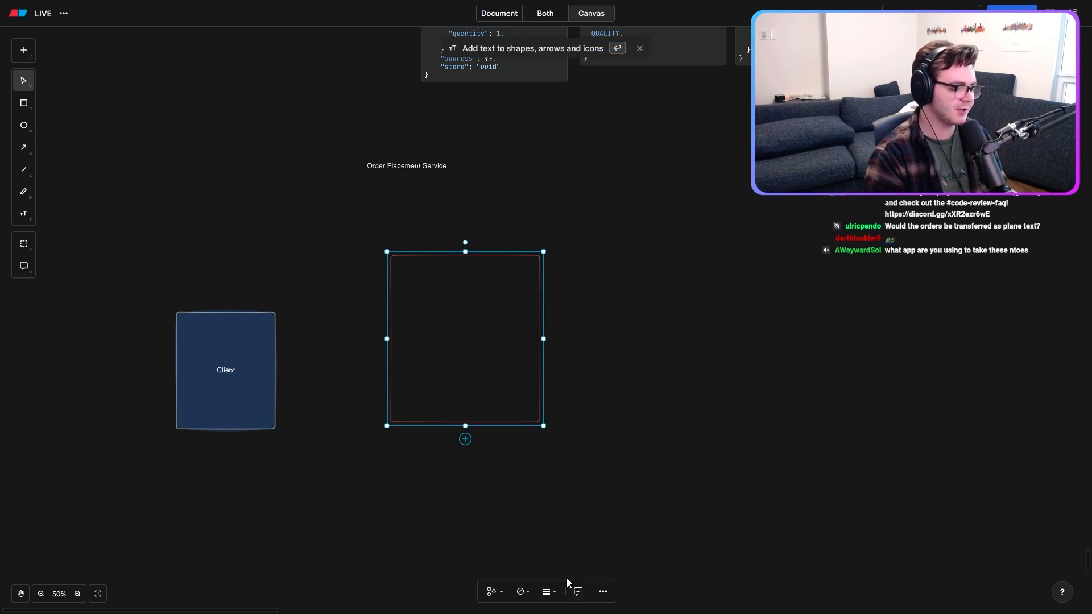
pyautogui.click(562, 590)
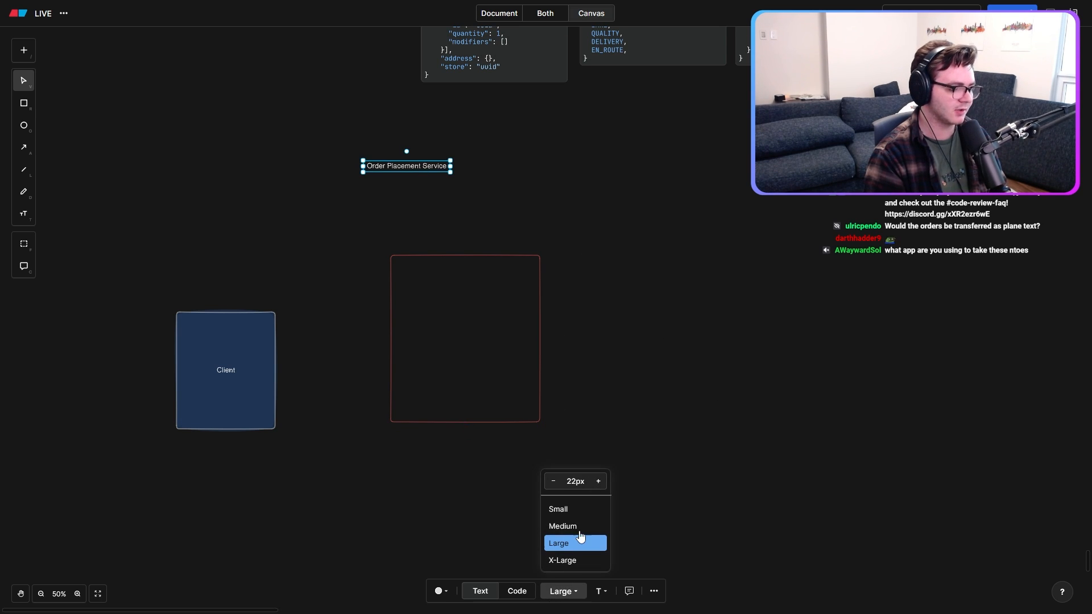
pyautogui.click(562, 559)
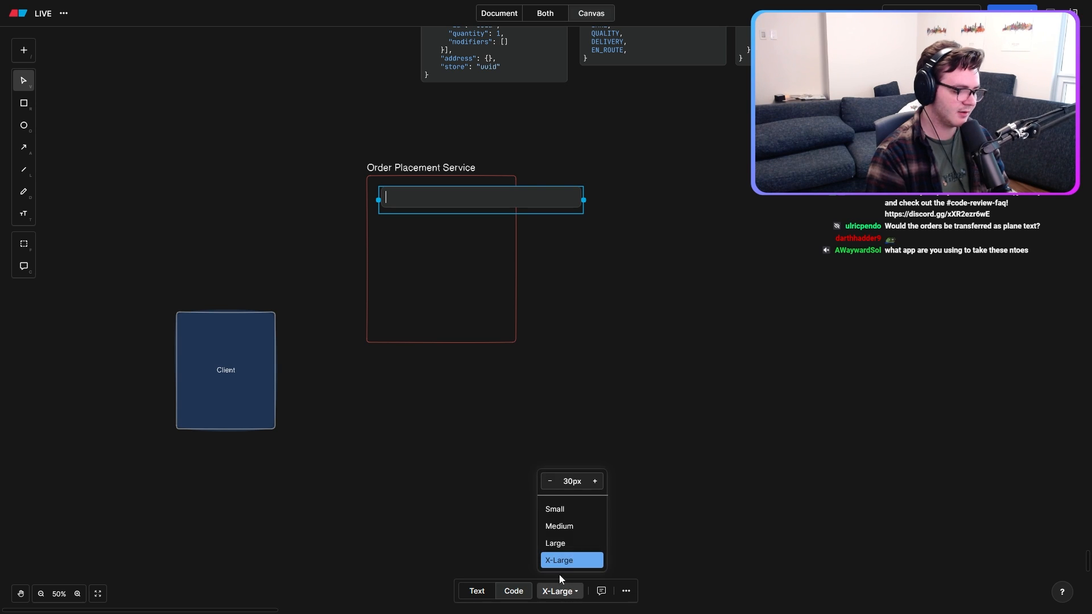
pyautogui.click(554, 542)
pyautogui.write('POST "/place-order"')
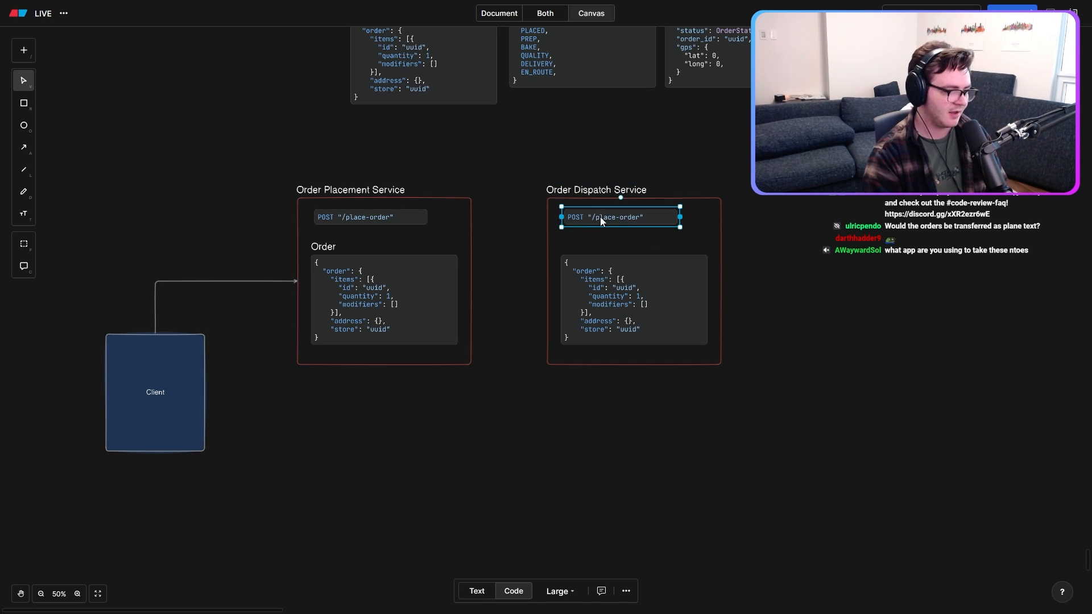
# Step: Change the copied endpoint in Order Dispatch Service to POST "/send-order"
pyautogui.doubleClick(618, 217)
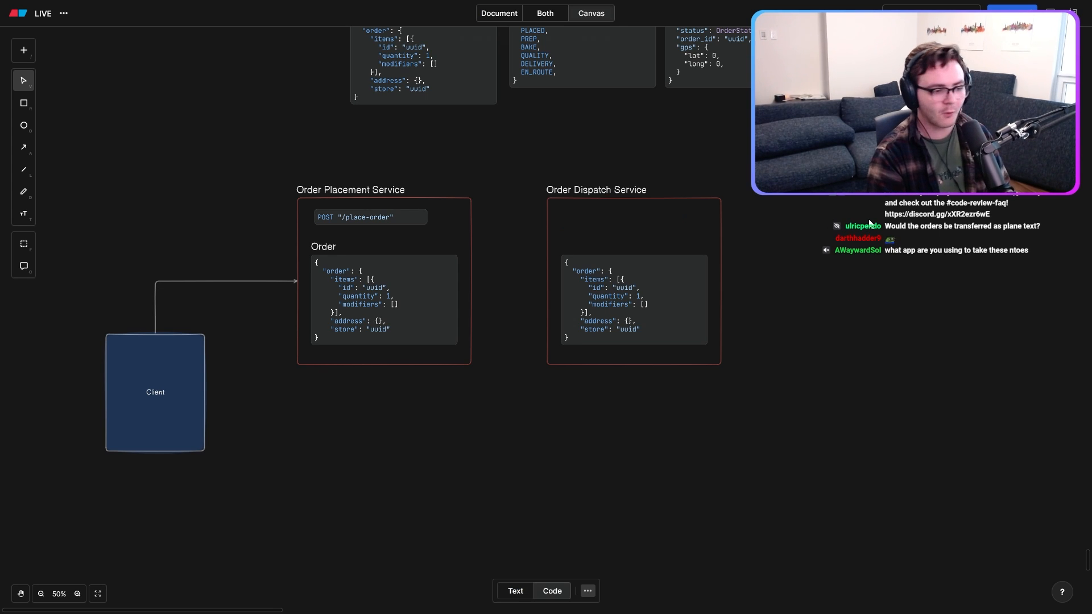
pyautogui.click(369, 216)
pyautogui.write('POST "/send-order"')
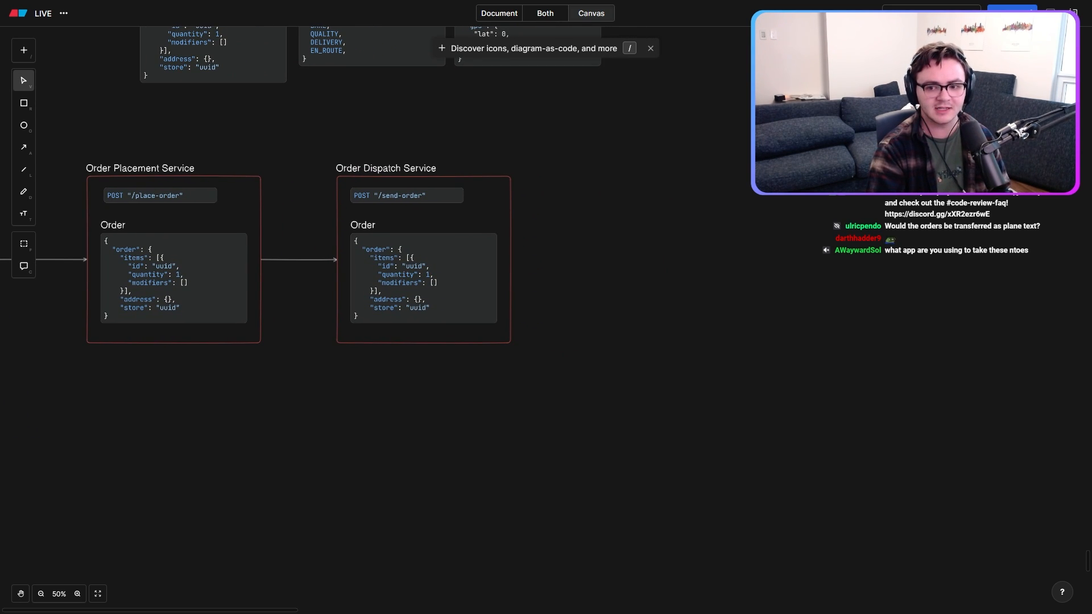
pyautogui.moveTo(661, 291)
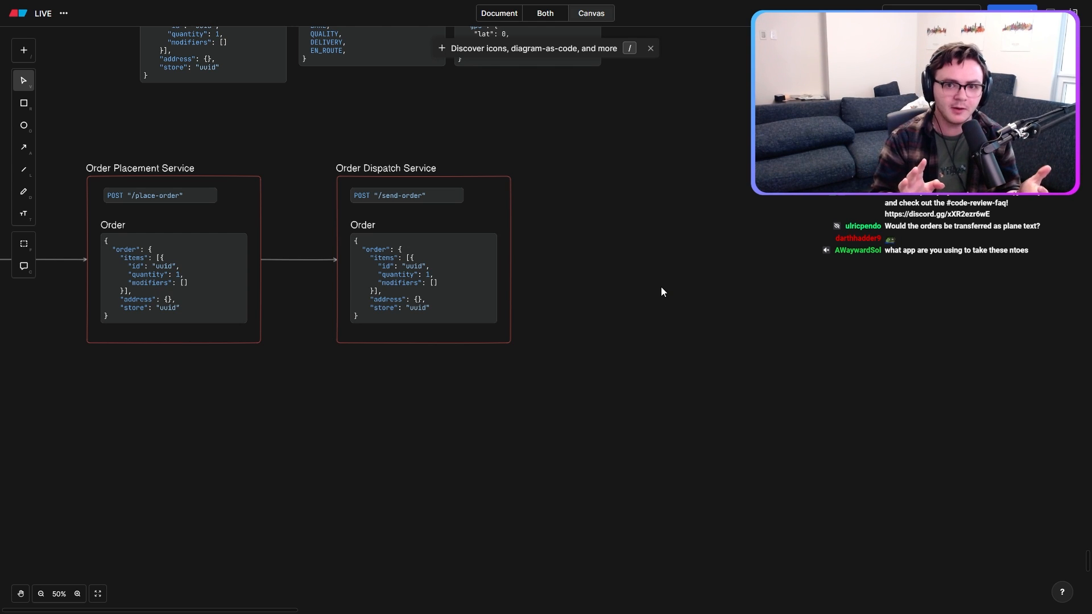
pyautogui.moveTo(684, 280)
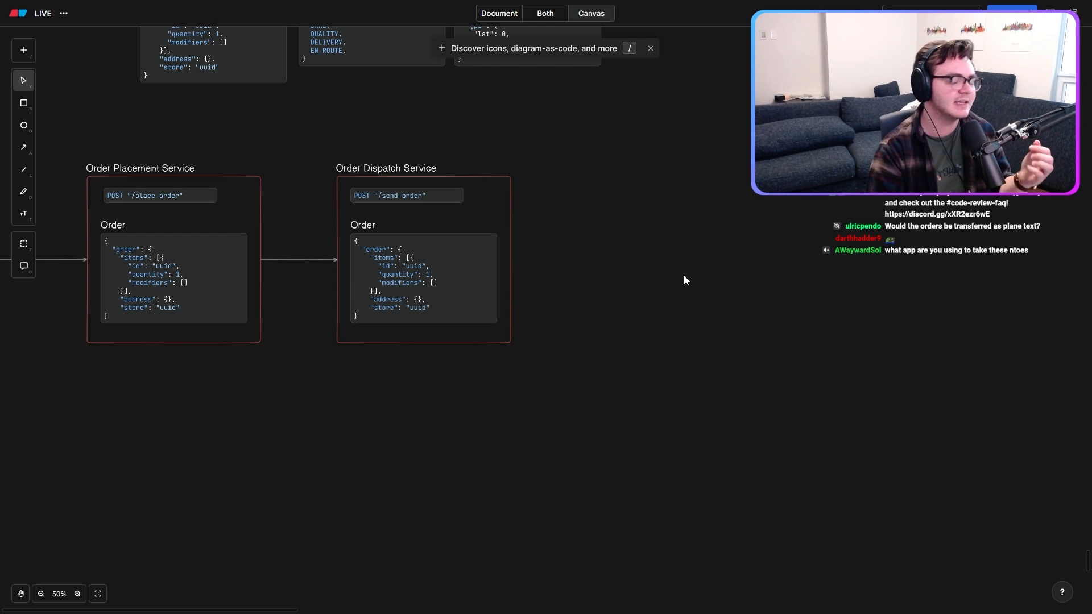
pyautogui.moveTo(495, 239)
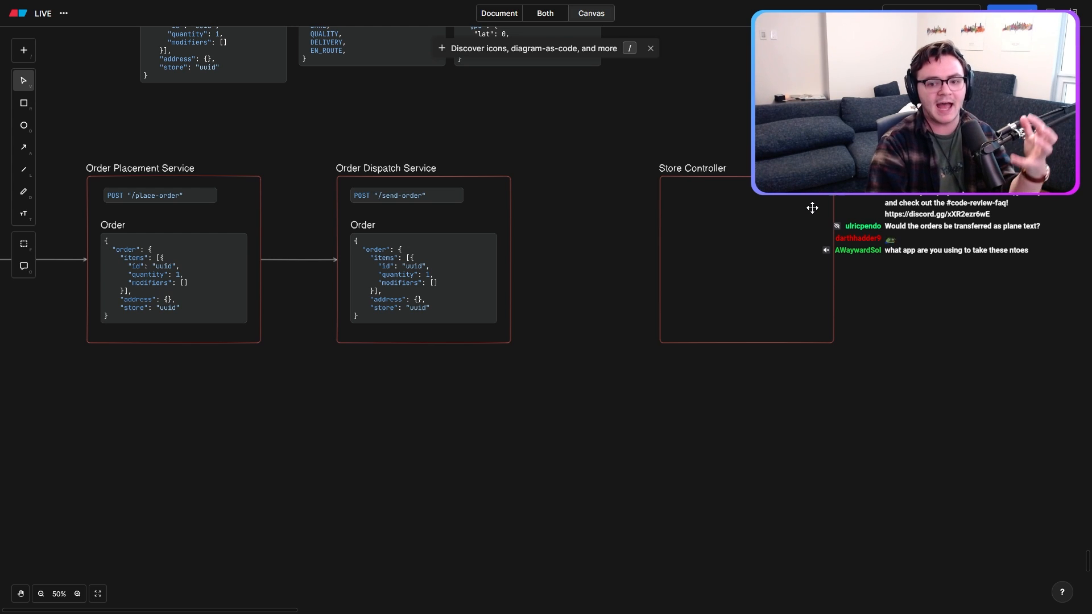
pyautogui.moveTo(543, 252)
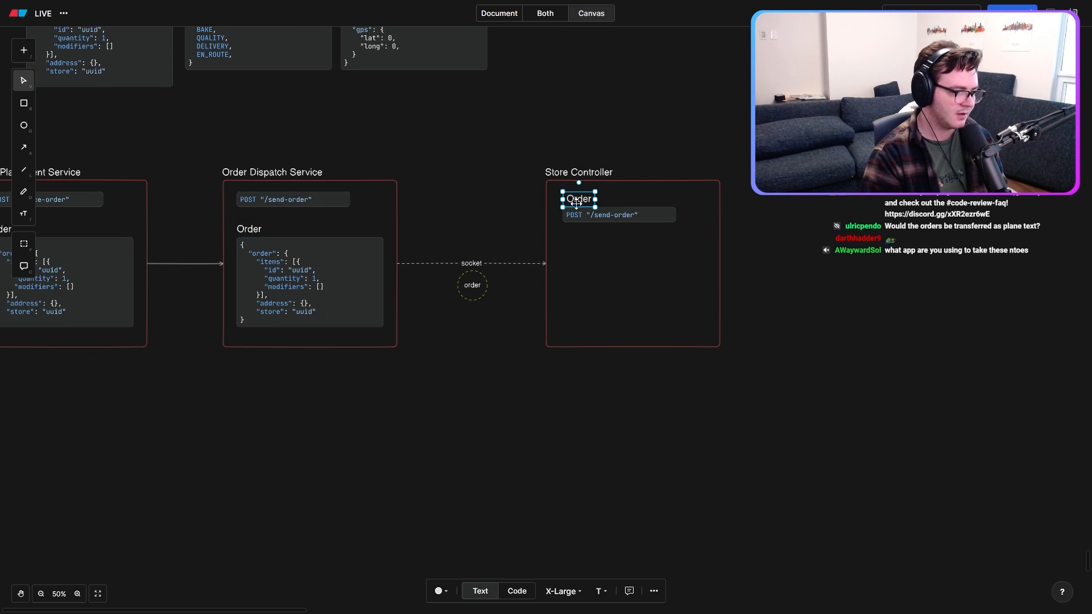
# Step: Add prep_station.push and order_status_service calls to the Store Controller handler code
pyautogui.doubleClick(578, 198)
pyautogui.write('def order_received_handler(order):')
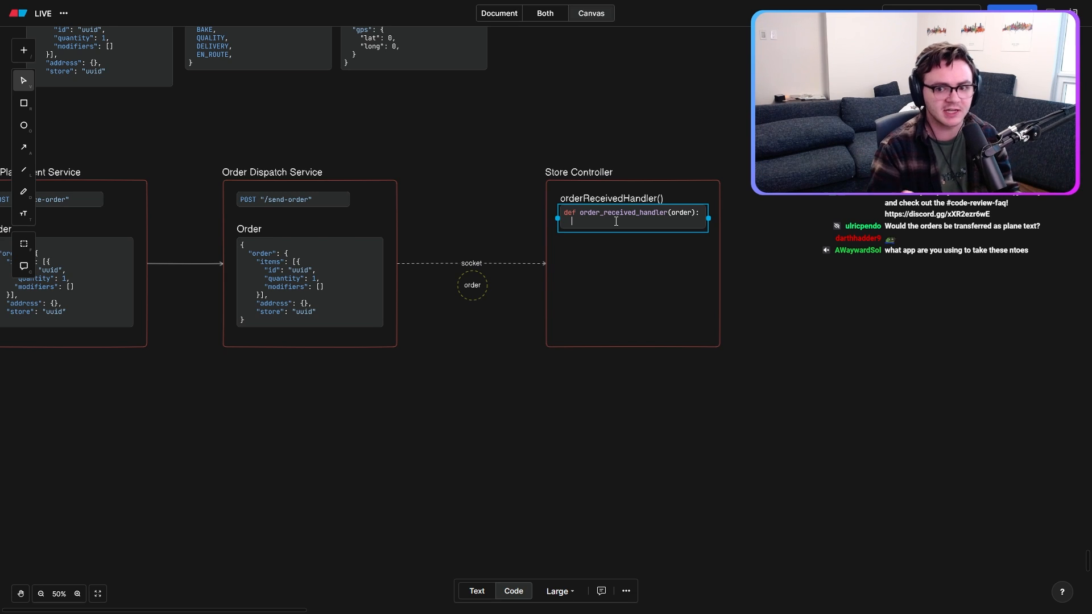
pyautogui.write('prep')
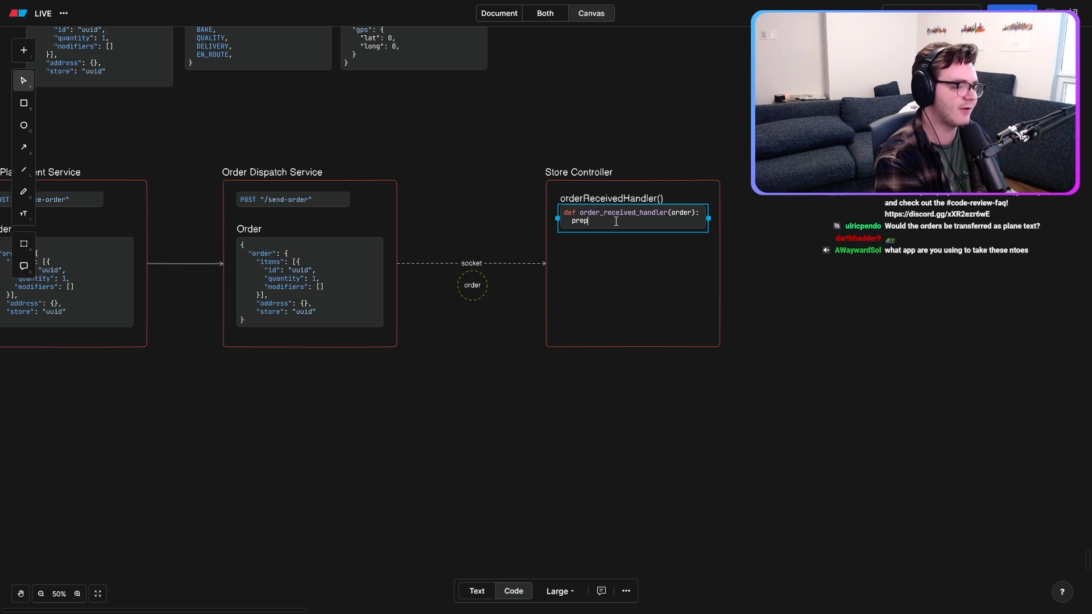
pyautogui.write('_station')
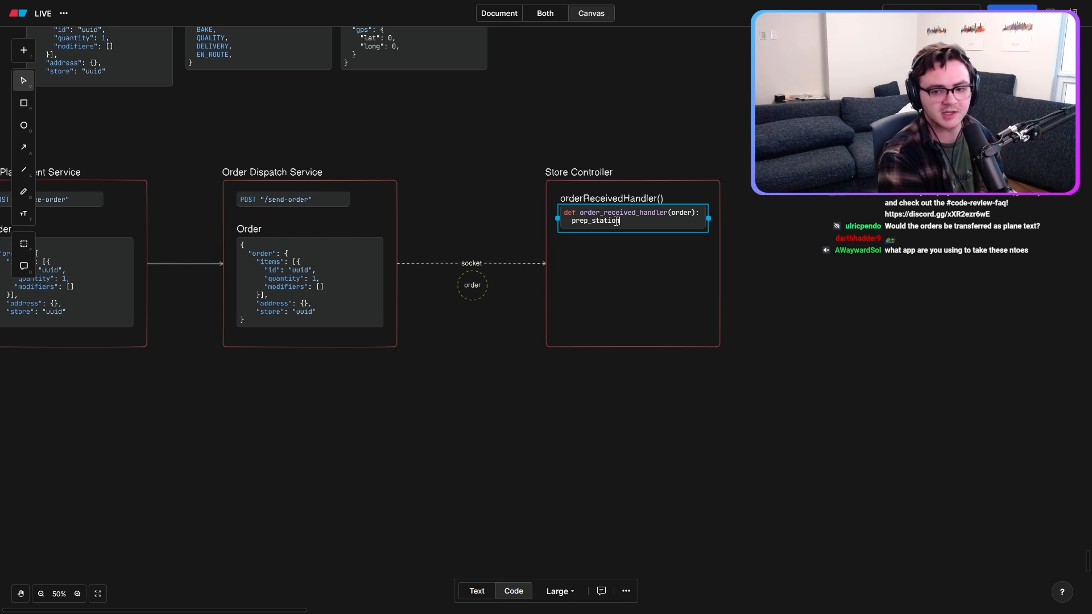
pyautogui.write('.push(order')
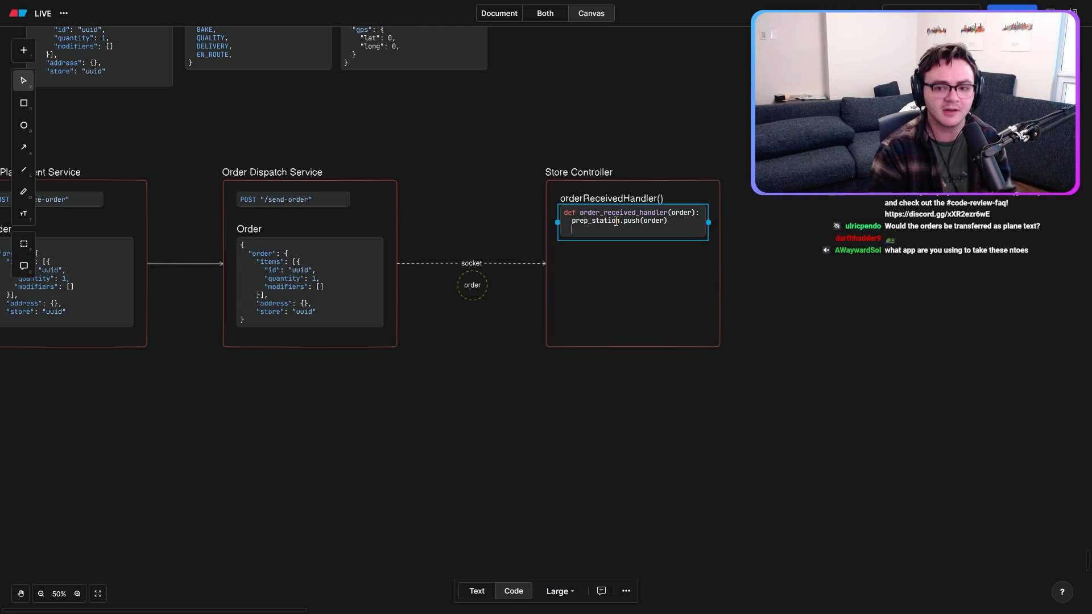
pyautogui.write('order')
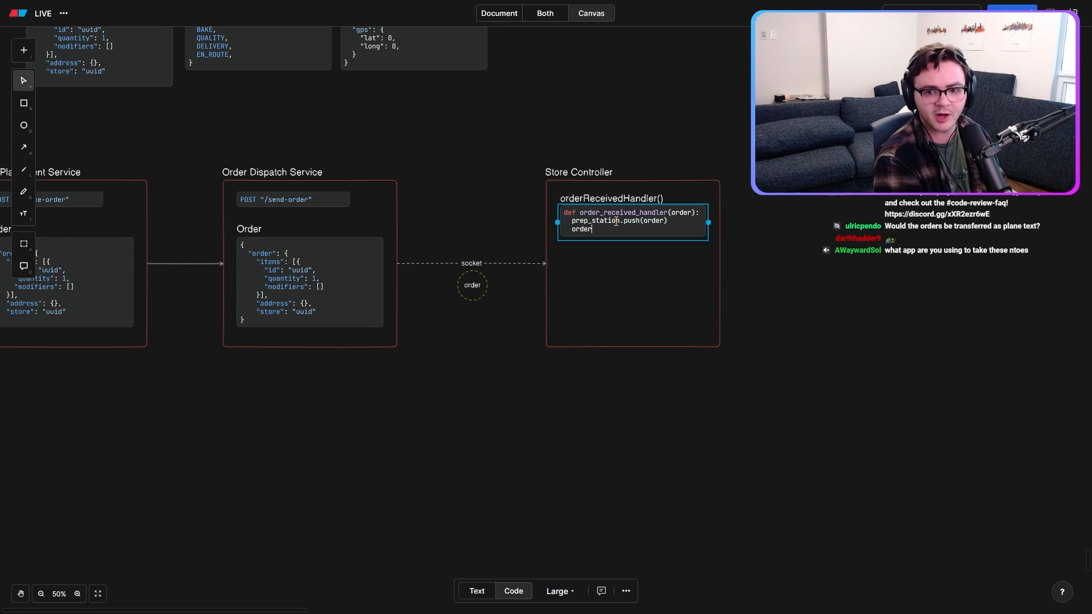
pyautogui.write('_status')
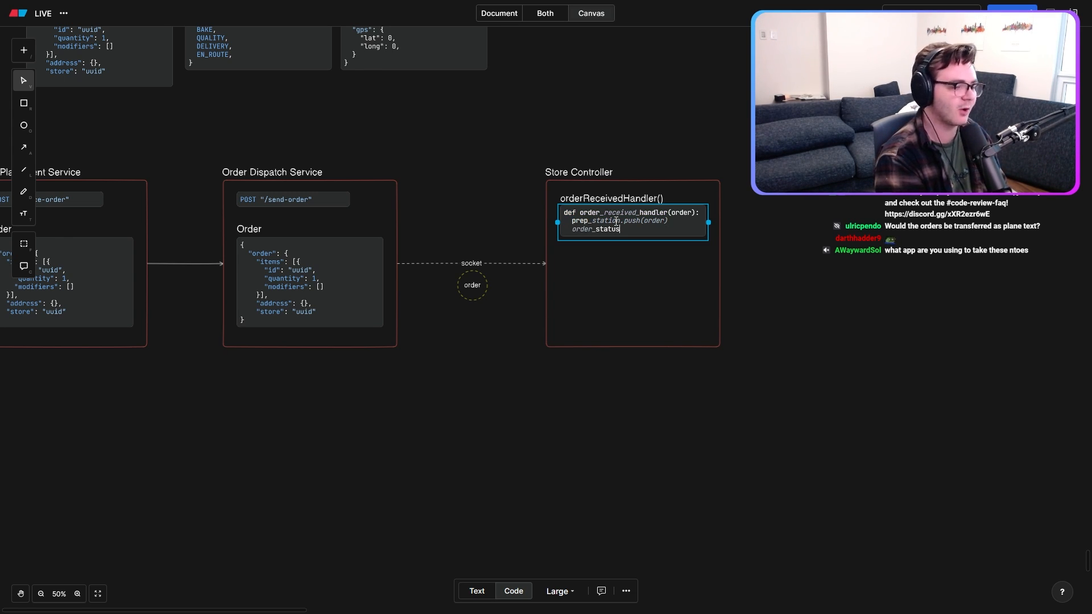
pyautogui.write('_service.update(order_id, PREP')
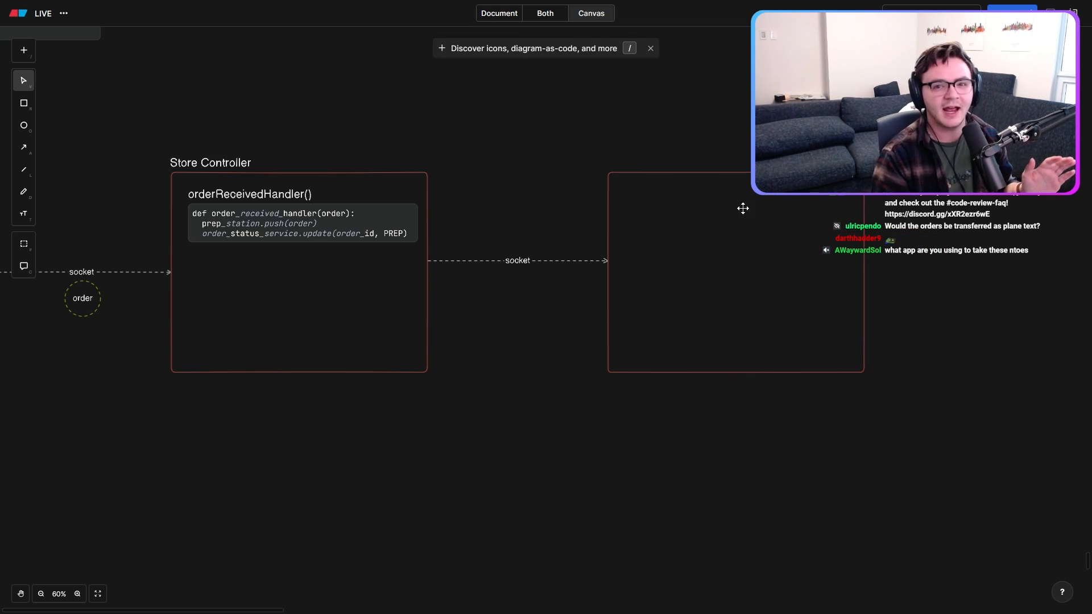
# Step: Edit Prep Station's handler and add orderCompletedHandler calling store_controller.complete_step(order)
pyautogui.click(210, 162)
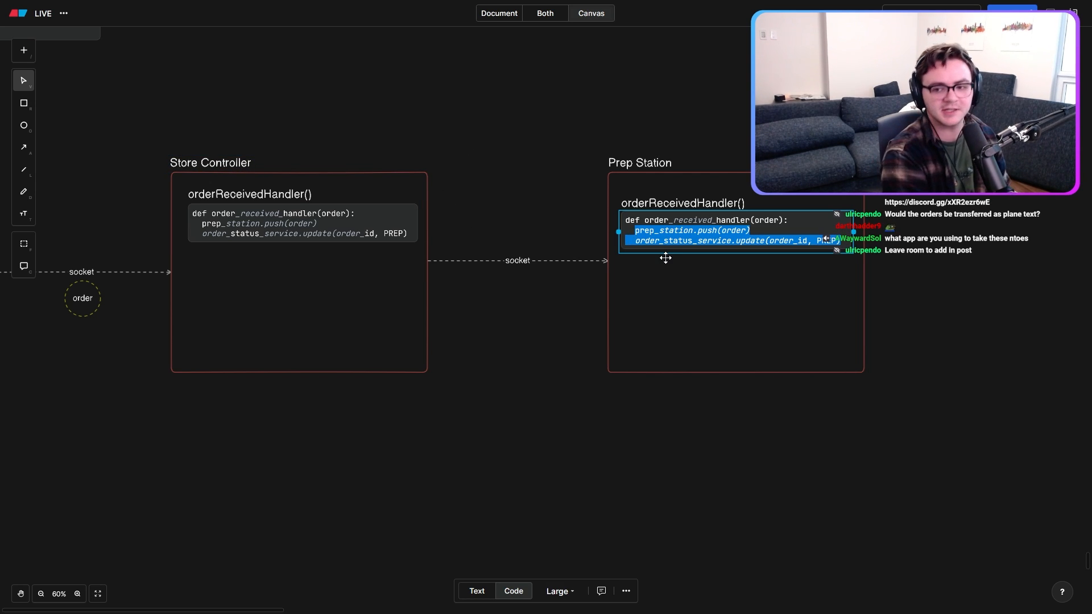
pyautogui.write('display_on_screen(order')
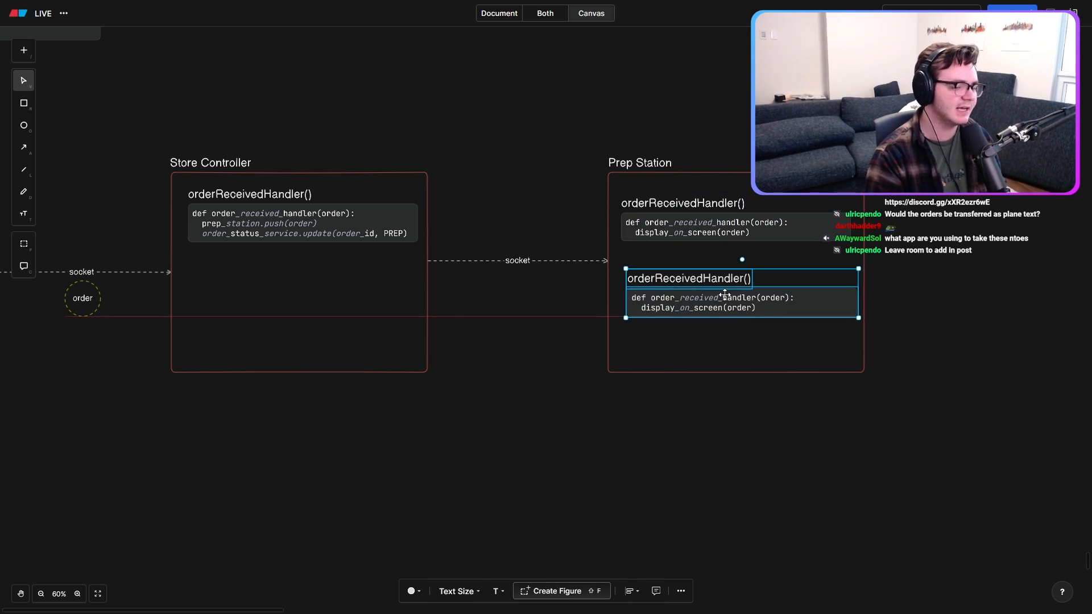
pyautogui.doubleClick(686, 278)
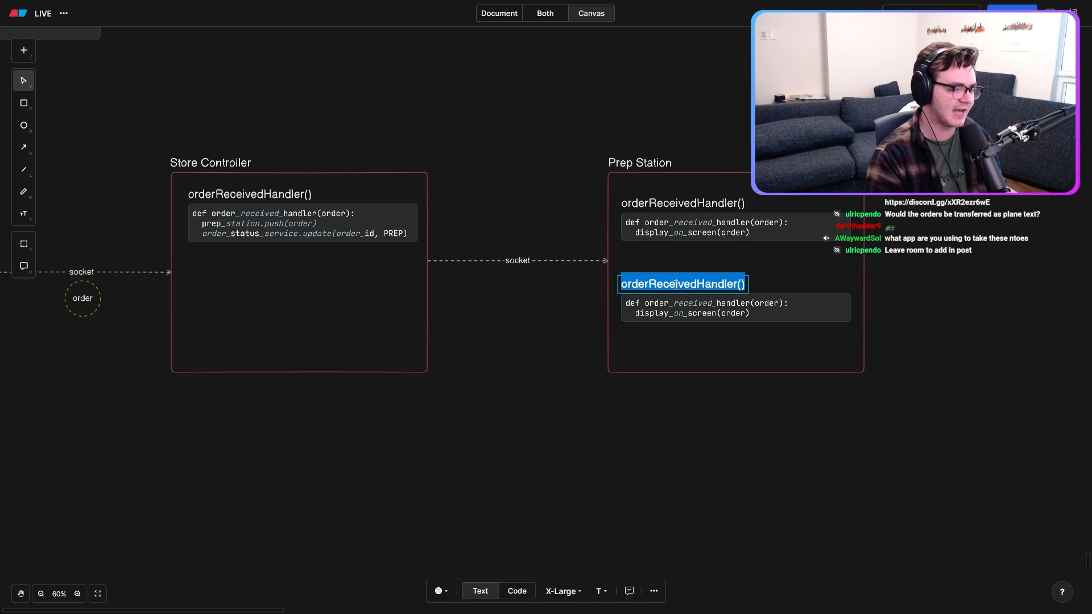
pyautogui.write('orderComplet')
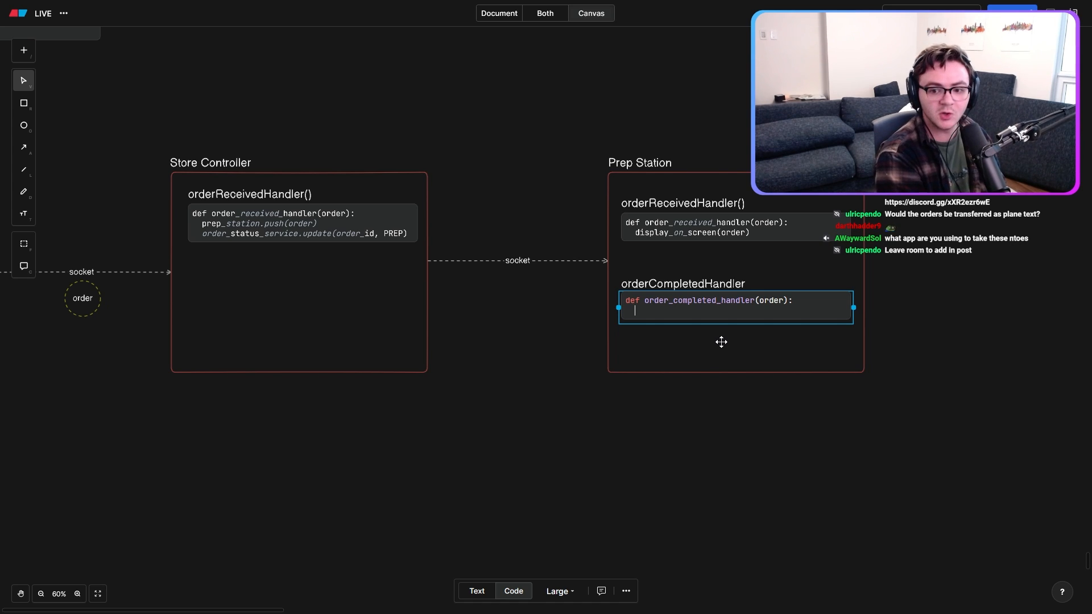
pyautogui.write('store_control')
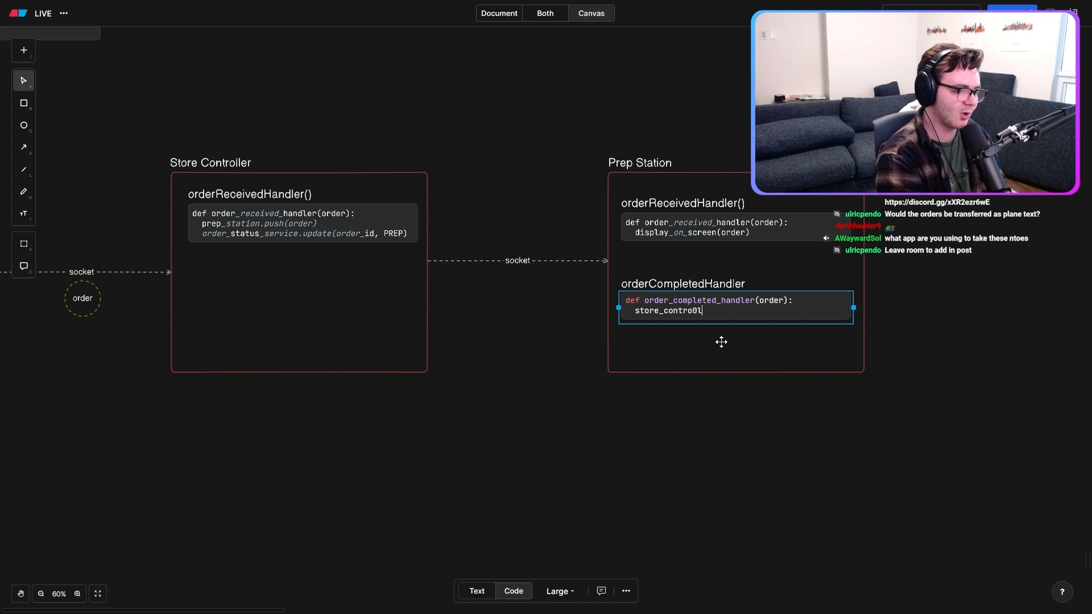
pyautogui.write('ller.co')
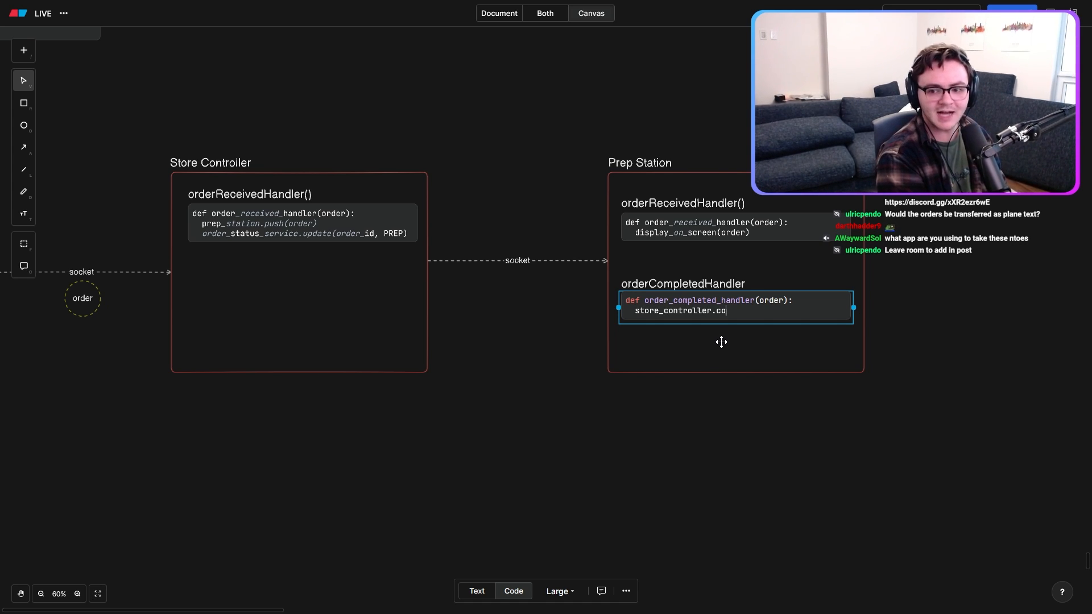
pyautogui.write('mplete_step(')
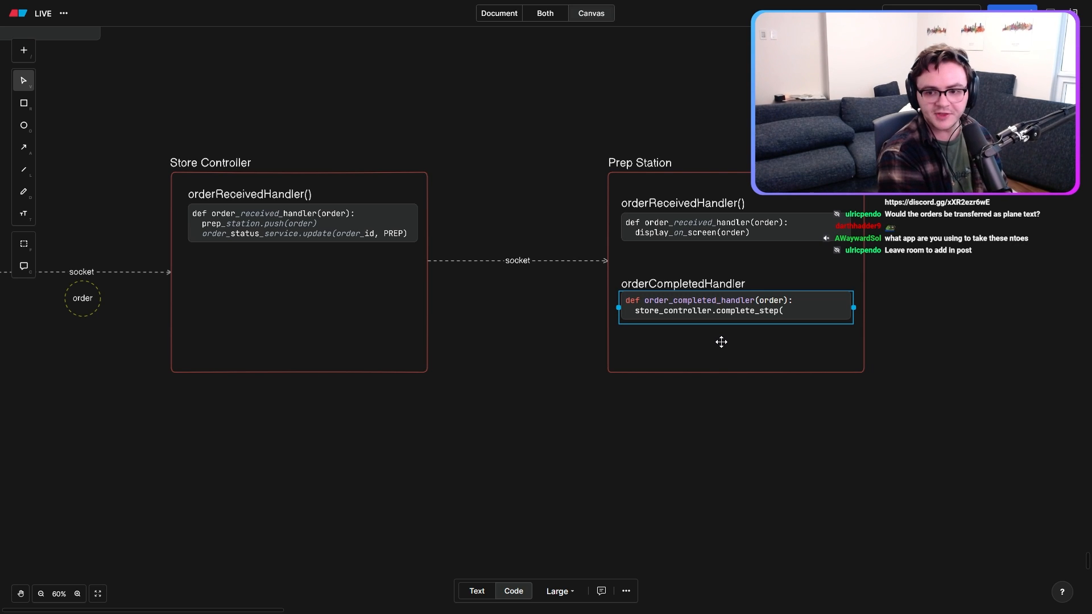
pyautogui.write('order, PREP')
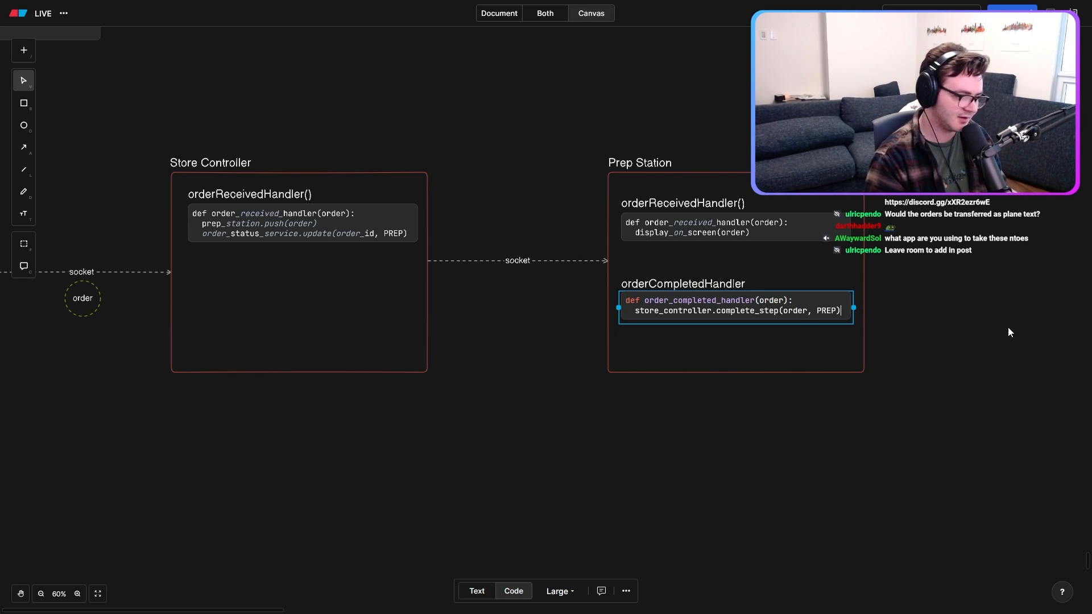
pyautogui.click(682, 283)
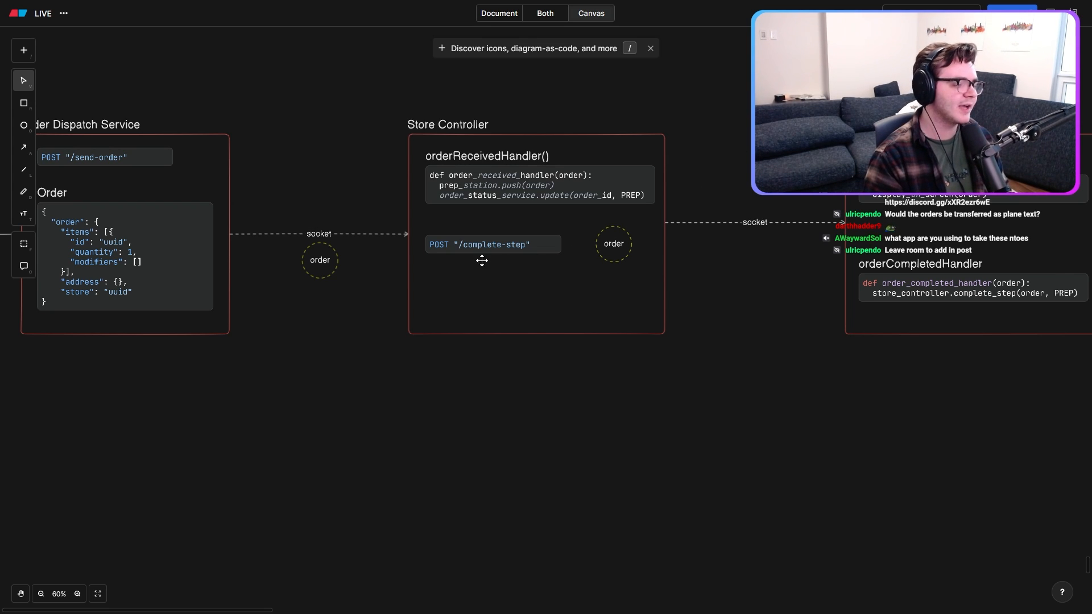
# Step: Write complete_step(order, status) using get_next(status), next_station.push(order) and order_status
pyautogui.click(501, 279)
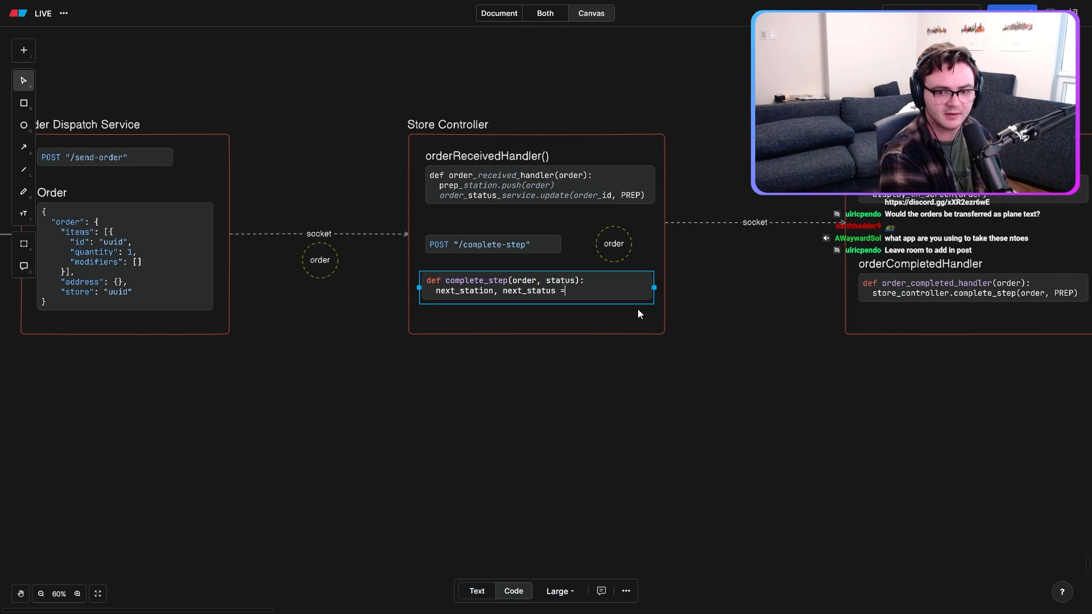
pyautogui.write('get_next(status')
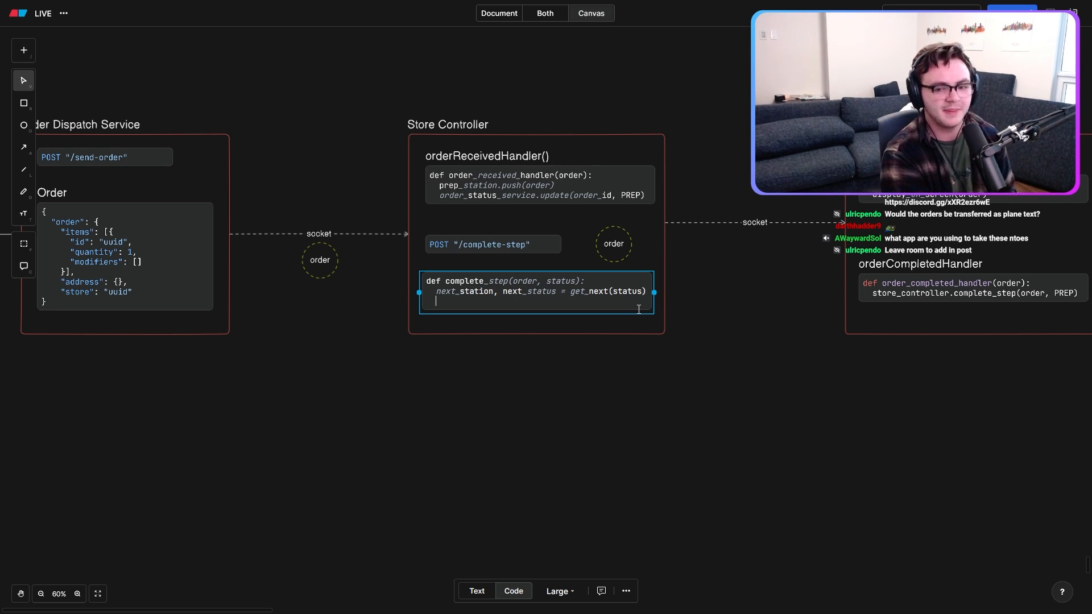
pyautogui.write('next_station.push(')
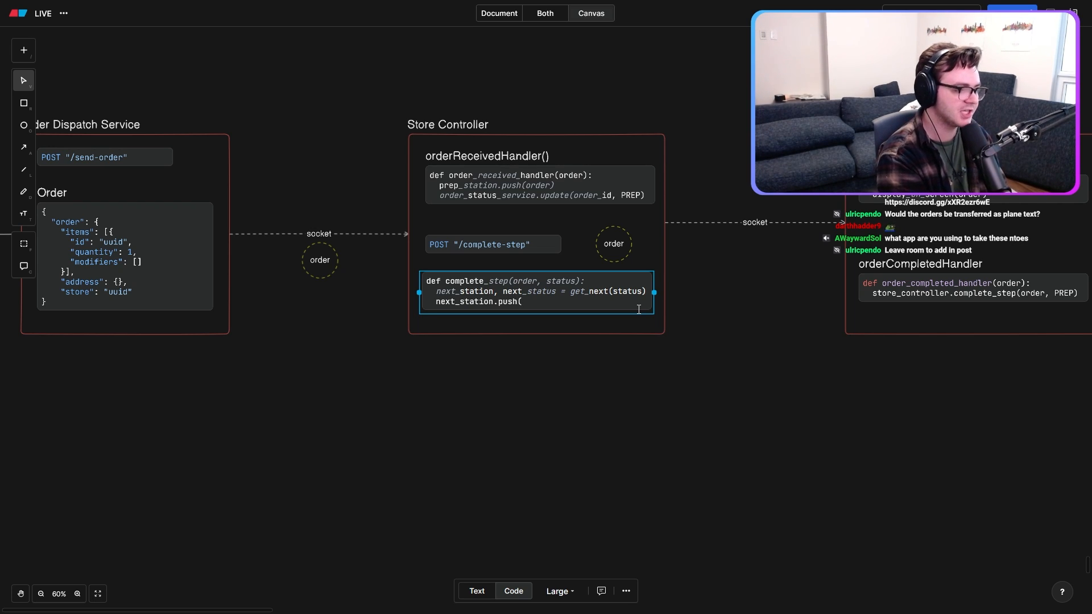
pyautogui.write('order)')
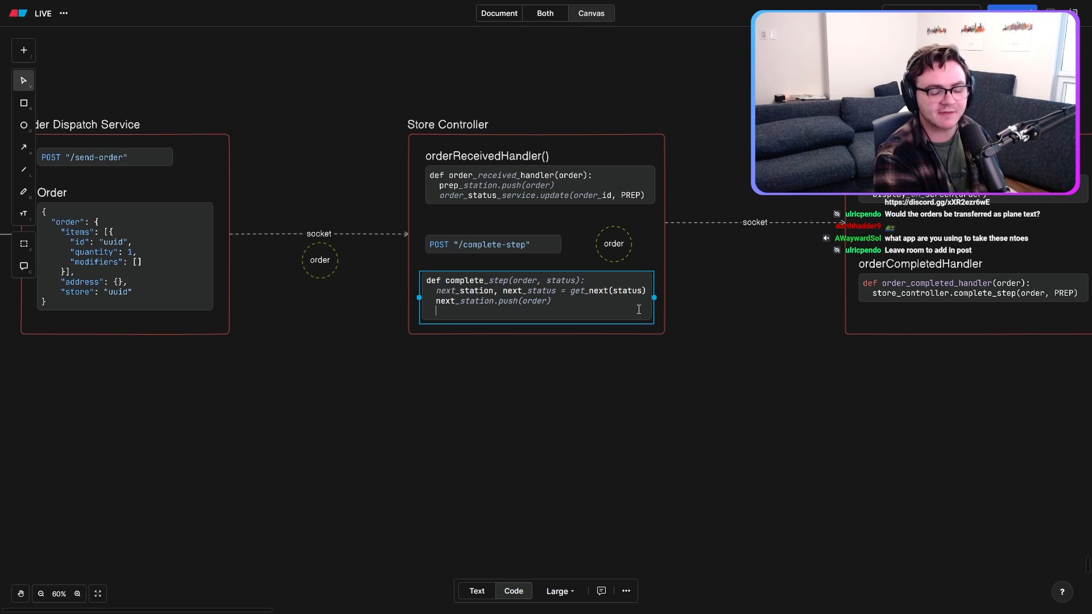
pyautogui.write('order_status')
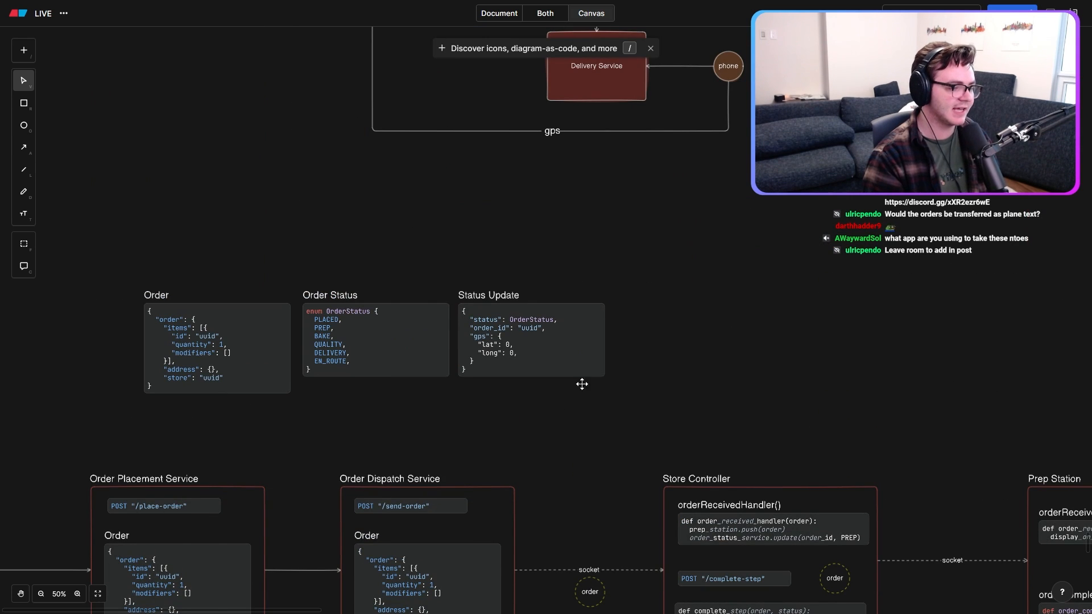
pyautogui.moveTo(675, 397)
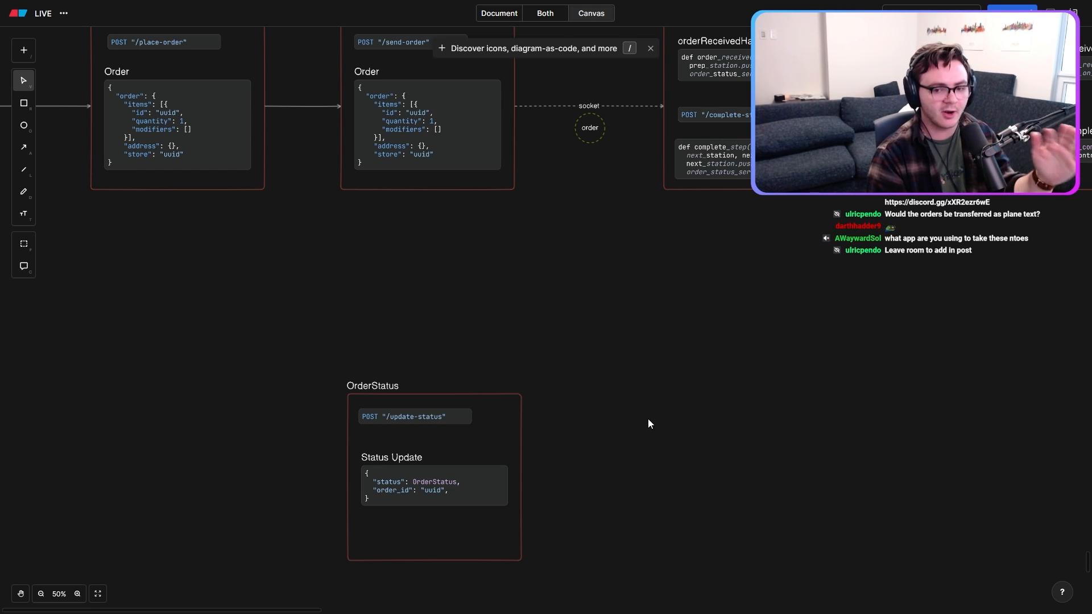
pyautogui.moveTo(285, 435)
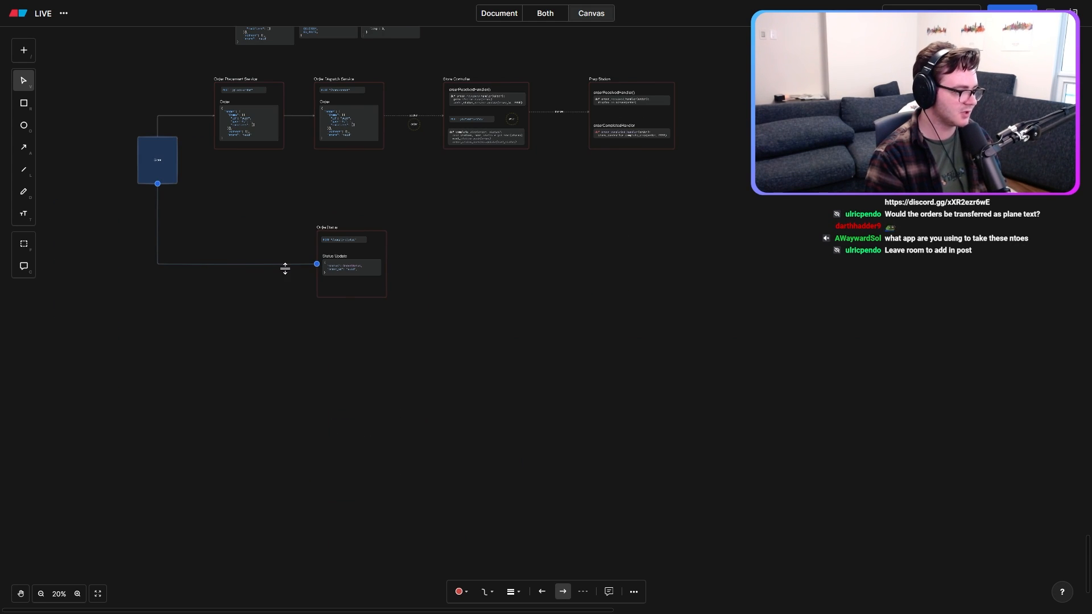
# Step: Draw the arrow linking the left-hand box to OrderStatus
pyautogui.click(458, 592)
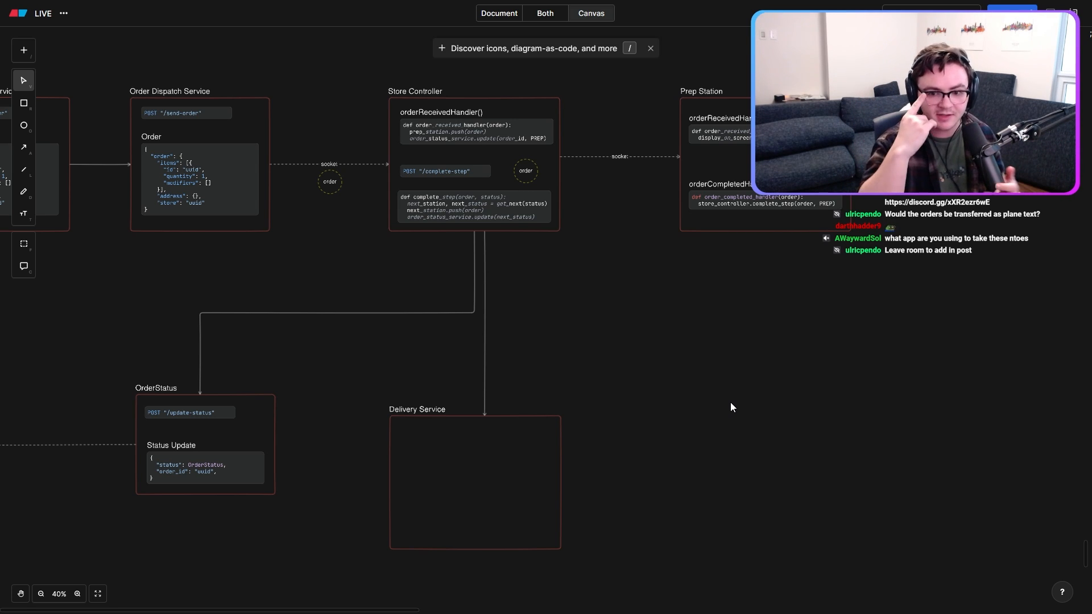
# Step: Add Delivery Service content and edit the Driver Assignment payload to driver_id and order_id
pyautogui.click(419, 463)
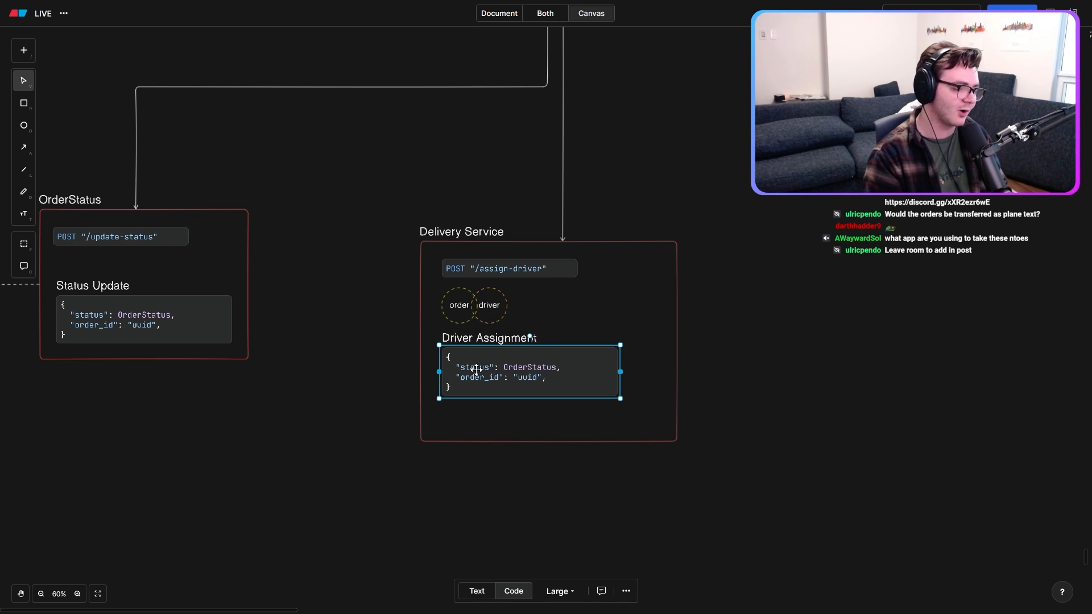
pyautogui.doubleClick(476, 365)
pyautogui.write('"driver_id": "uuid",')
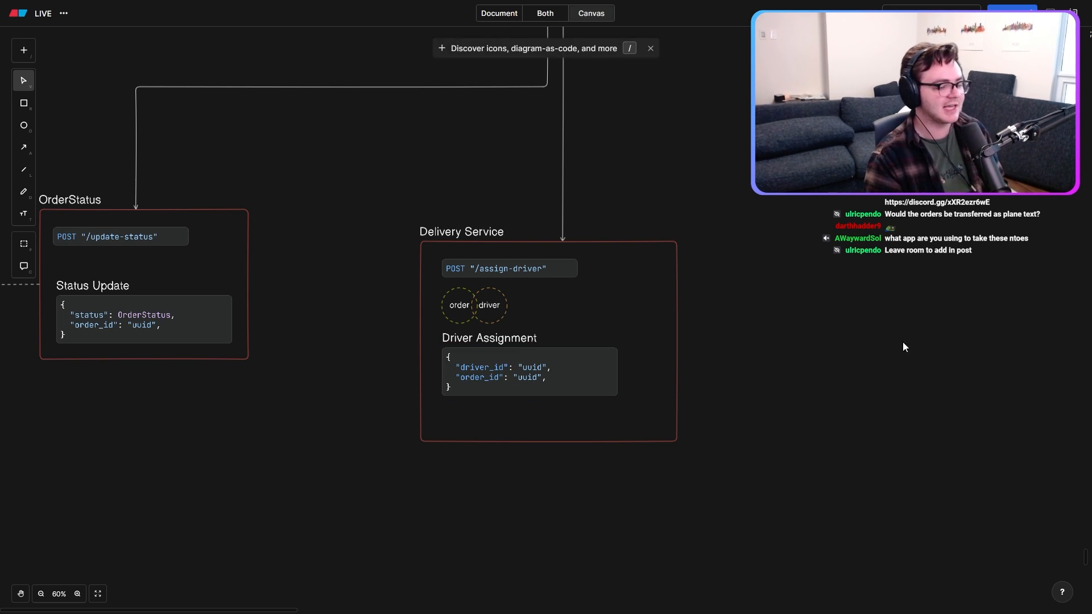
pyautogui.moveTo(896, 369)
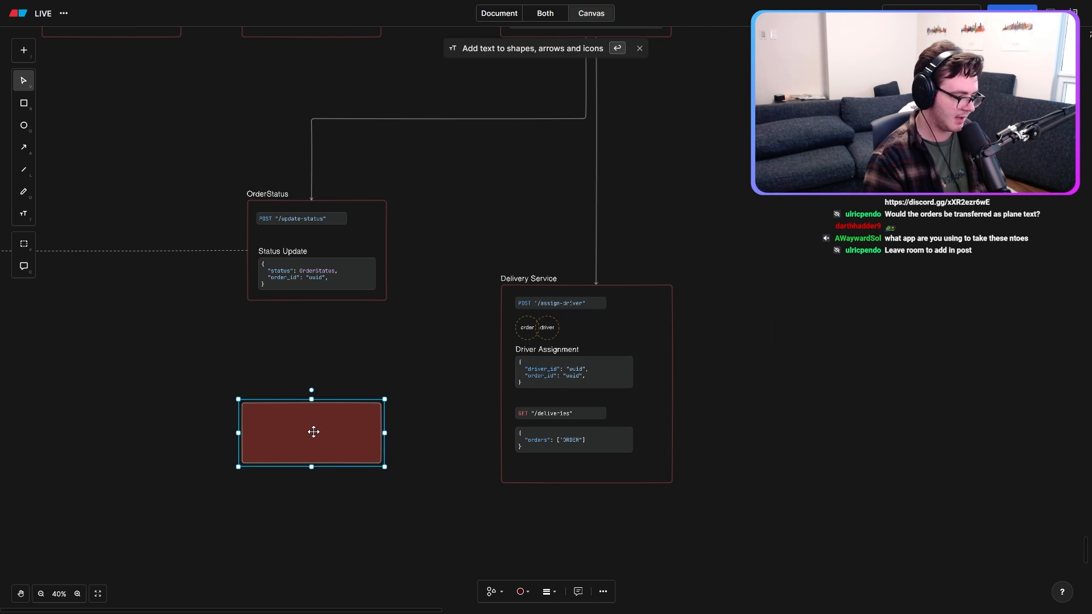
# Step: Label the red box Driver's Phone and link it to OrderStatus
pyautogui.write("Driver's Phone")
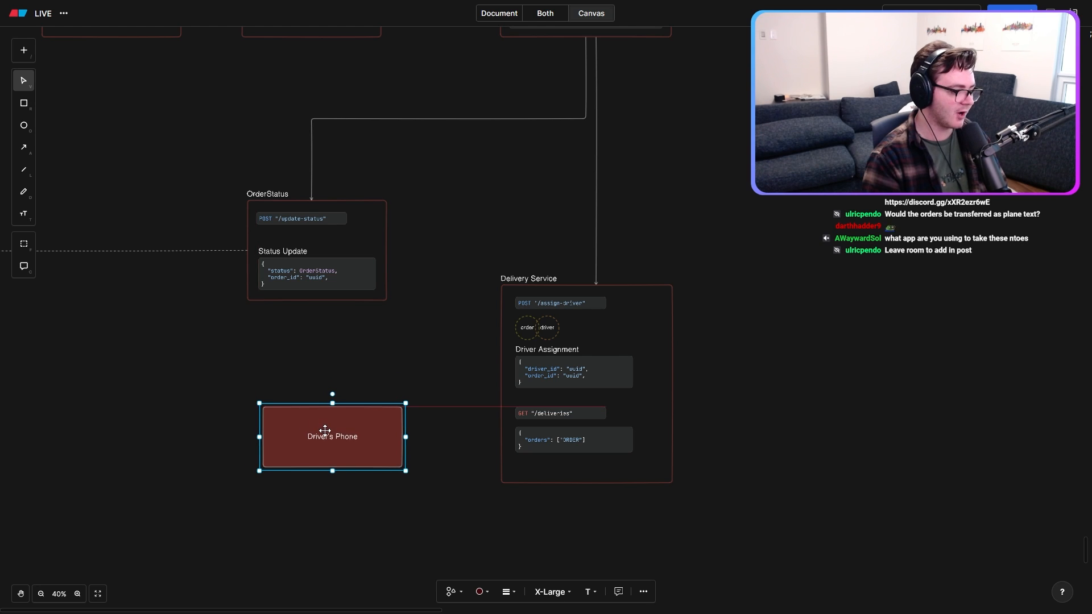
pyautogui.click(23, 147)
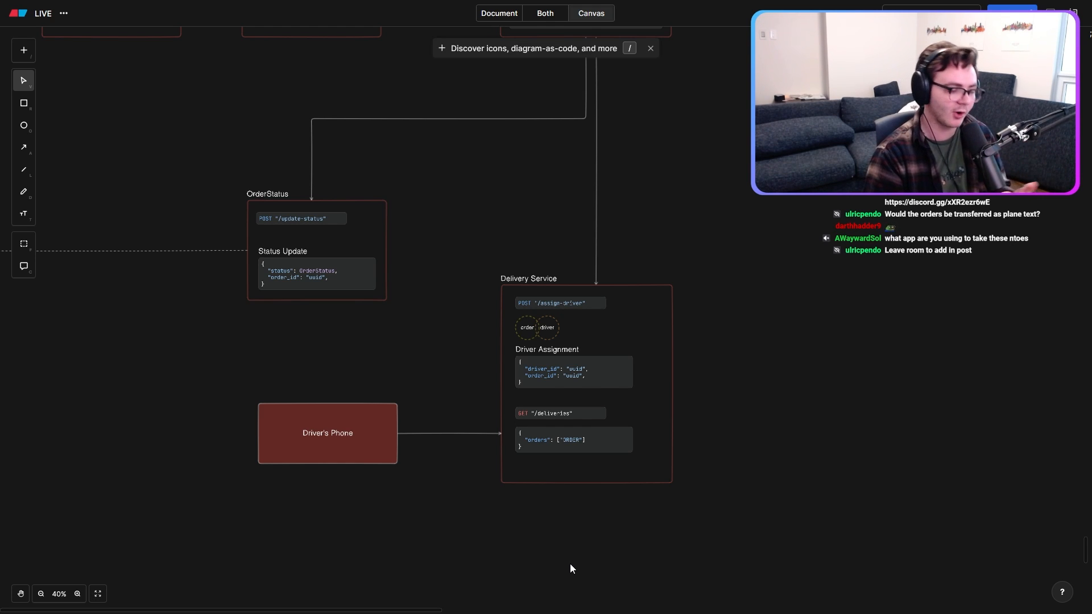
pyautogui.click(328, 432)
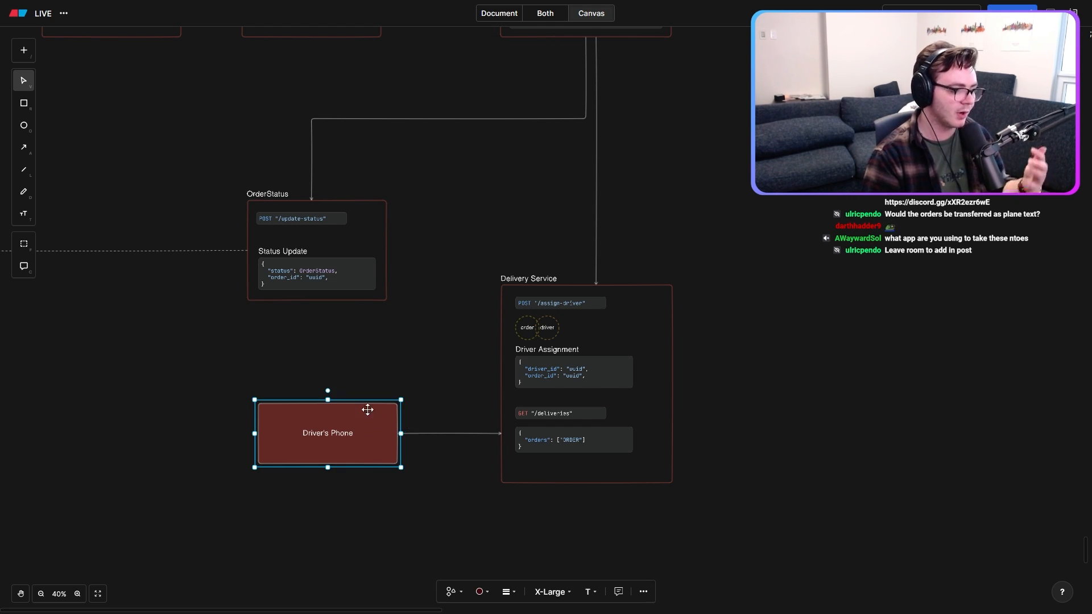
pyautogui.moveTo(349, 343)
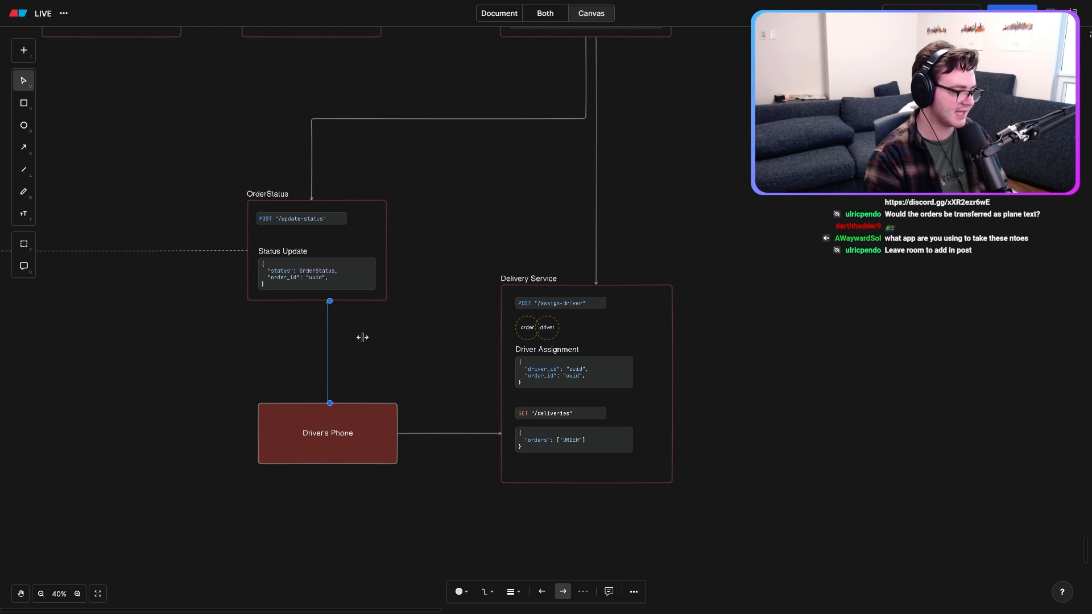
pyautogui.click(536, 328)
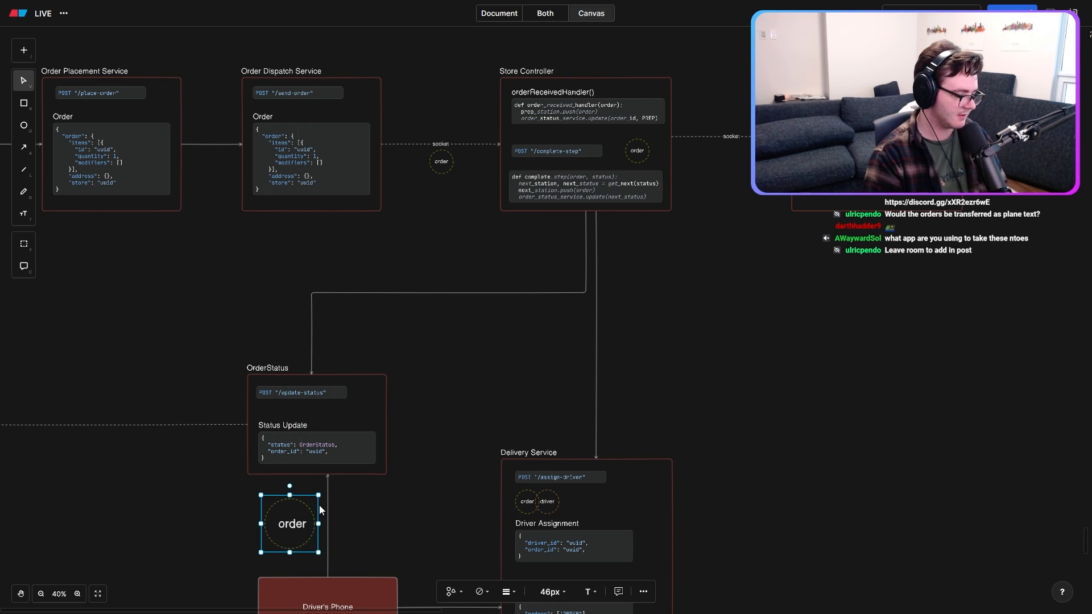
# Step: Relabel the copied circle and add gps to the Status Update payload
pyautogui.doubleClick(291, 523)
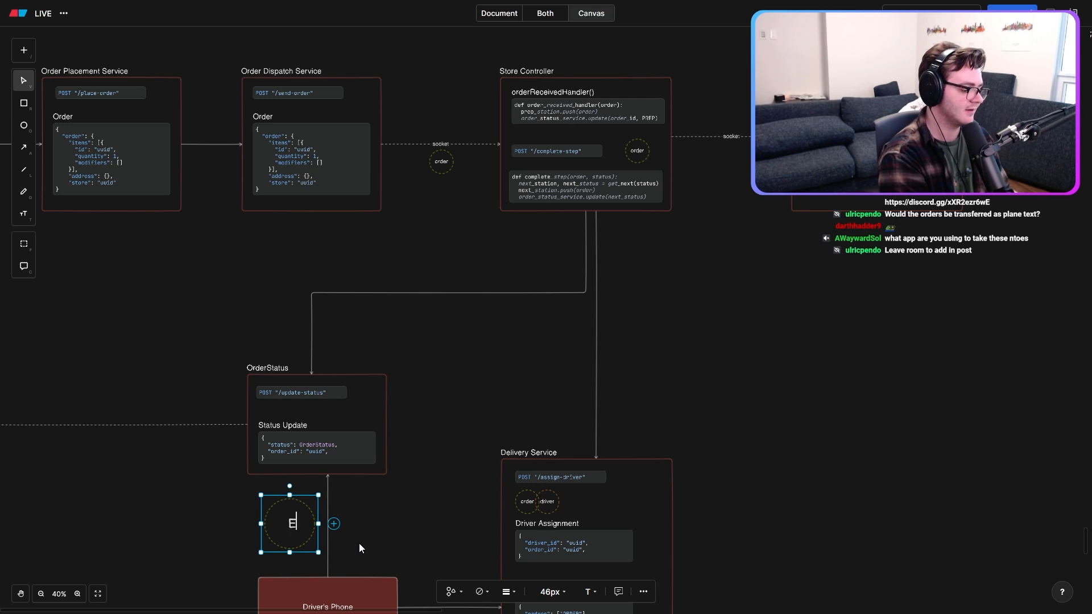
pyautogui.scroll(-3)
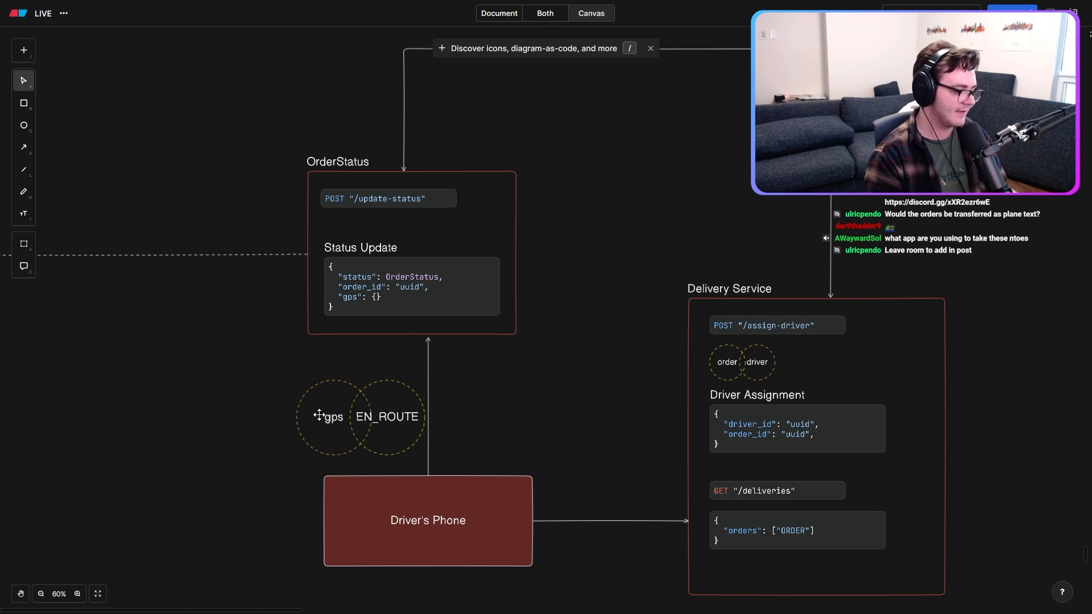
pyautogui.click(411, 286)
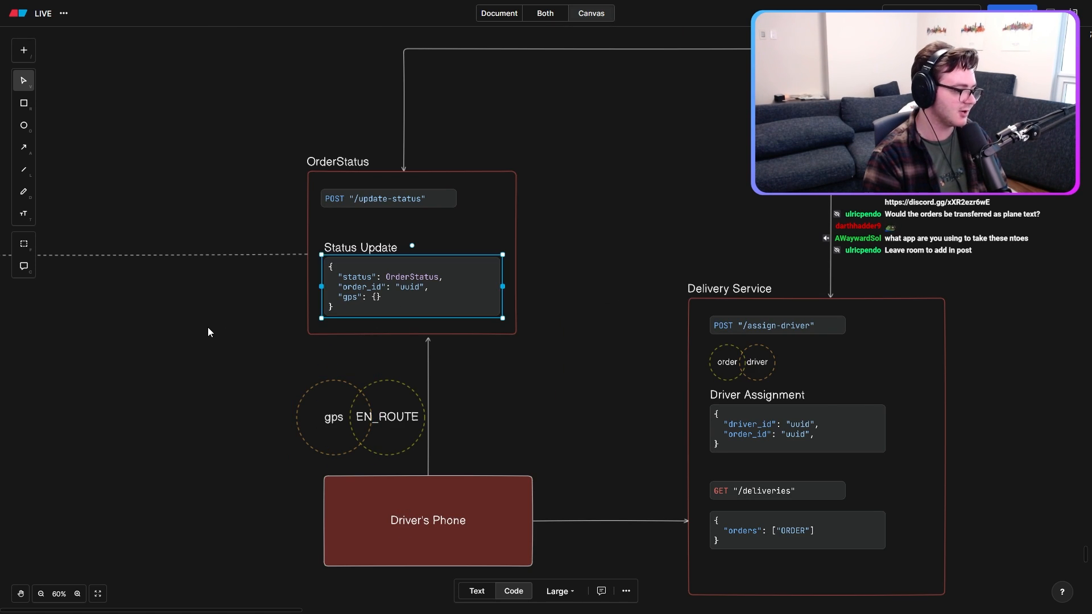